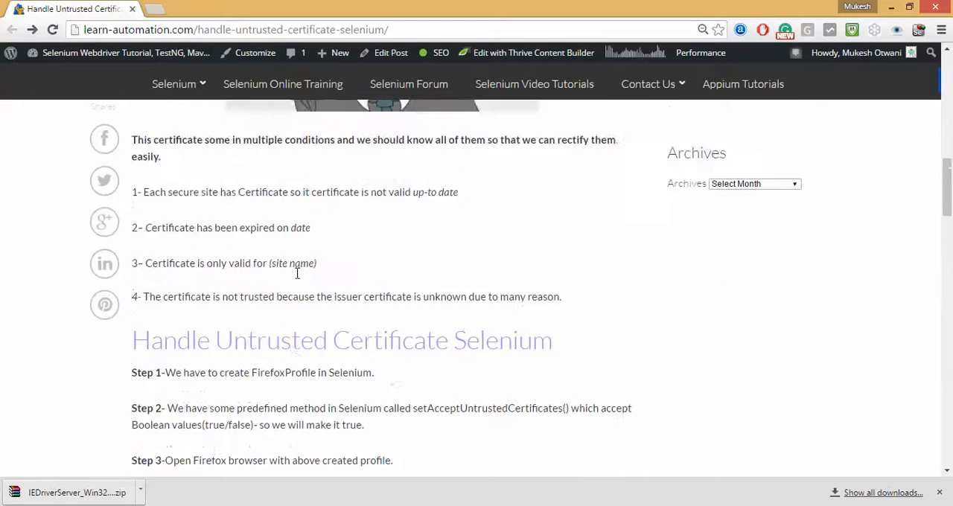
pyautogui.scroll(3)
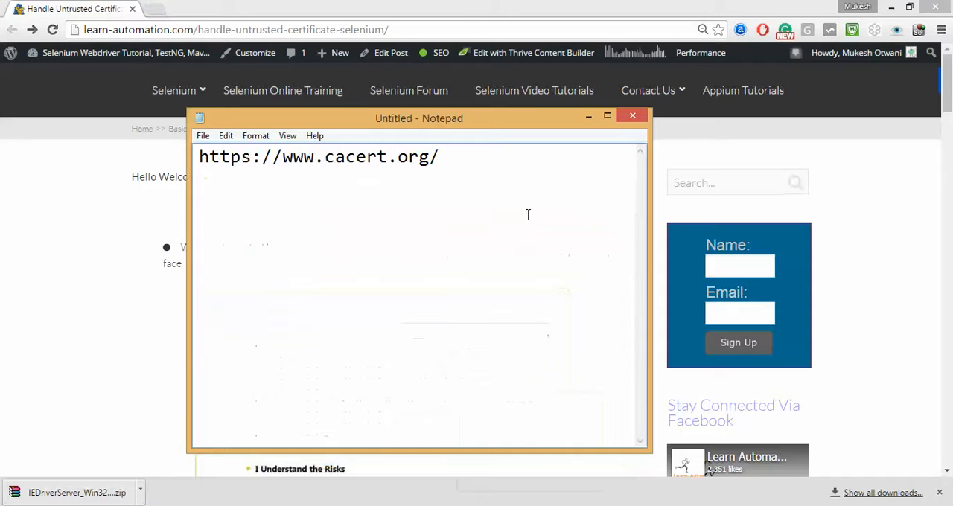
pyautogui.tripleClick(319, 156)
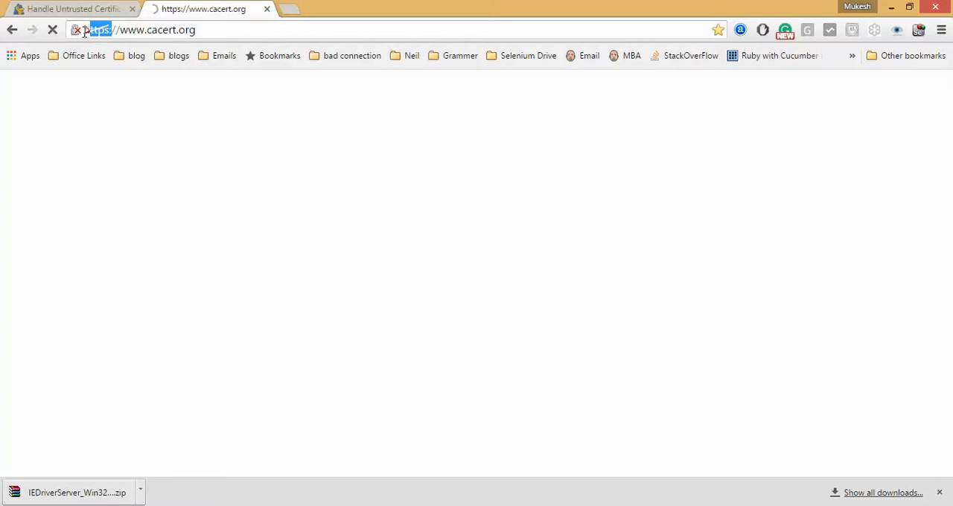
# Step: Search for sbi and inspect Citibank India's padlock connection-security details
pyautogui.click(74, 12)
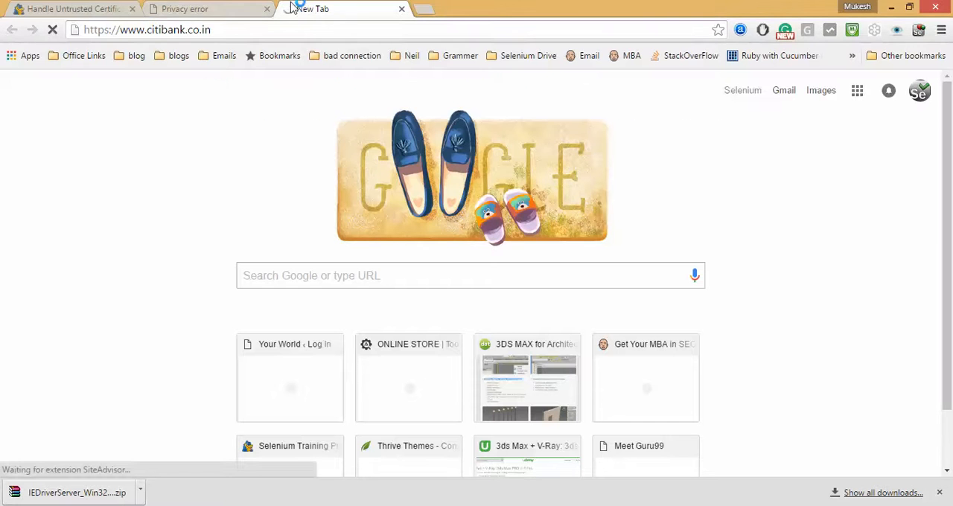
pyautogui.write('sbi')
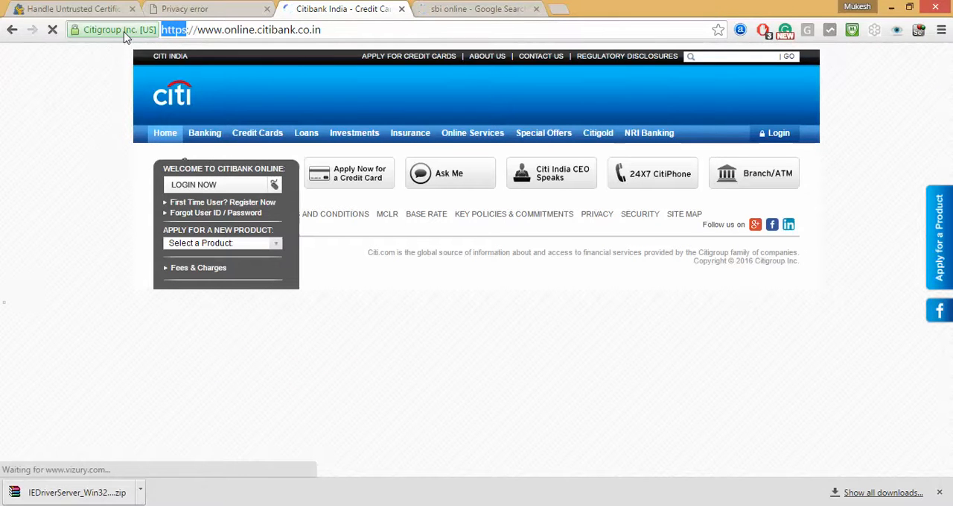
pyautogui.click(77, 32)
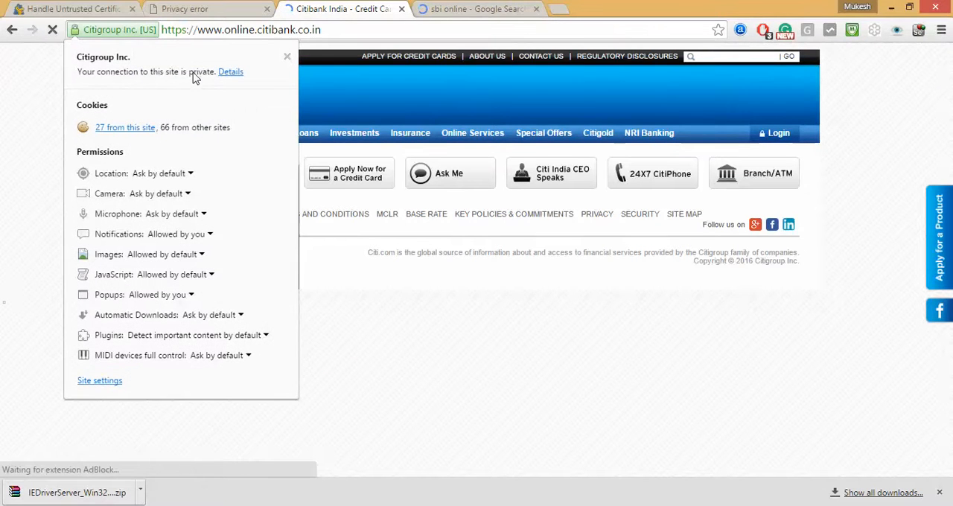
pyautogui.click(469, 9)
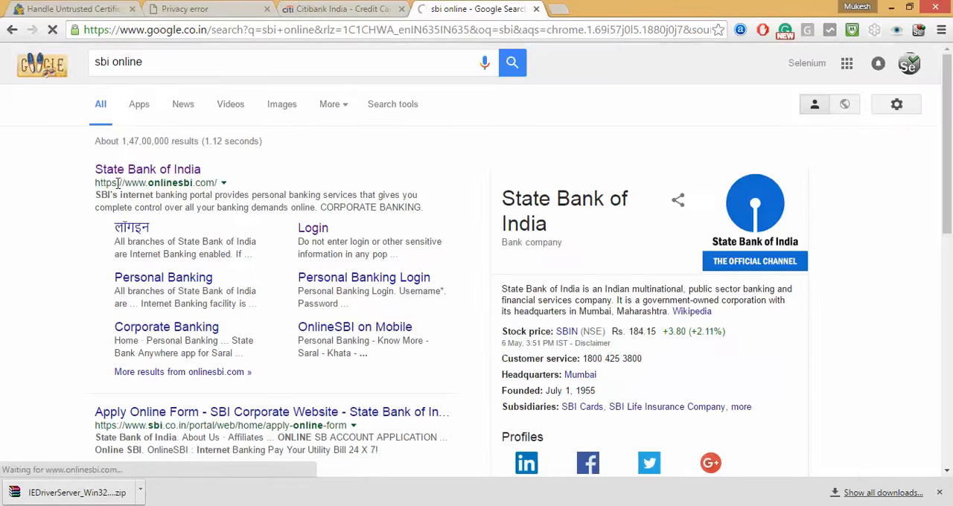
# Step: Inspect State Bank of India's connection-security details, then return to the cacert.org privacy warning
pyautogui.click(146, 170)
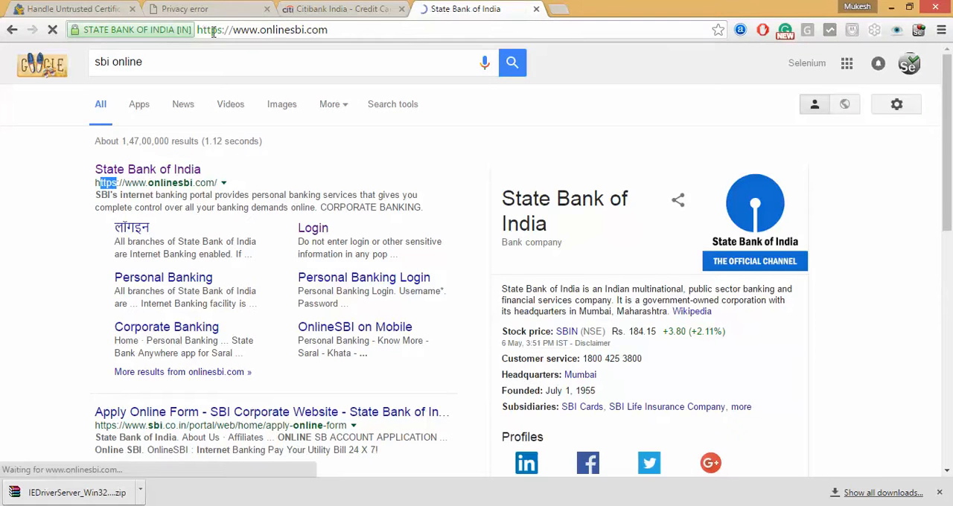
pyautogui.click(81, 30)
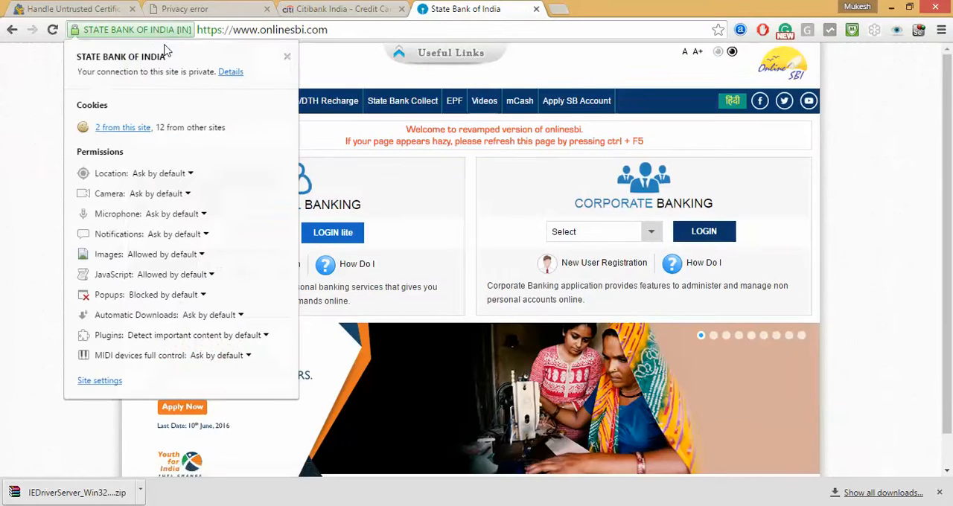
pyautogui.click(197, 9)
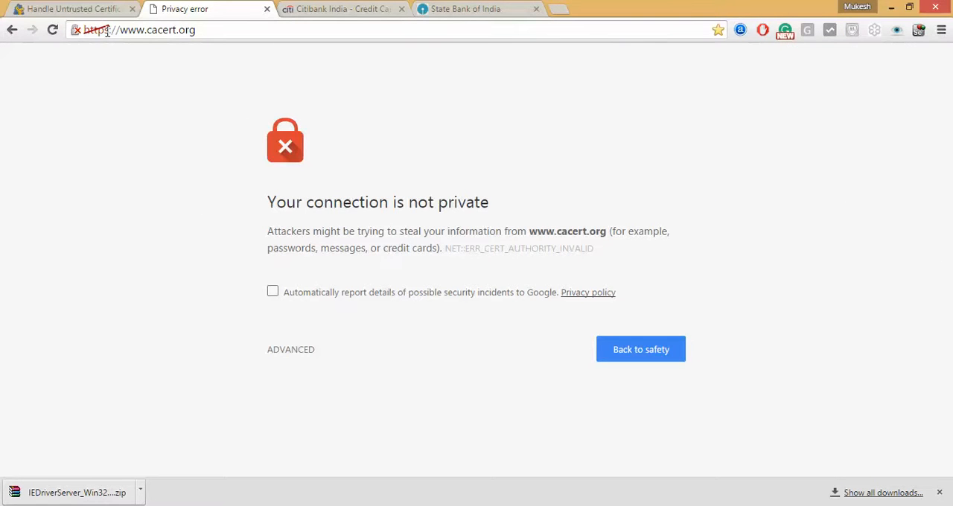
pyautogui.moveTo(342, 6)
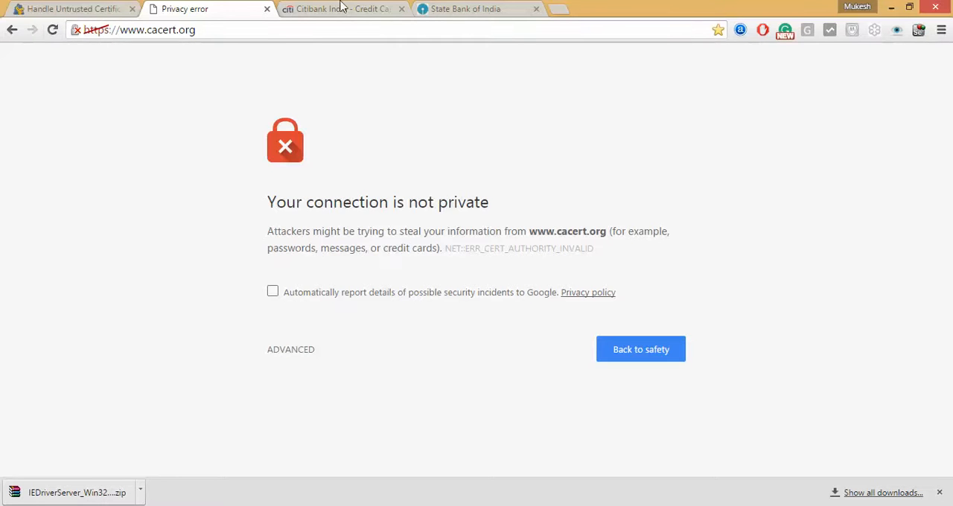
# Step: Review the article's point about outdated certificates by highlighting it
pyautogui.click(75, 11)
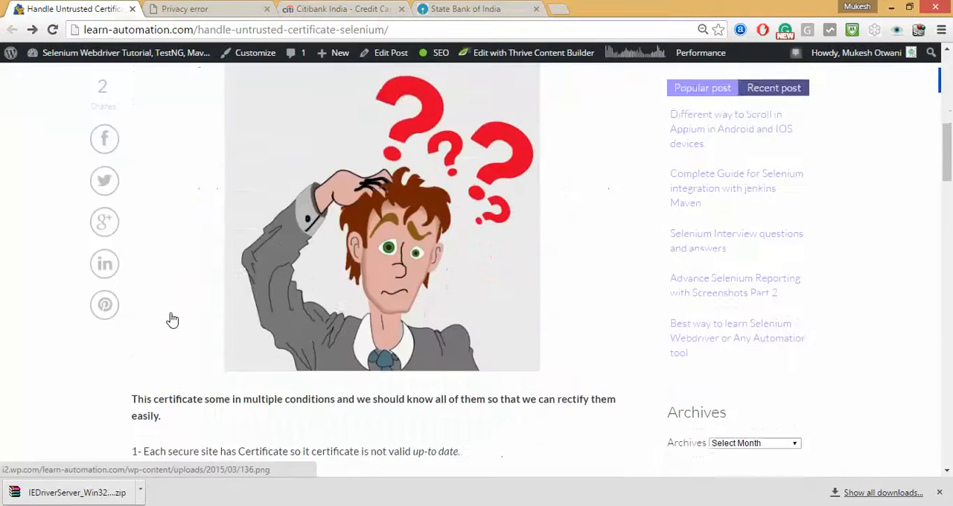
pyautogui.scroll(-3)
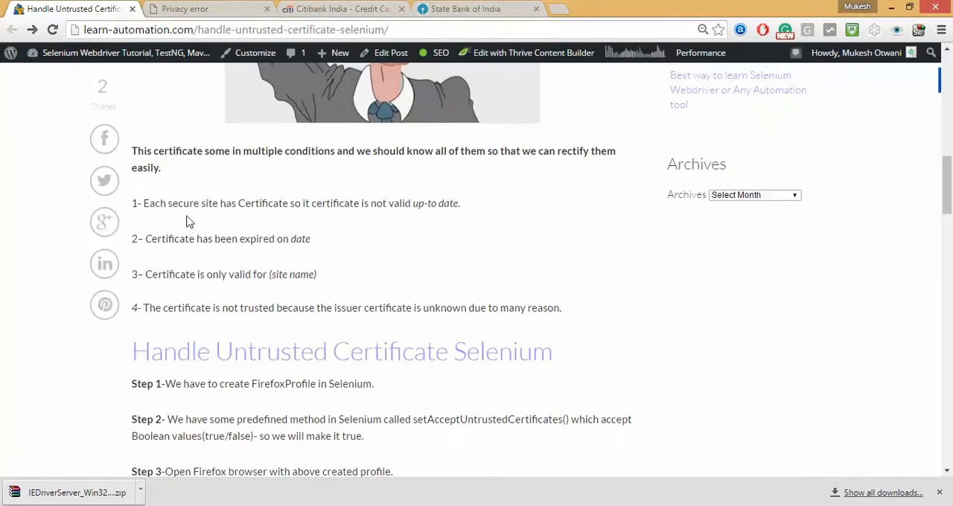
pyautogui.moveTo(143, 203); pyautogui.dragTo(294, 203)
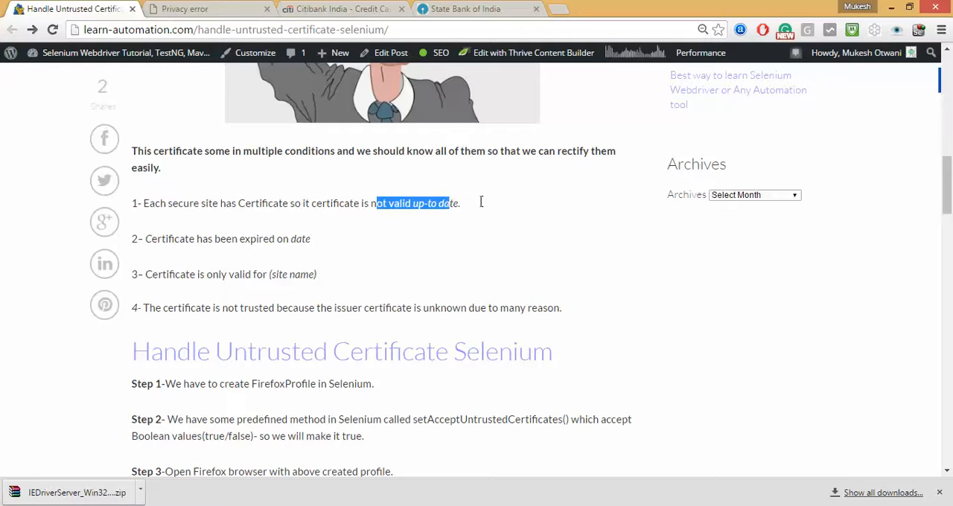
pyautogui.click(155, 238)
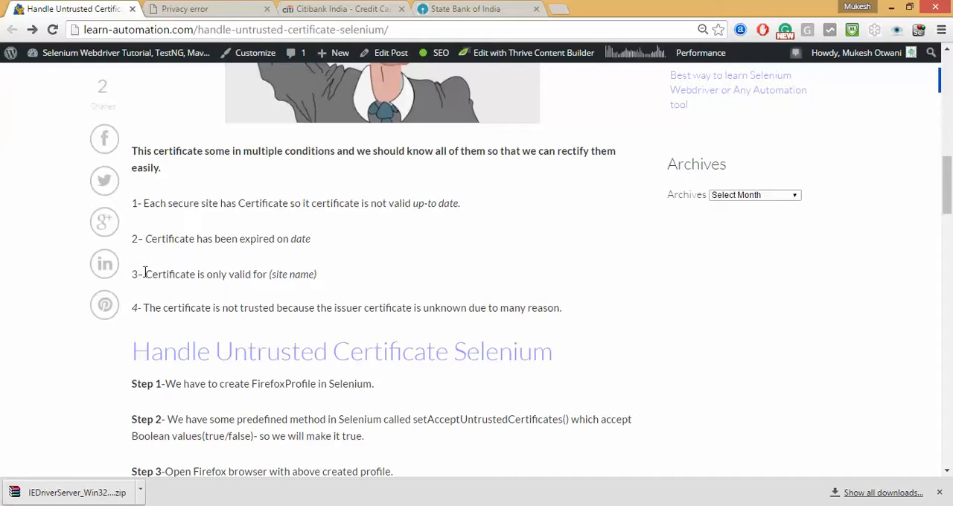
# Step: Highlight the point about site-specific certificates, then show the State Bank of India site again
pyautogui.moveTo(143, 274); pyautogui.dragTo(316, 274)
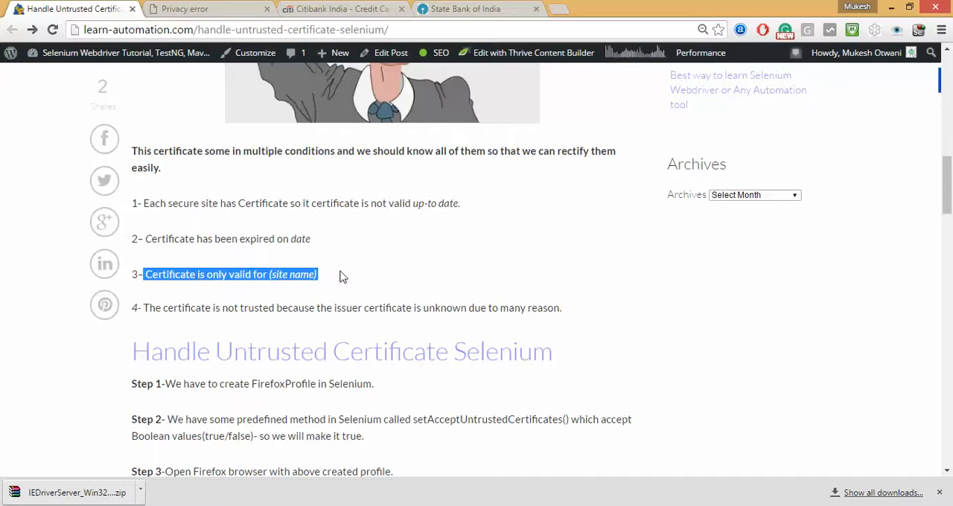
pyautogui.click(227, 306)
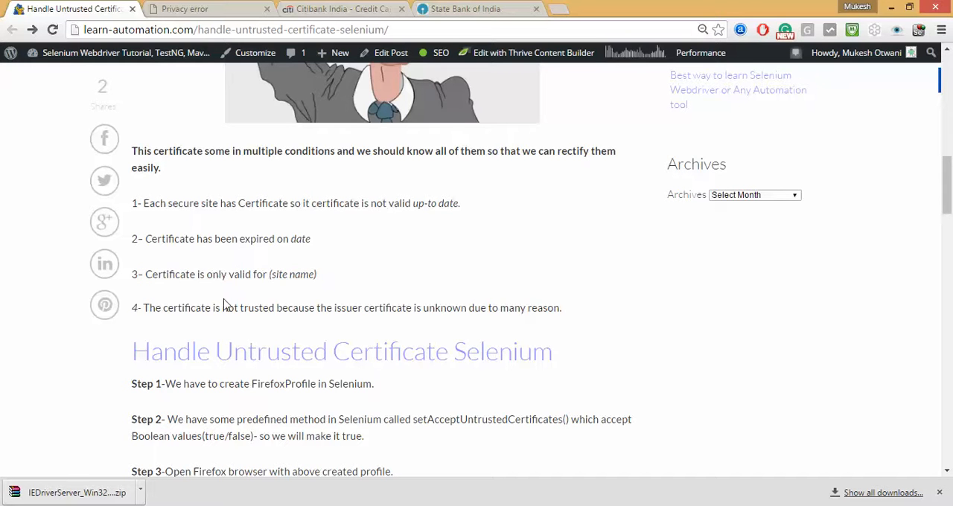
pyautogui.click(471, 9)
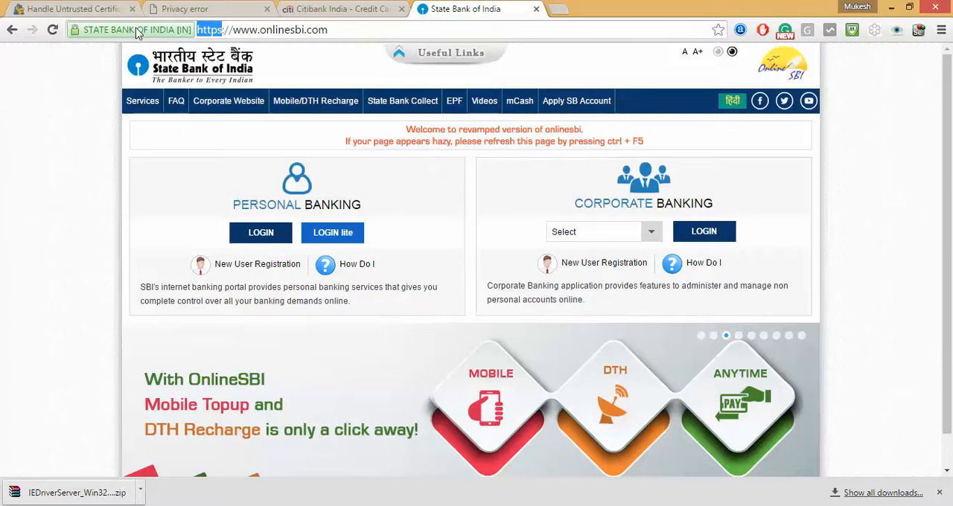
pyautogui.click(209, 10)
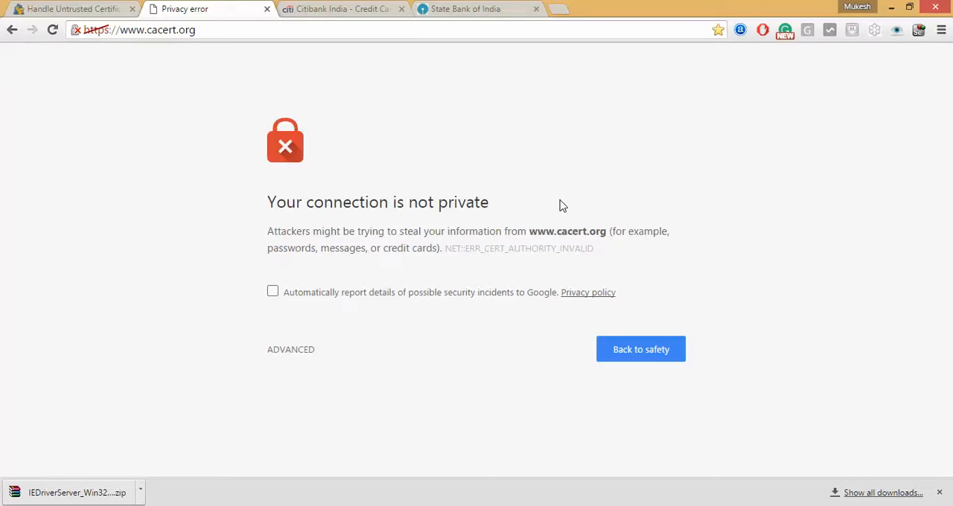
pyautogui.moveTo(99, 142)
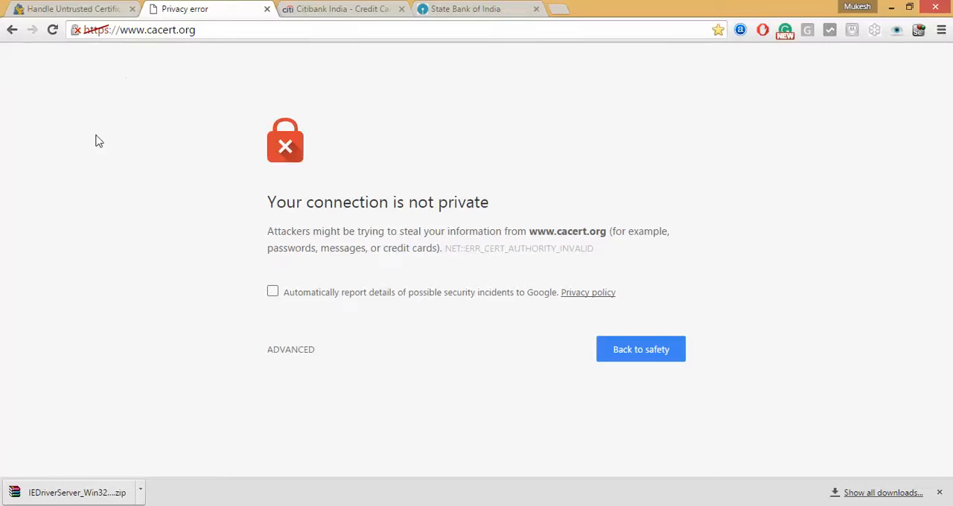
pyautogui.moveTo(548, 313)
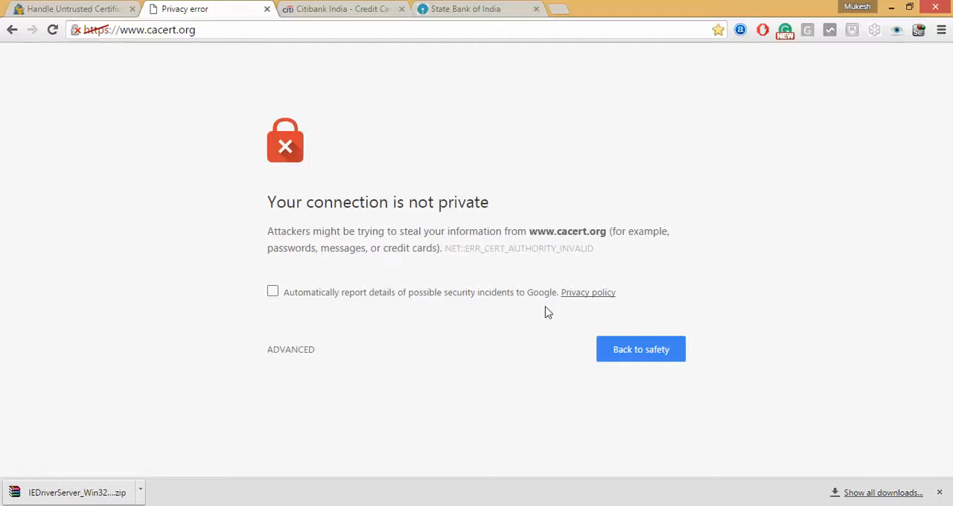
pyautogui.click(290, 349)
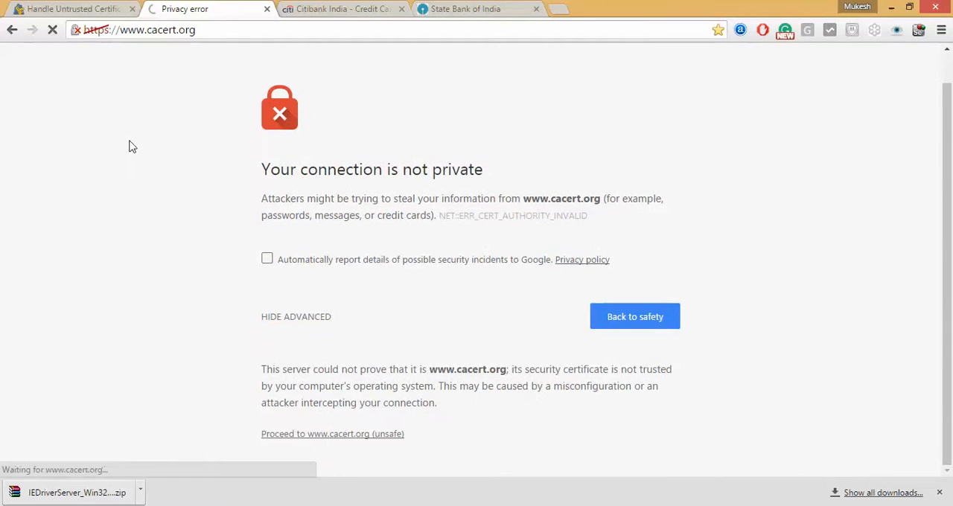
pyautogui.click(331, 435)
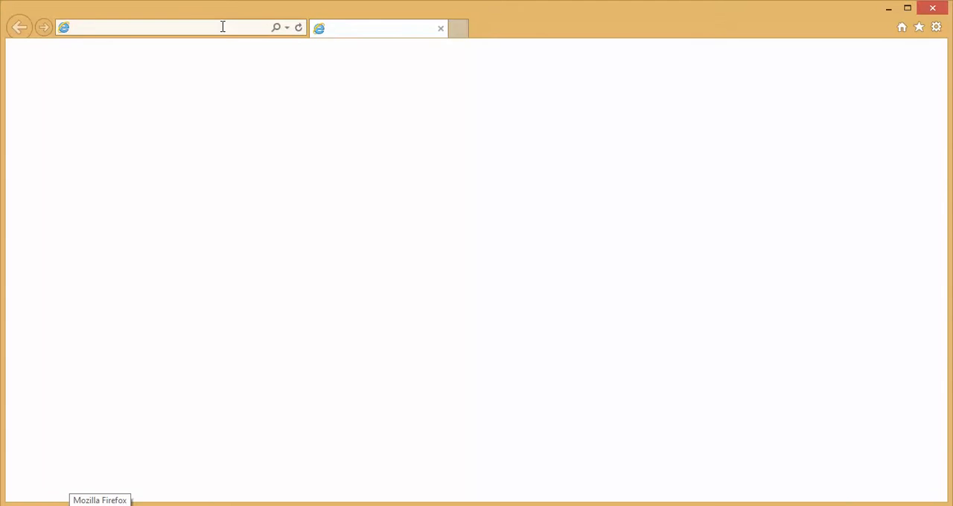
pyautogui.write('https://www.cacert.org/')
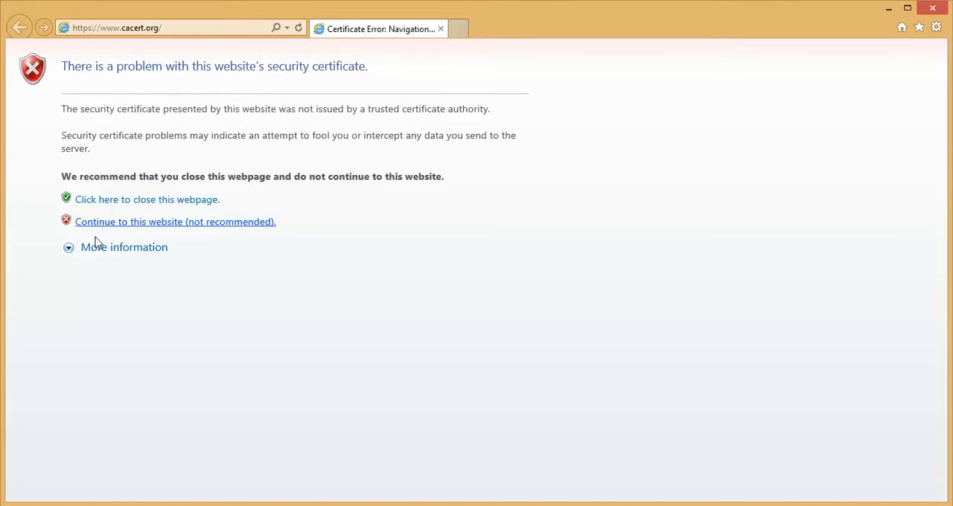
pyautogui.moveTo(384, 259)
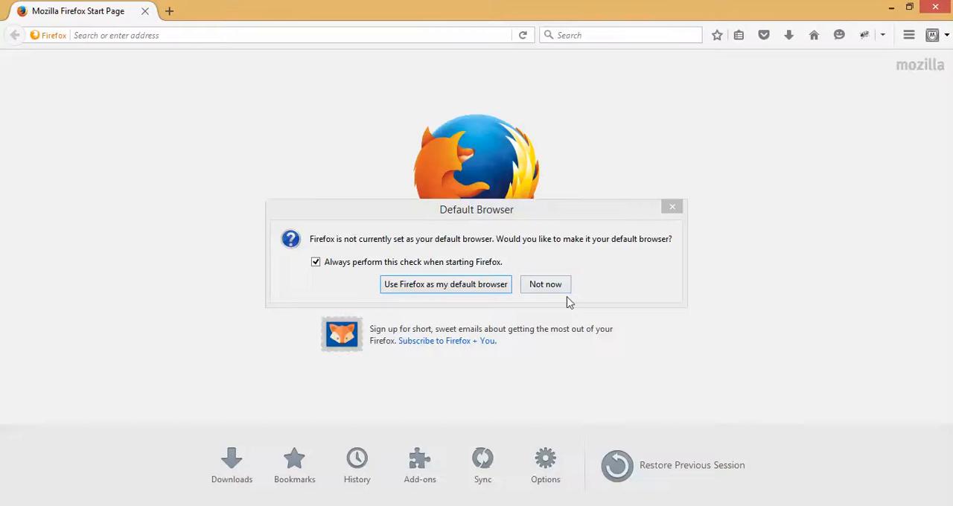
pyautogui.click(545, 284)
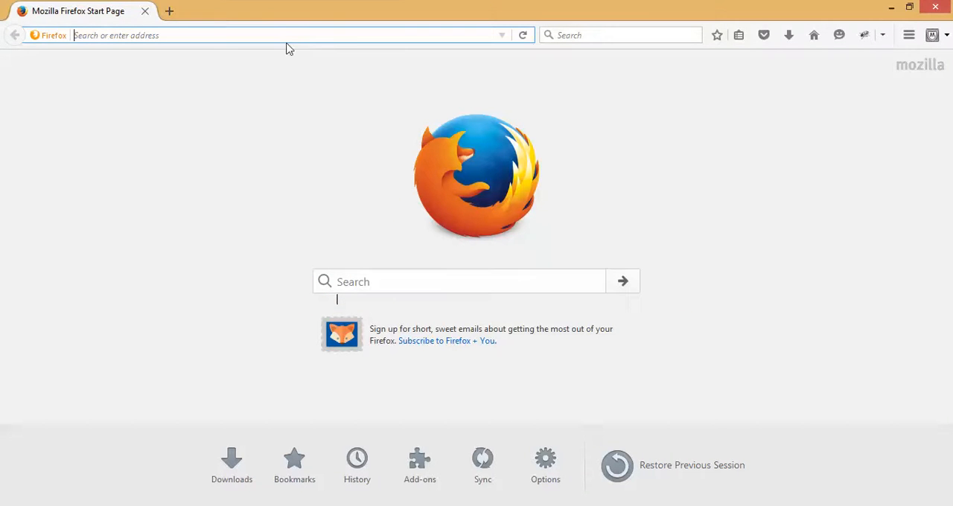
pyautogui.write('https://www.cacert.org')
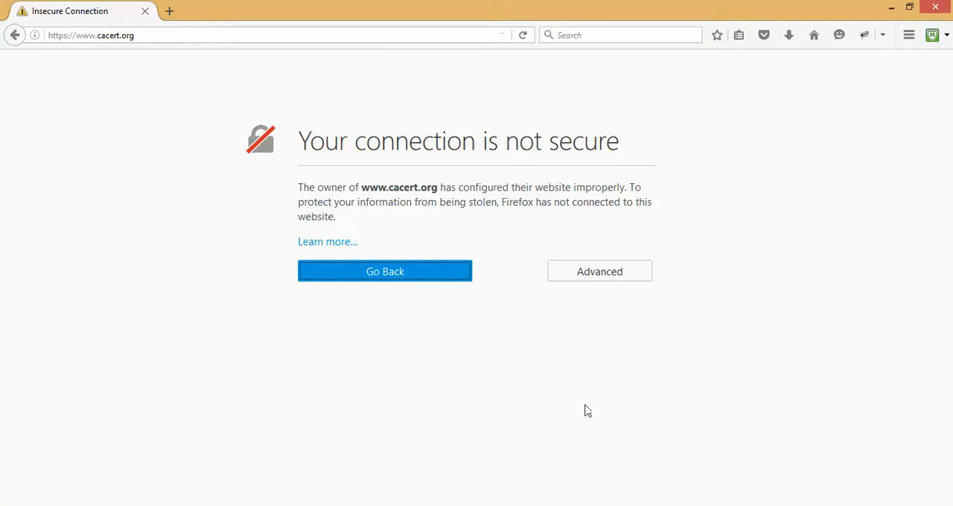
pyautogui.moveTo(179, 122)
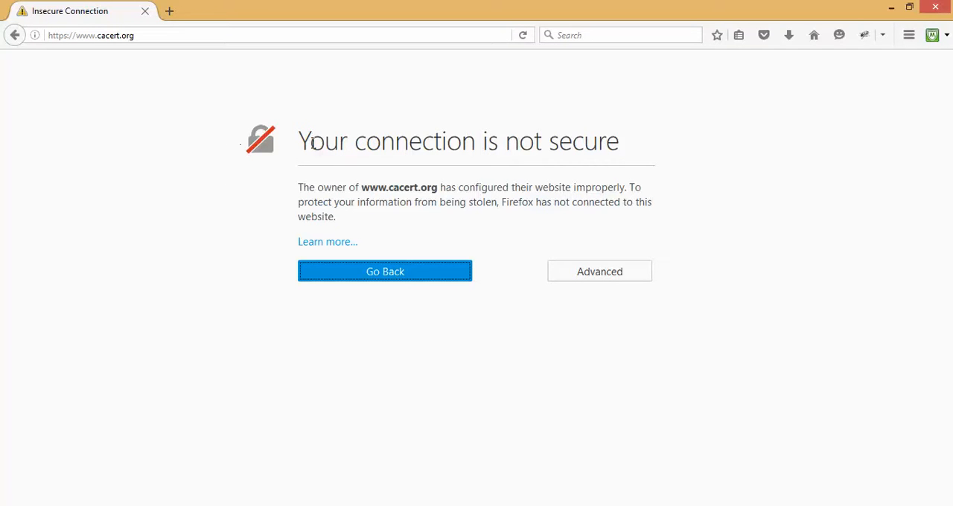
# Step: Add a permanent security exception for cacert.org from the advanced error details
pyautogui.click(599, 271)
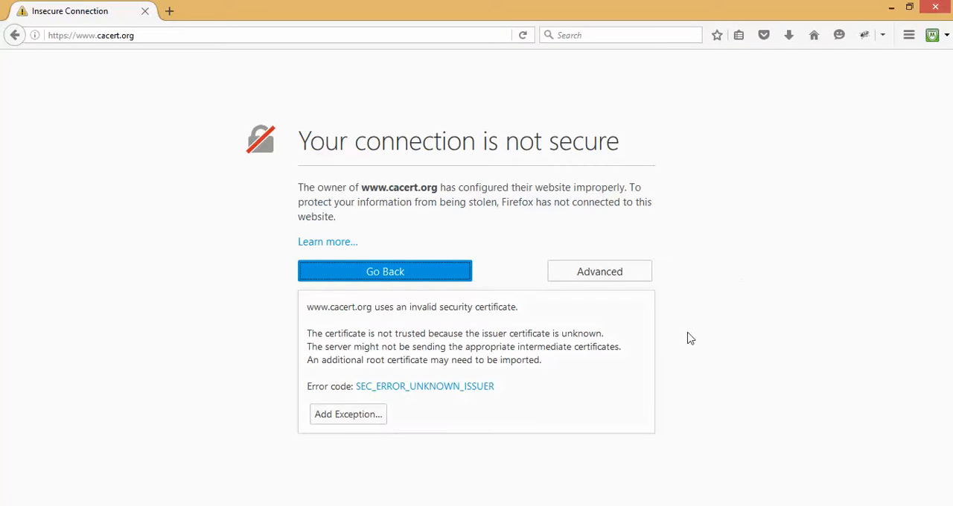
pyautogui.click(348, 414)
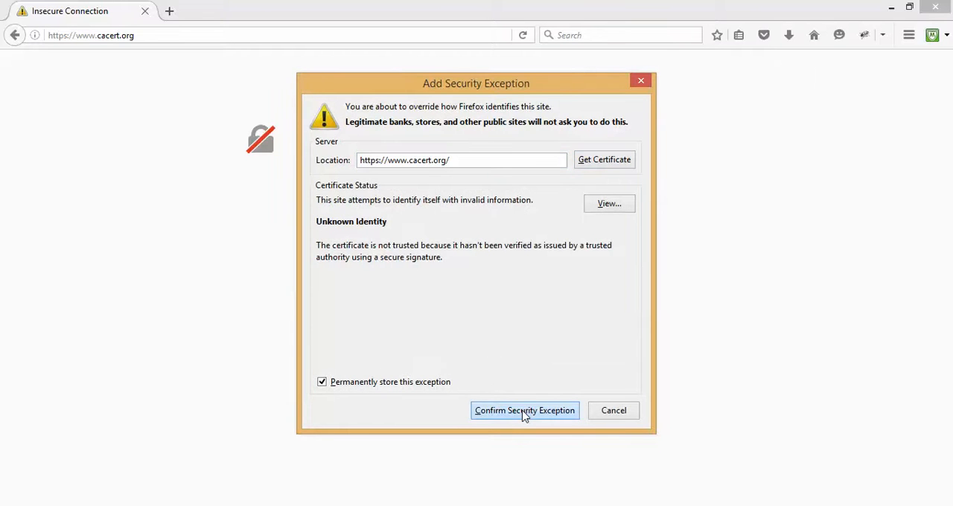
pyautogui.click(524, 411)
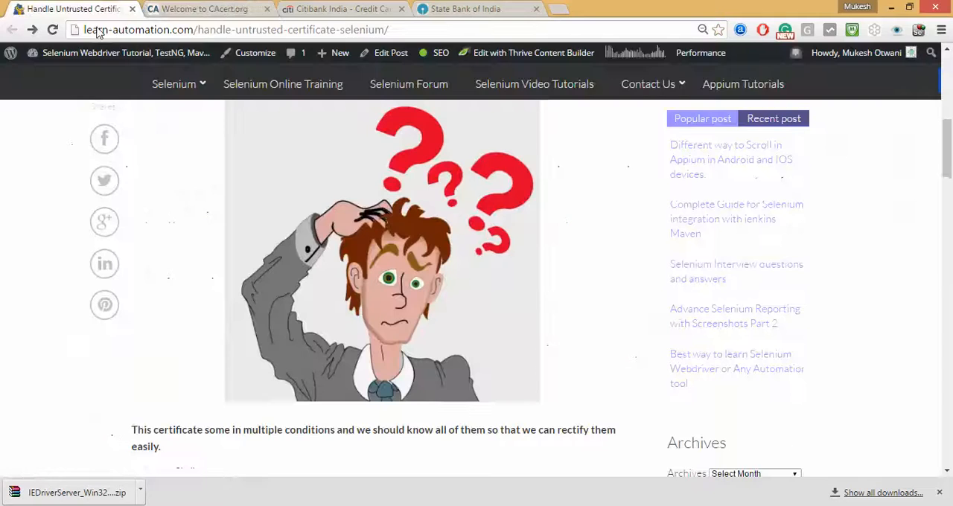
pyautogui.scroll(-3)
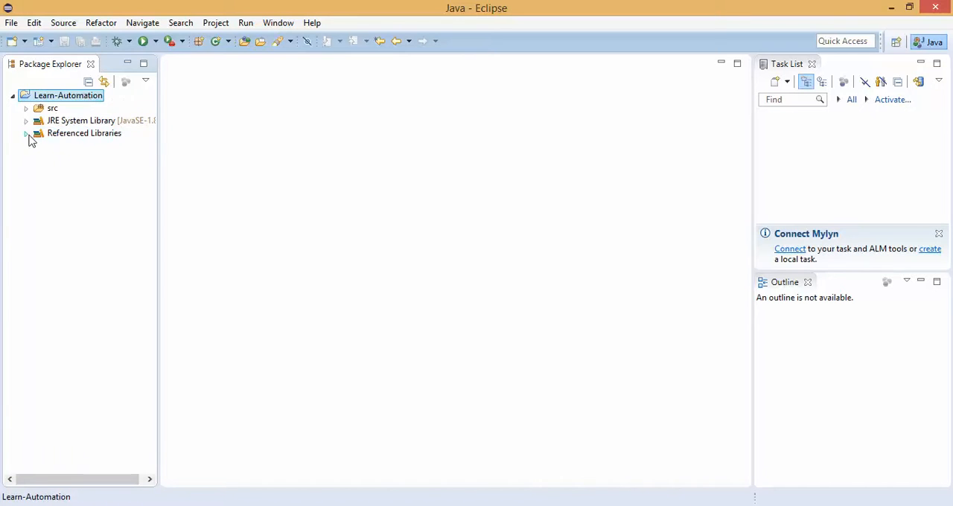
# Step: Browse the Learn-Automation project's referenced libraries and expand the src folder
pyautogui.click(26, 134)
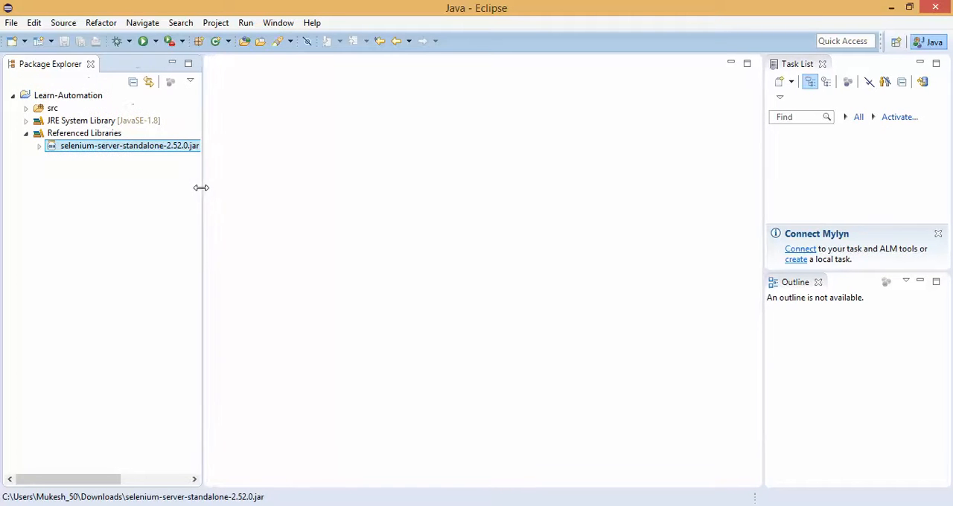
pyautogui.click(27, 132)
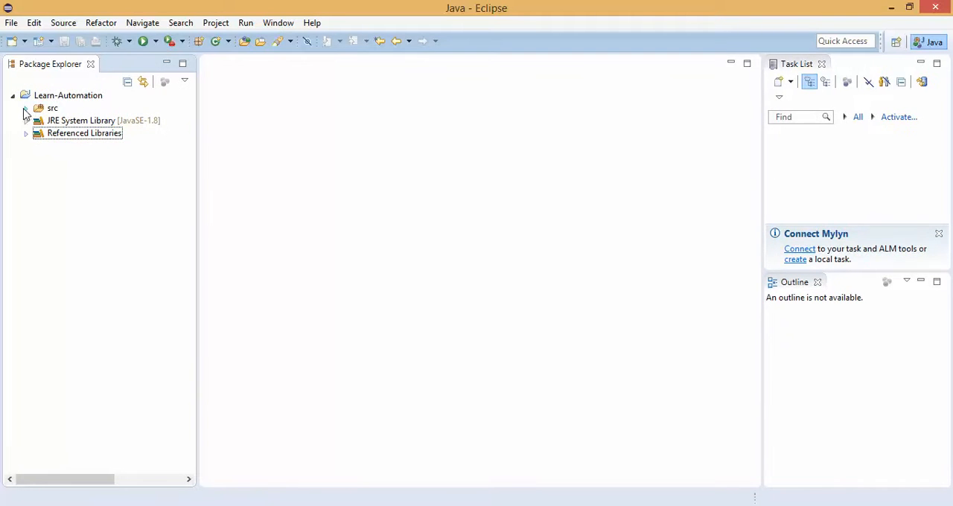
pyautogui.click(27, 107)
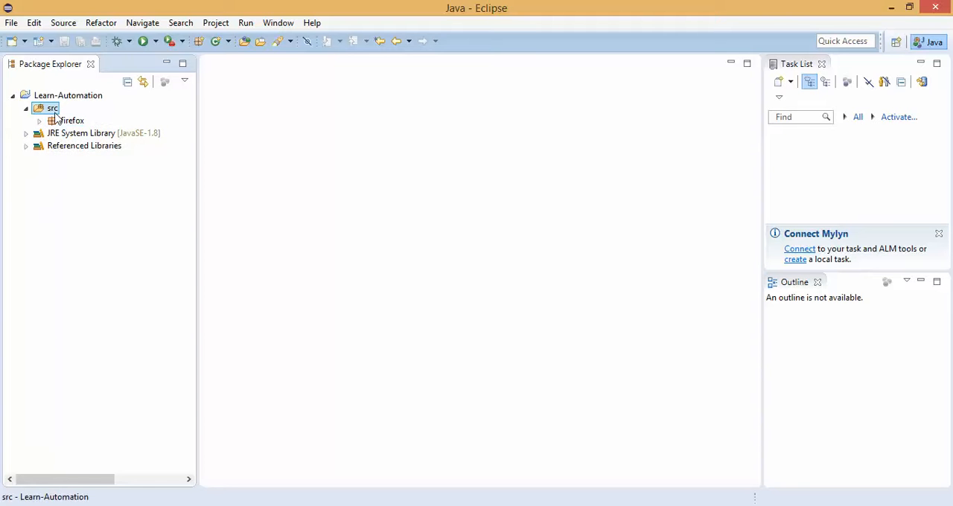
# Step: Create a new package named certificateIssue under src
pyautogui.rightClick(51, 108)
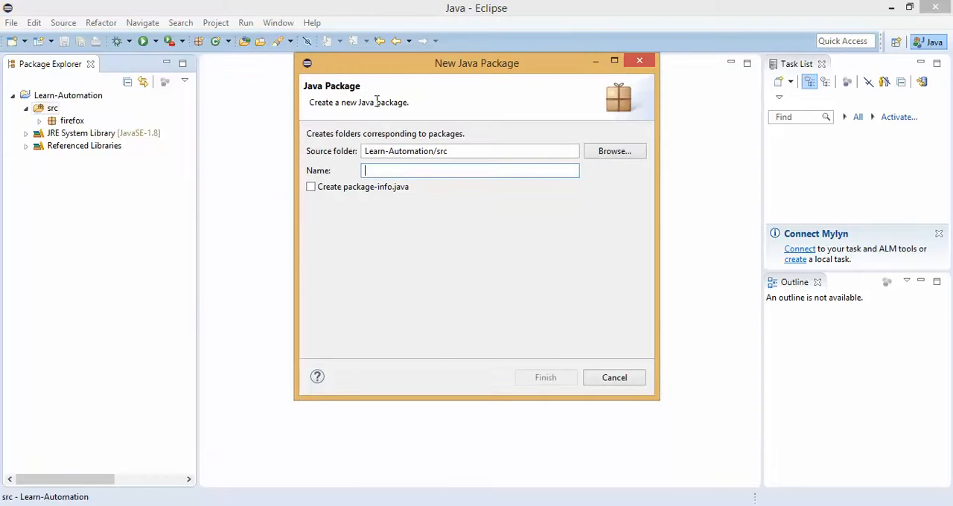
pyautogui.write('cerificateIssue')
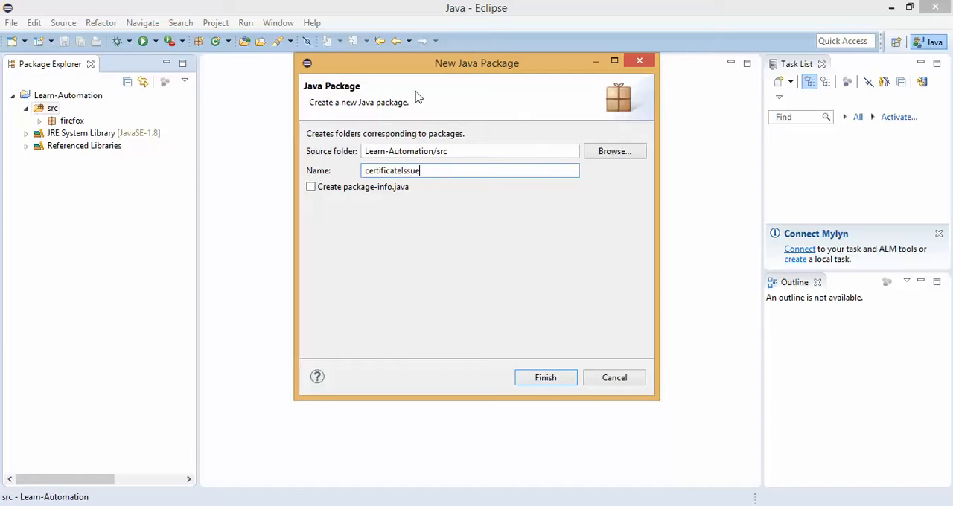
pyautogui.click(545, 378)
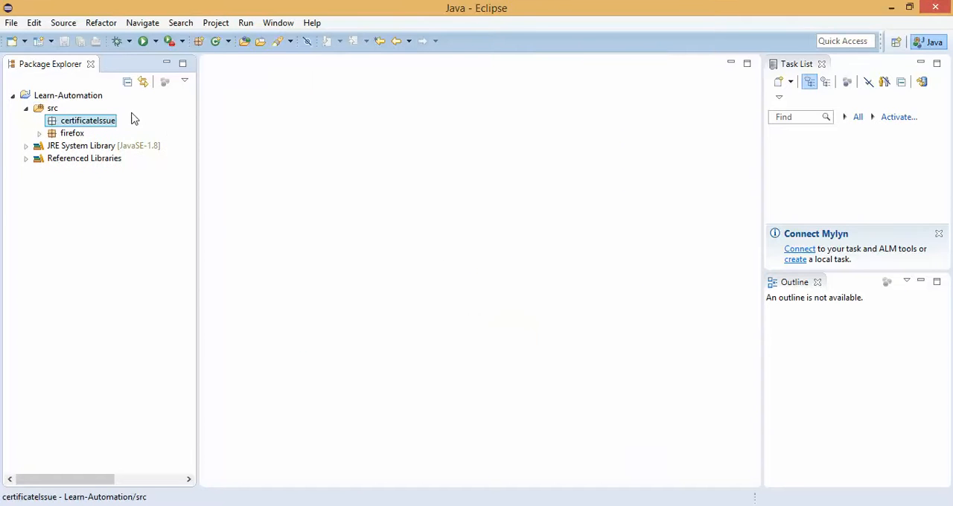
# Step: Create a FirefoxDemo class in the certificateIssue package and open FirefoxDemo.java in the editor
pyautogui.rightClick(86, 119)
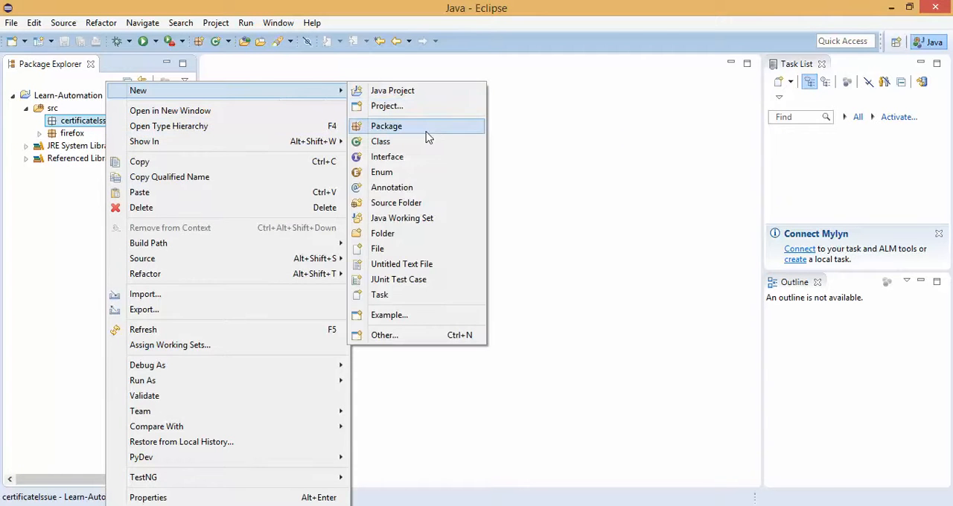
pyautogui.click(382, 142)
pyautogui.write('Firefox')
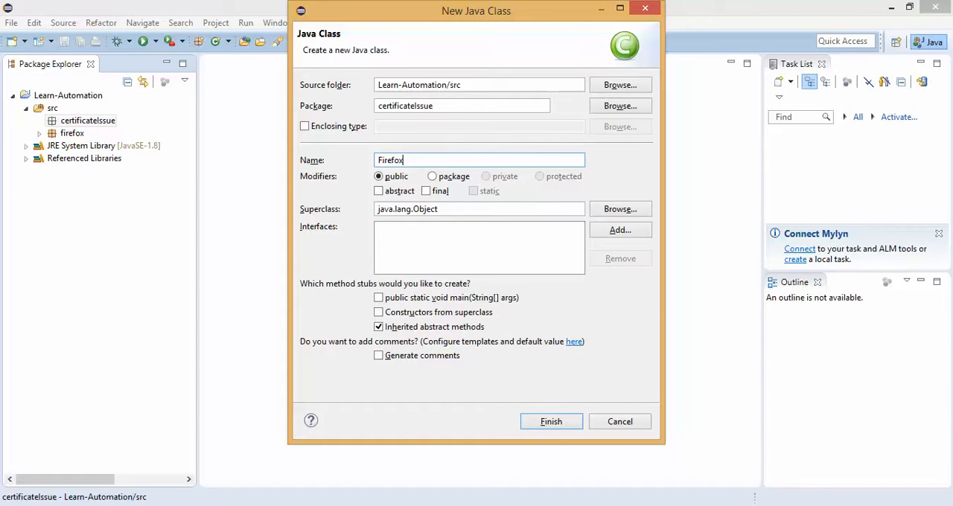
pyautogui.write('Demo')
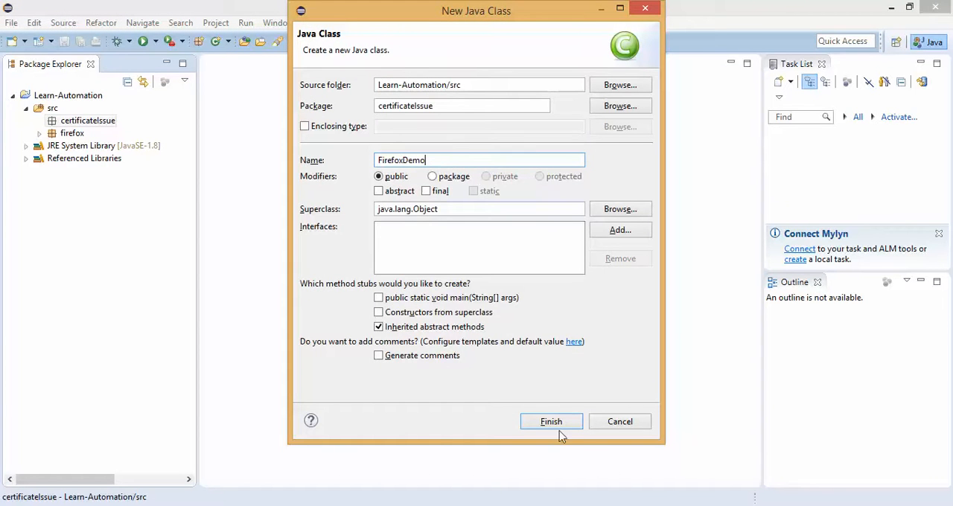
pyautogui.click(551, 422)
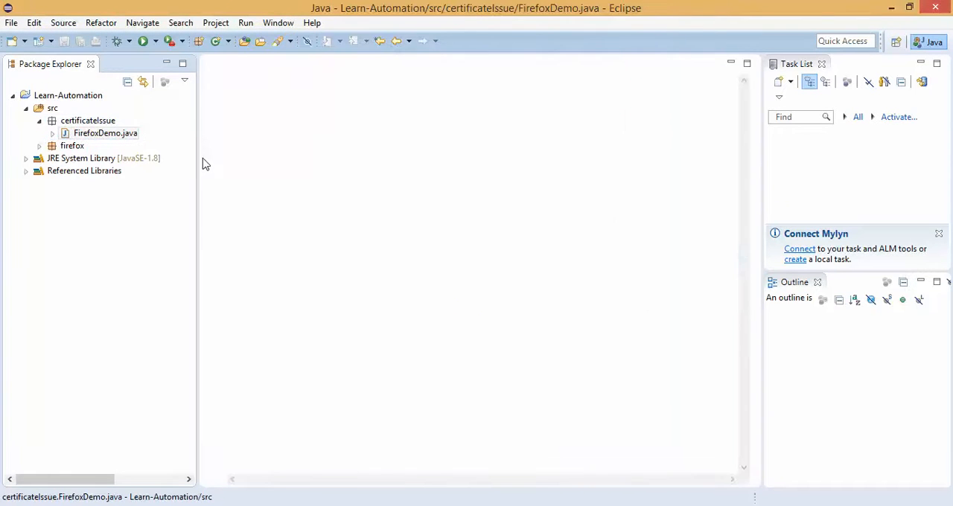
pyautogui.doubleClick(104, 132)
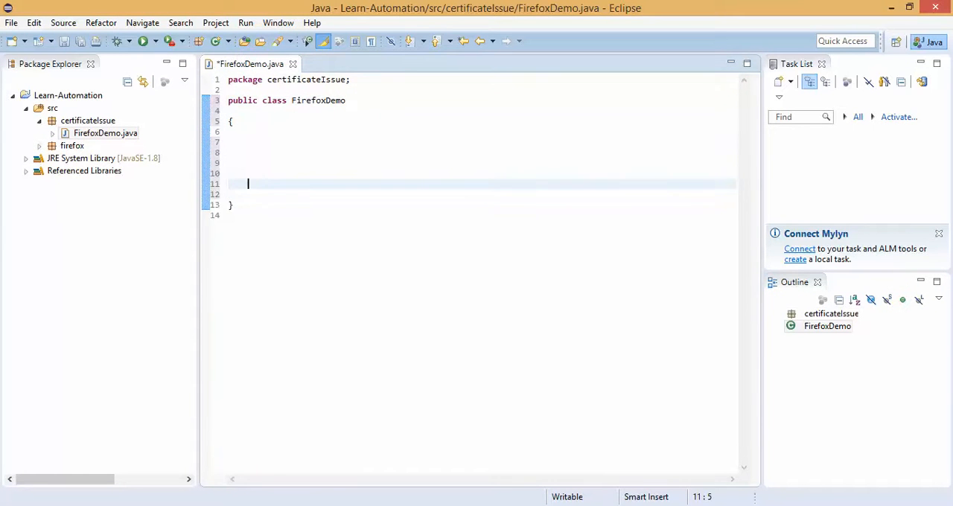
pyautogui.write('p')
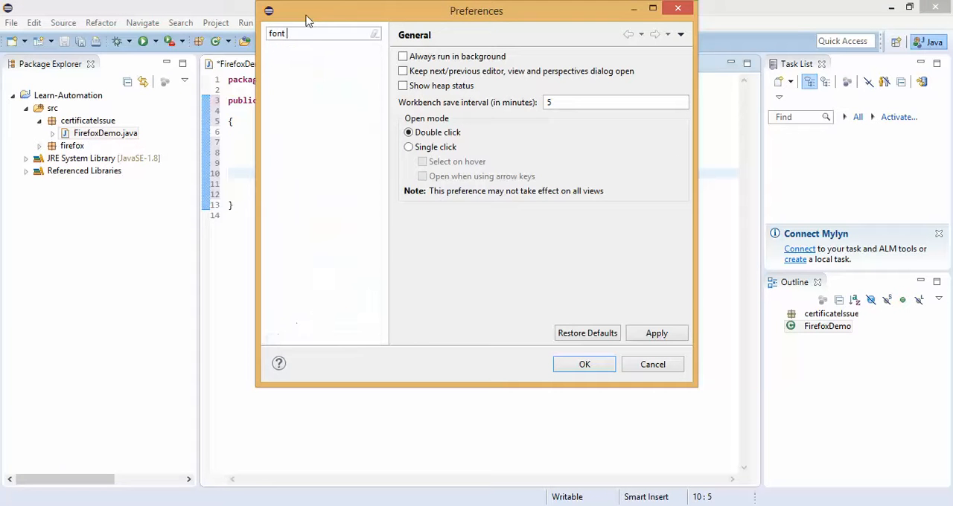
# Step: Set the editor Text Font to Consolas size 14 in Colors and Fonts preferences
pyautogui.write('font')
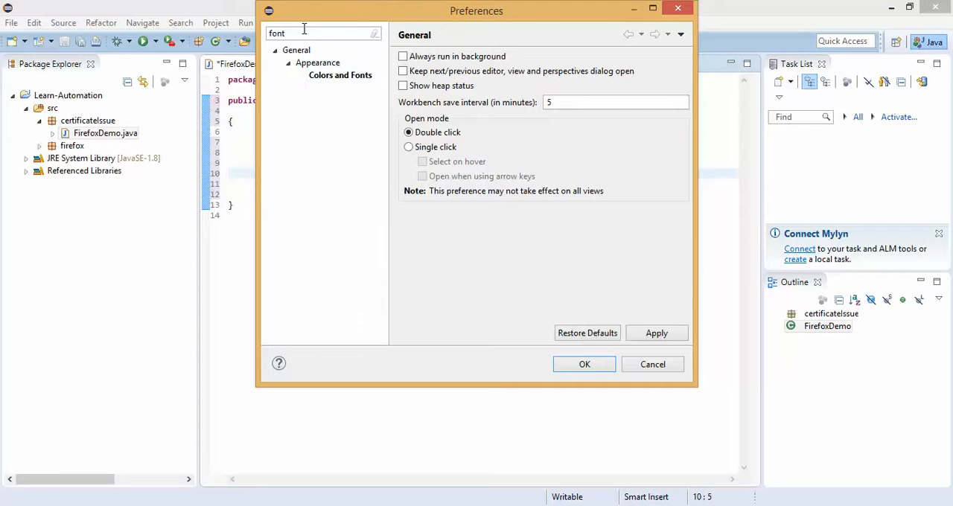
pyautogui.click(339, 74)
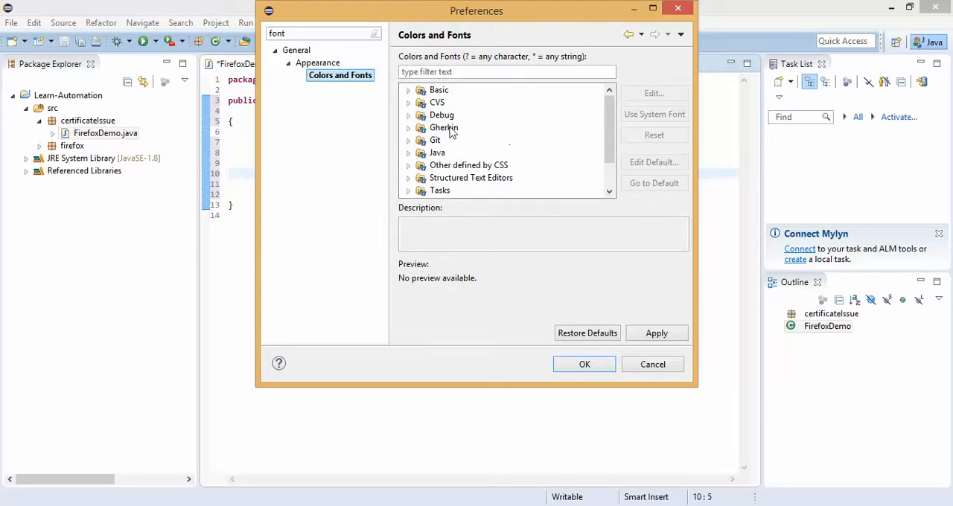
pyautogui.scroll(-3)
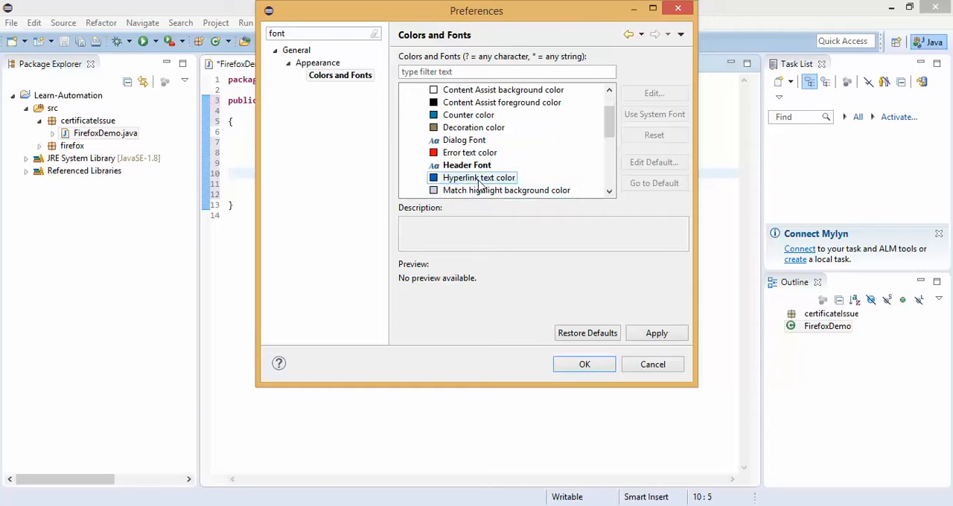
pyautogui.click(453, 152)
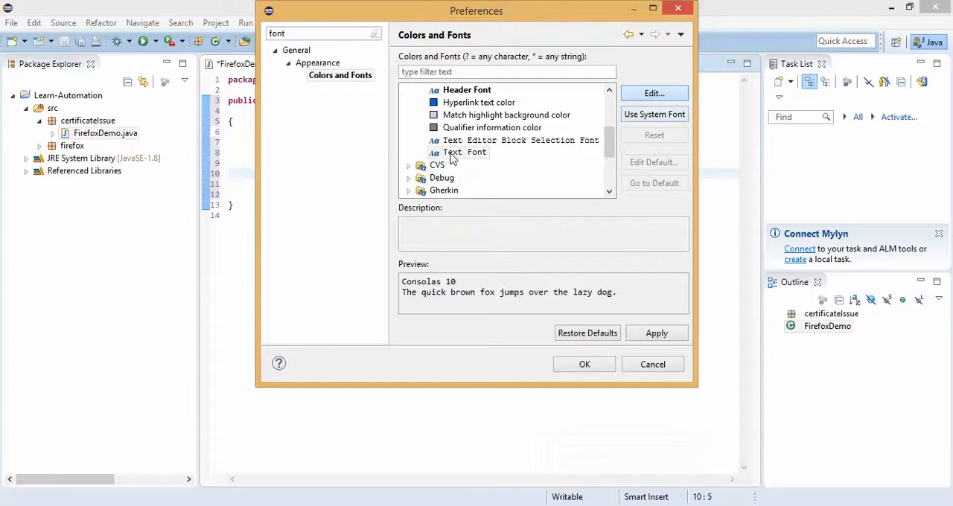
pyautogui.click(653, 92)
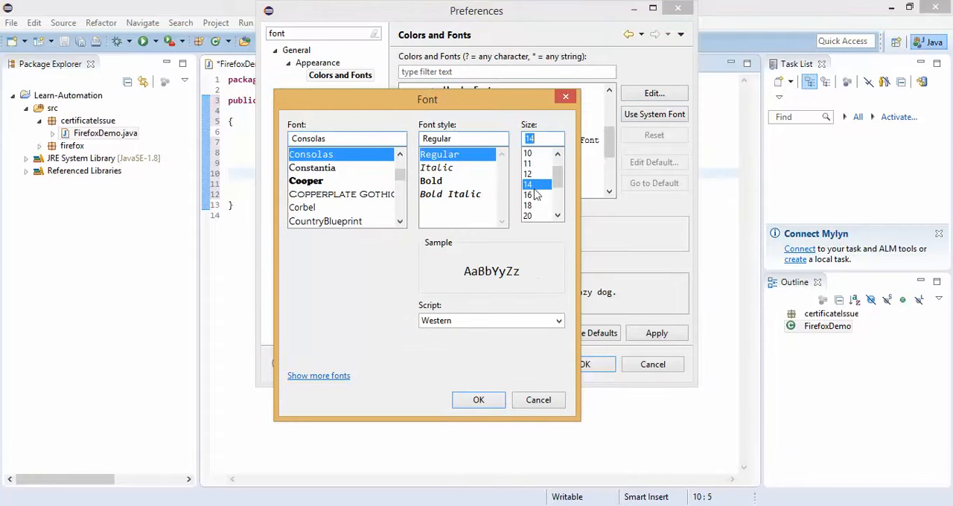
pyautogui.click(479, 399)
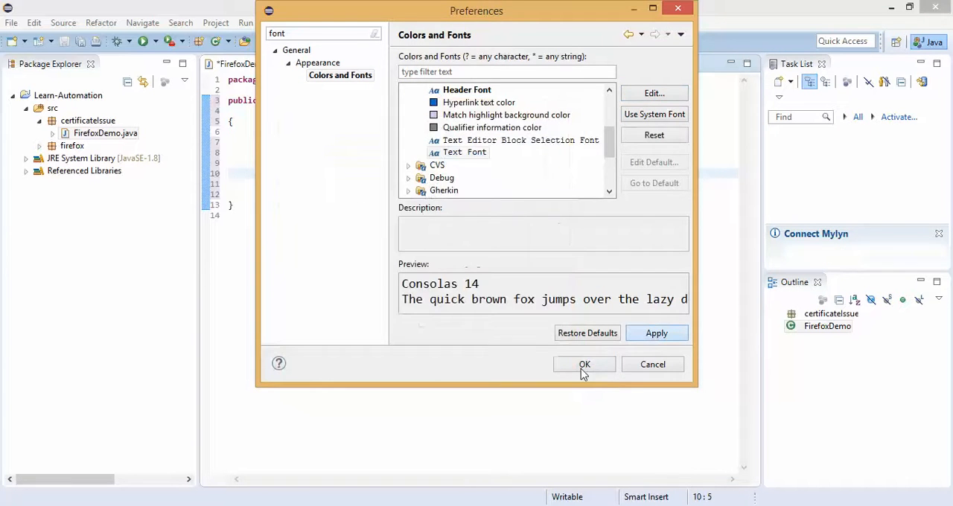
pyautogui.click(584, 363)
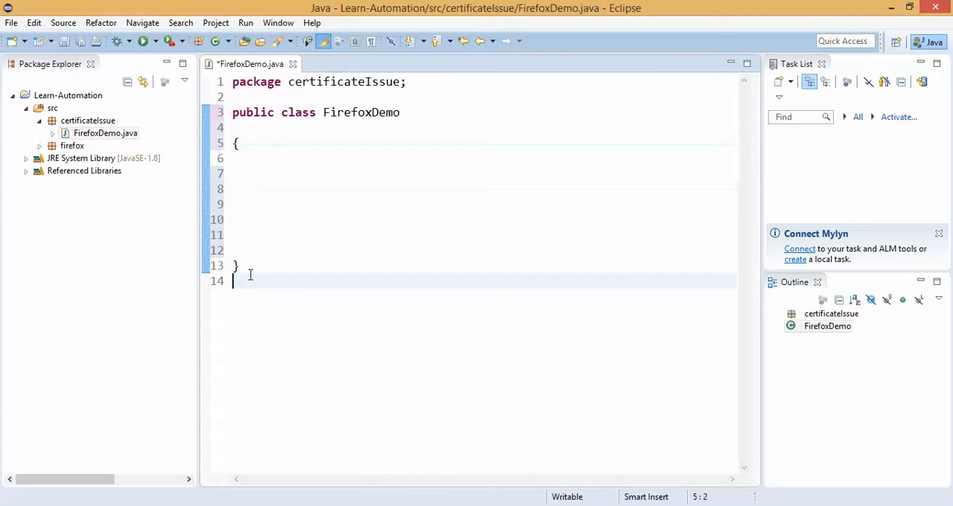
pyautogui.write('public void handl')
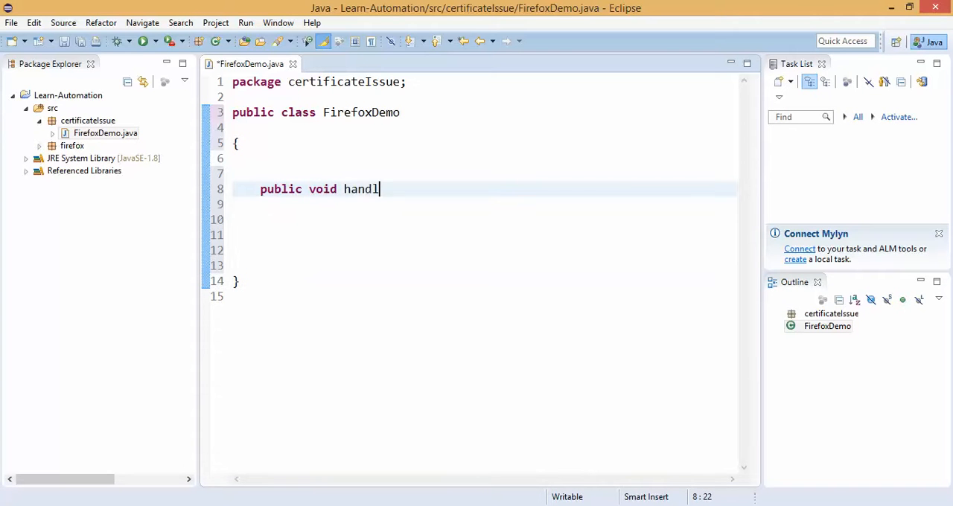
pyautogui.write('e')
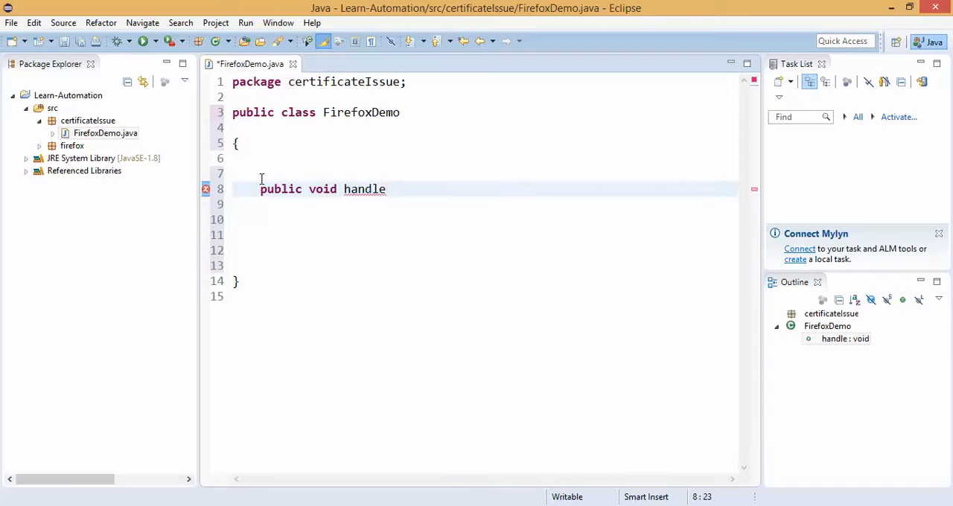
pyautogui.write('CerifiCate')
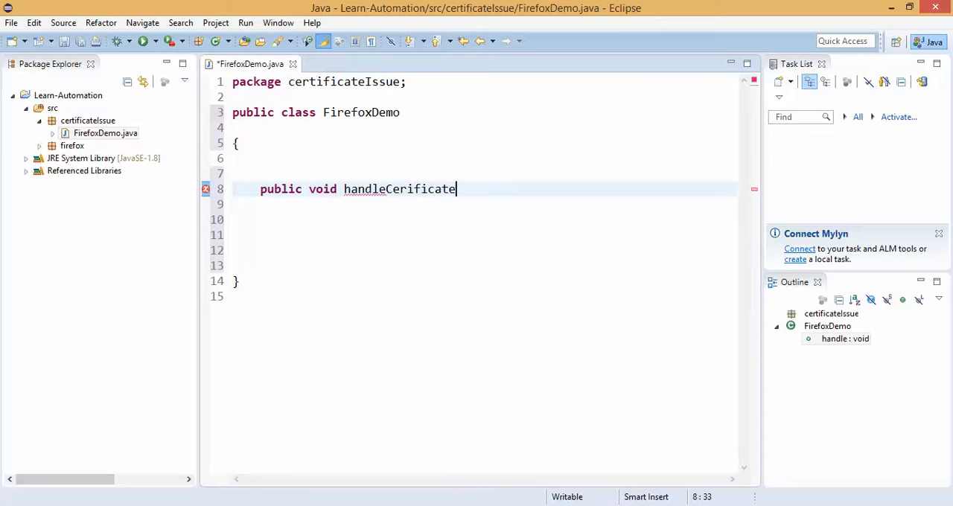
pyautogui.write('()')
pyautogui.click(484, 204)
pyautogui.write('{')
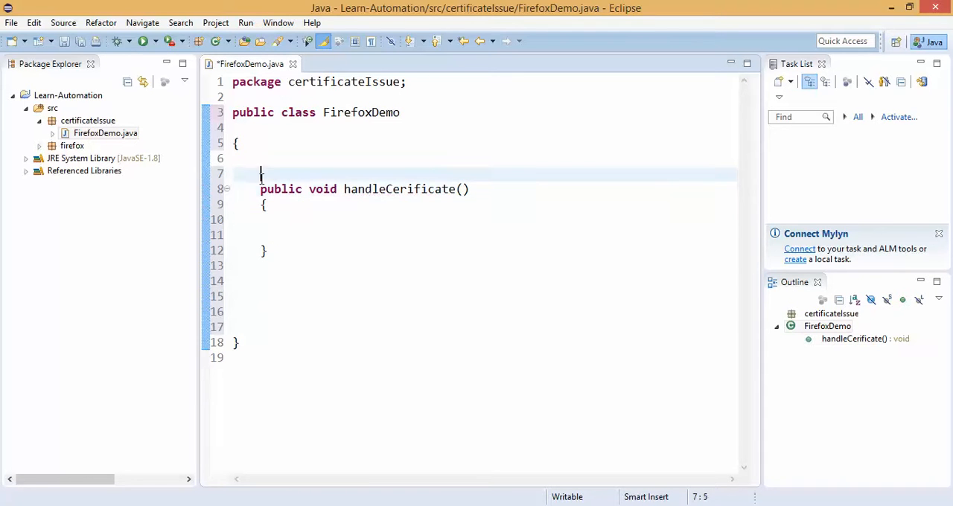
pyautogui.write('@Test')
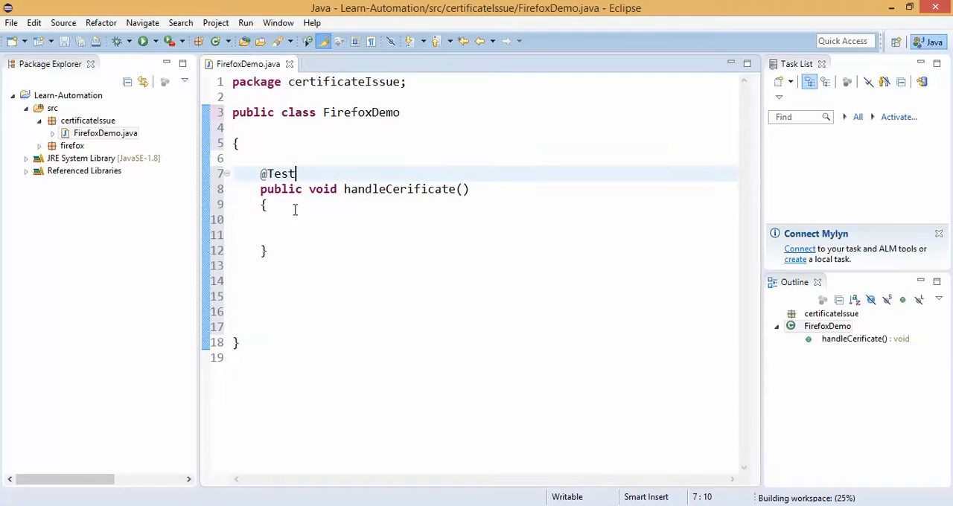
pyautogui.click(268, 206)
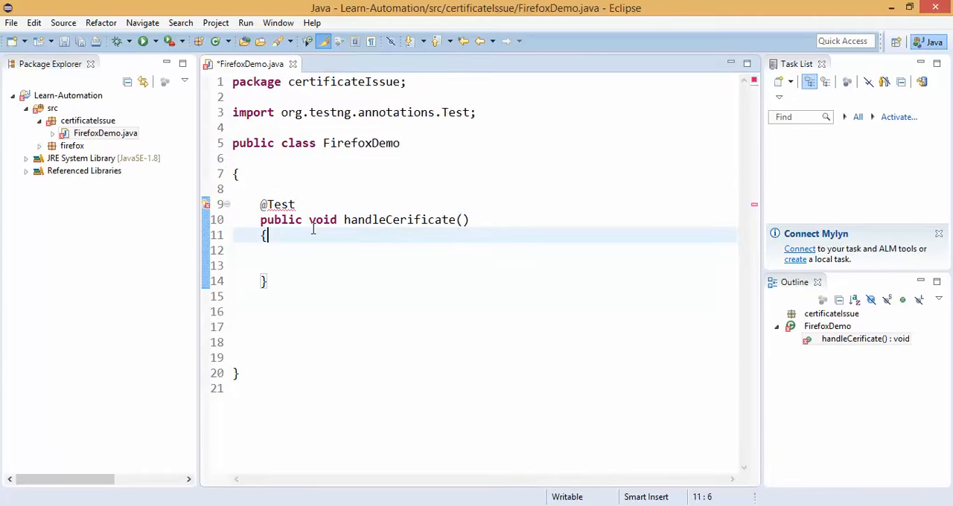
# Step: Declare WebDriver driver=new FirefoxDriver(); with WebDriver and FirefoxDriver imported
pyautogui.write('W')
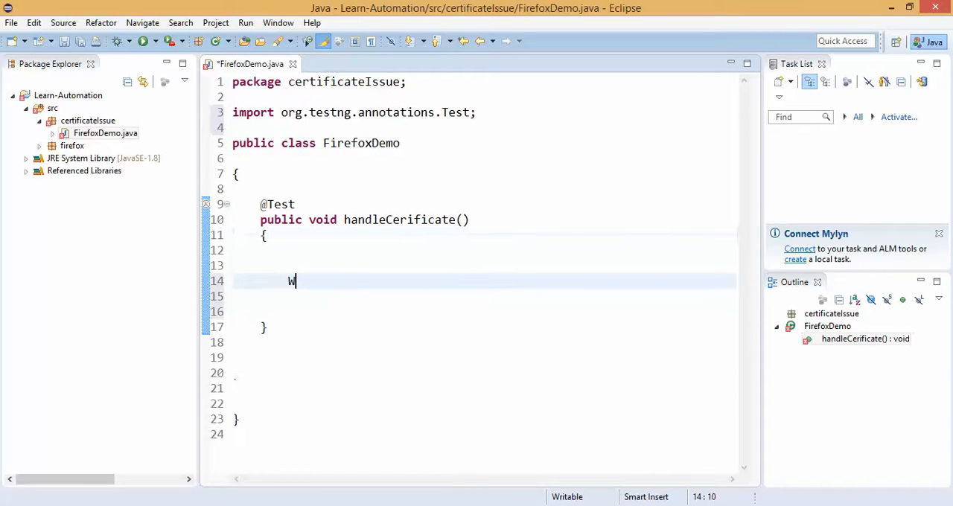
pyautogui.write('ebDriver dr')
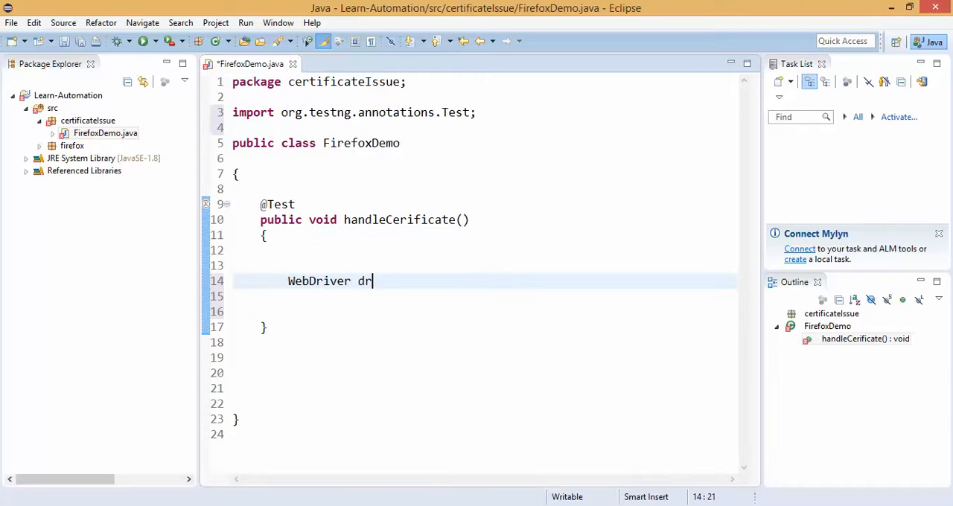
pyautogui.write('r=')
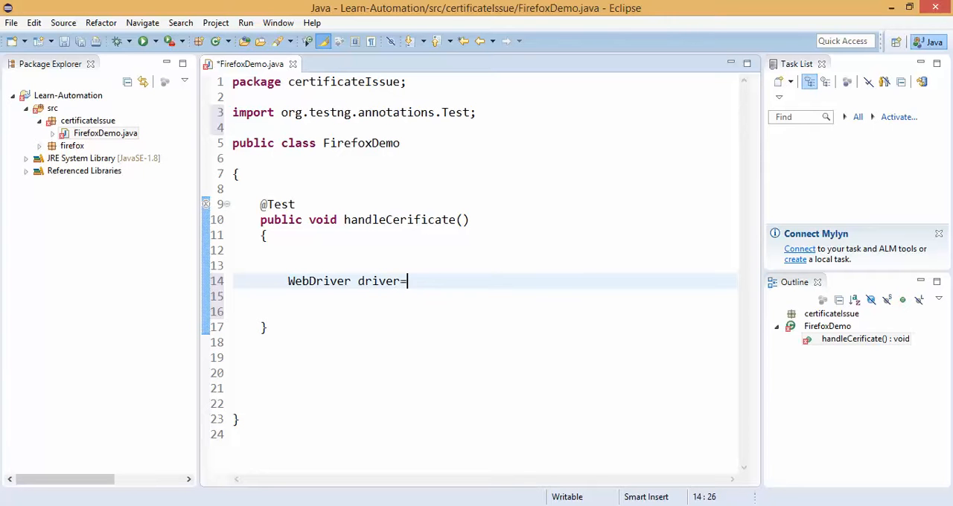
pyautogui.write('new Firefox')
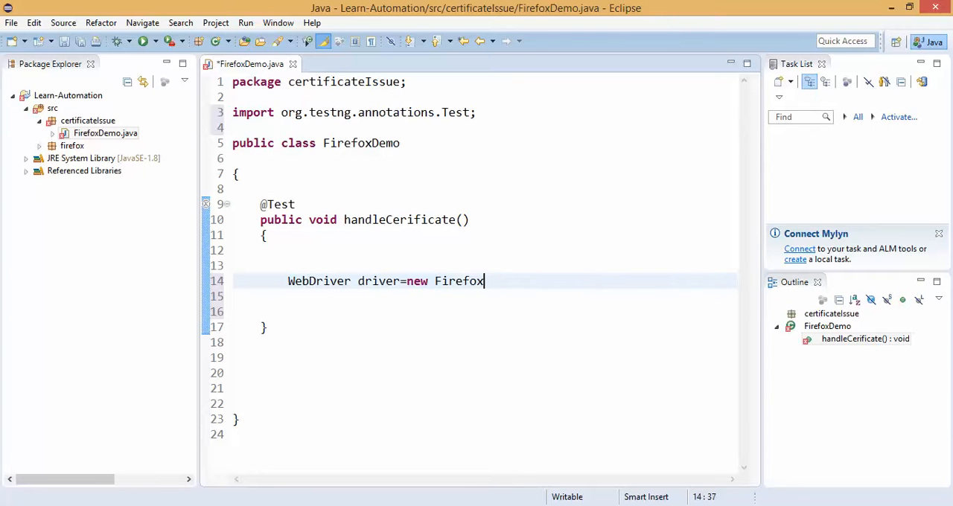
pyautogui.write('dr')
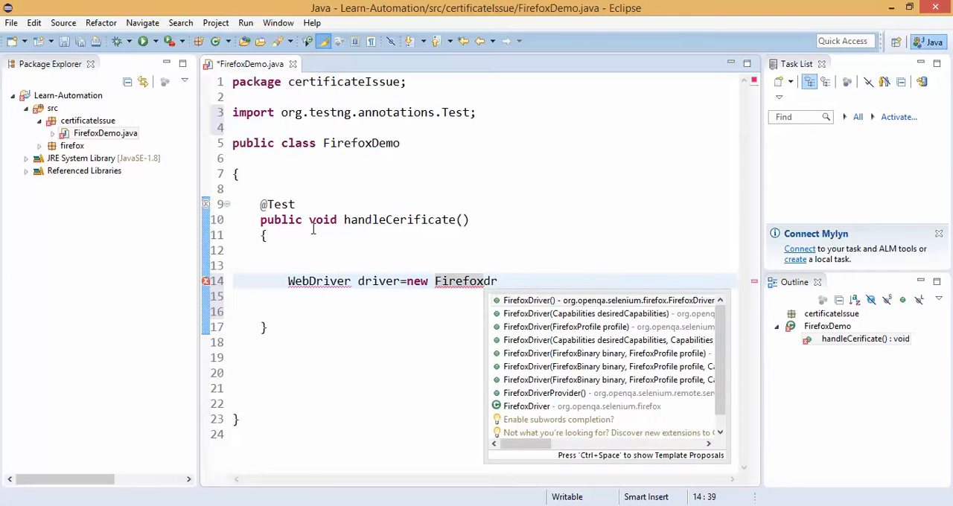
pyautogui.click(528, 301)
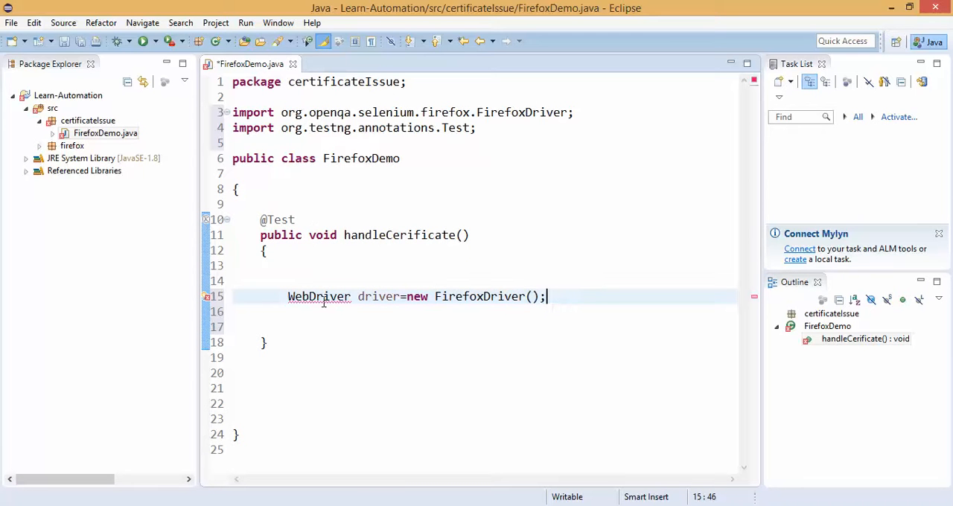
pyautogui.click(318, 297)
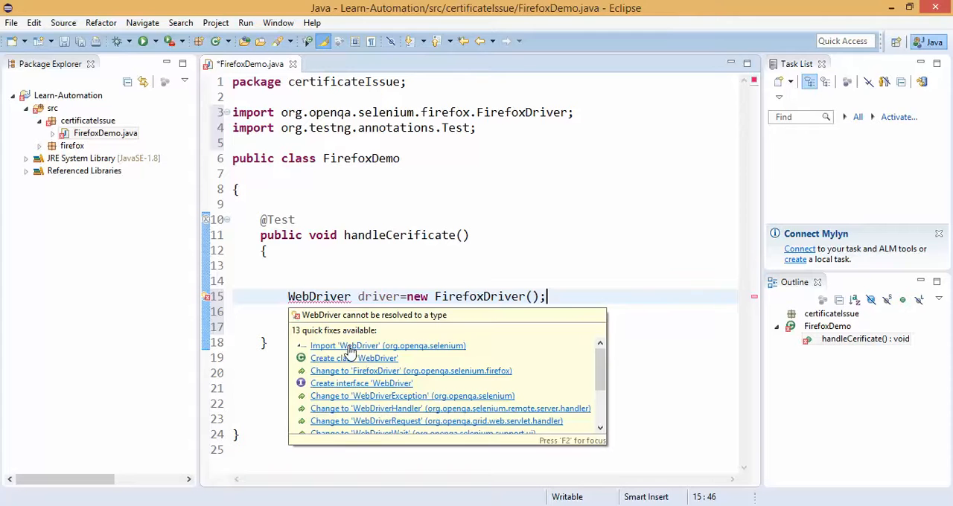
pyautogui.click(388, 345)
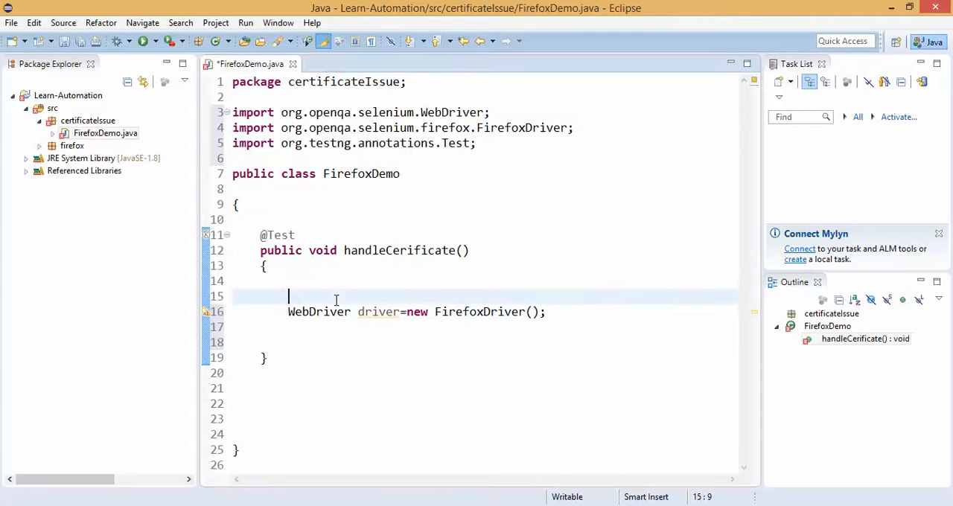
pyautogui.press('Enter')
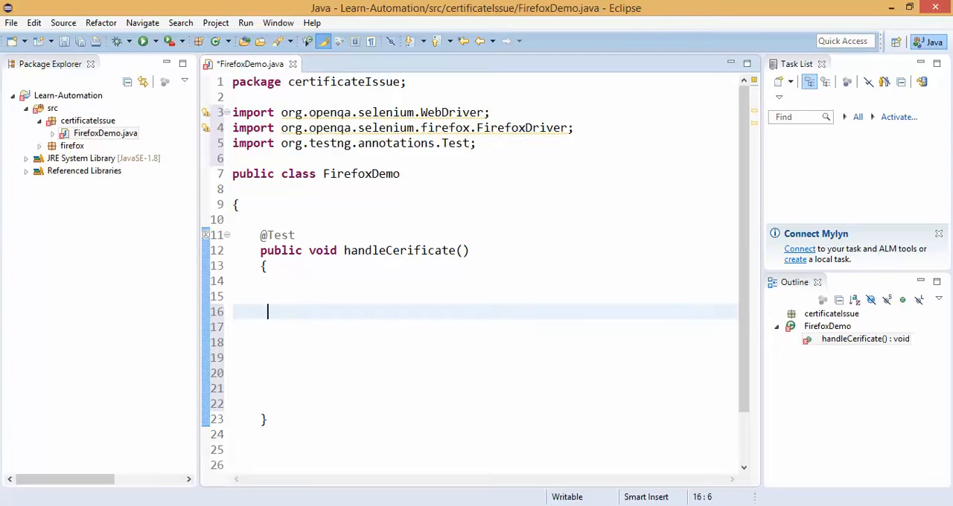
# Step: Declare DesiredCapabilities cap=new DesiredCapabilities(); using the quick fix to Selenium's remote DesiredCapabilities import
pyautogui.write('Des')
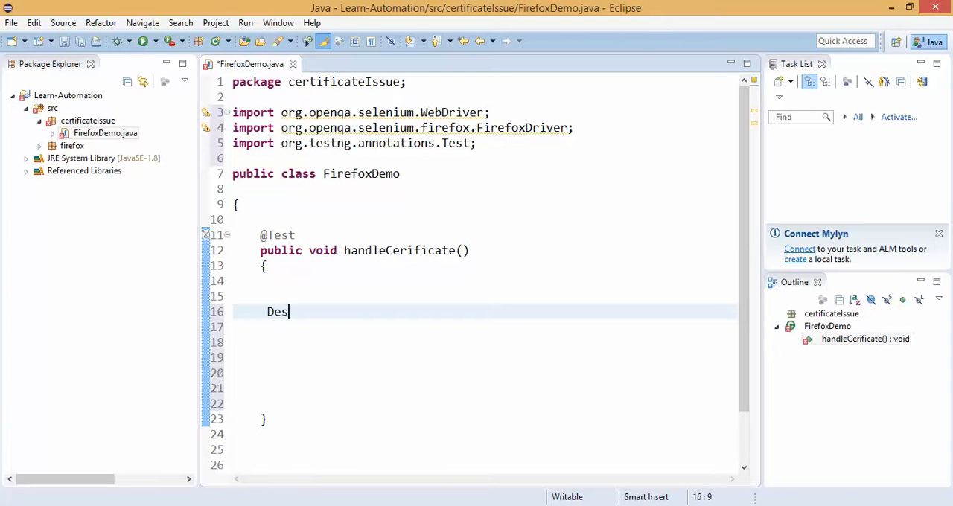
pyautogui.write('ire')
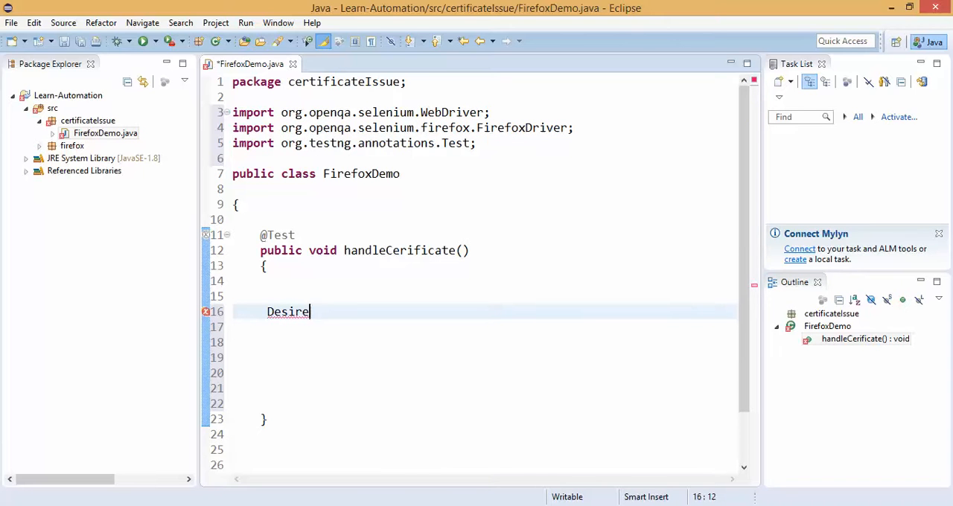
pyautogui.write('dCapa')
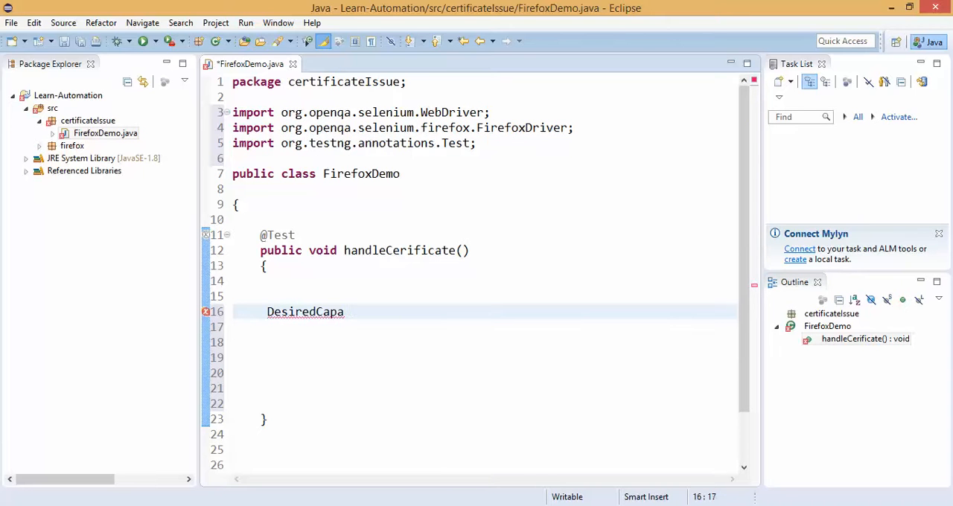
pyautogui.write('bility cap')
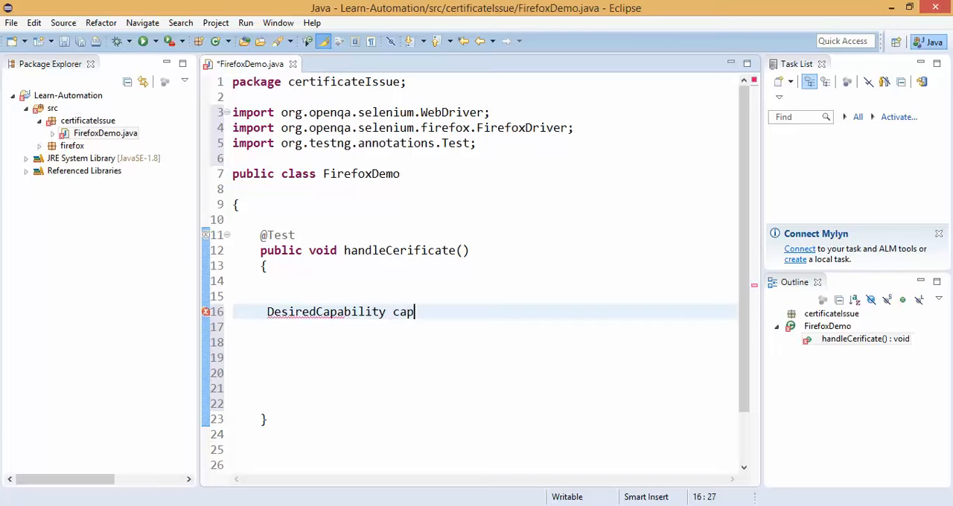
pyautogui.write('=new Des')
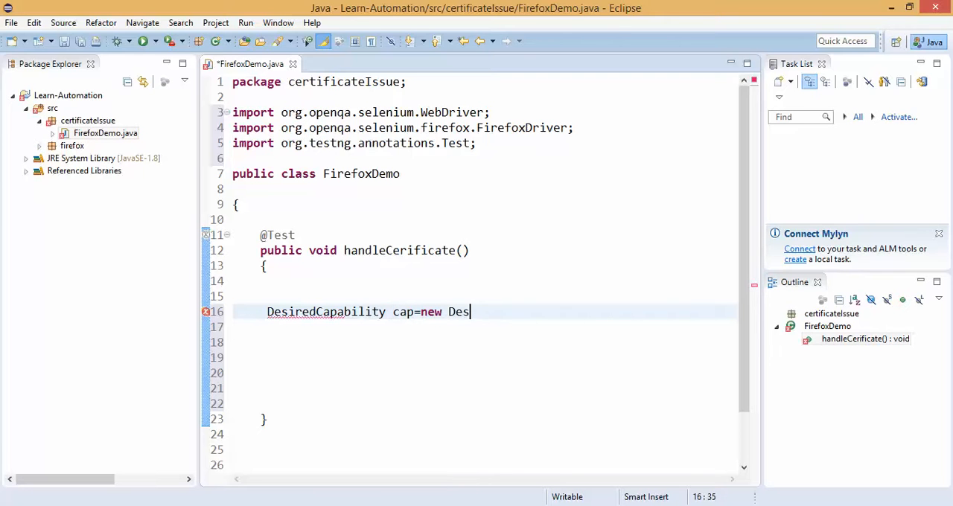
pyautogui.write('iredCap')
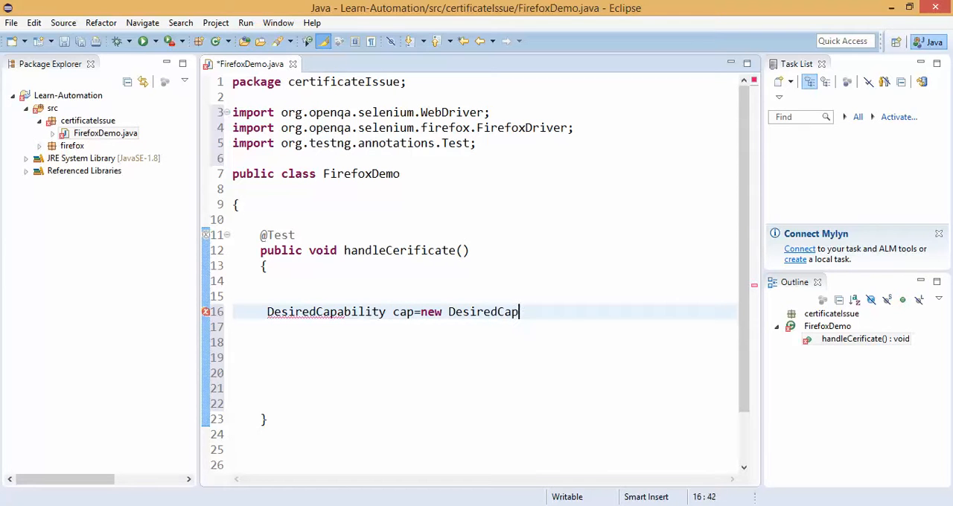
pyautogui.write('ability')
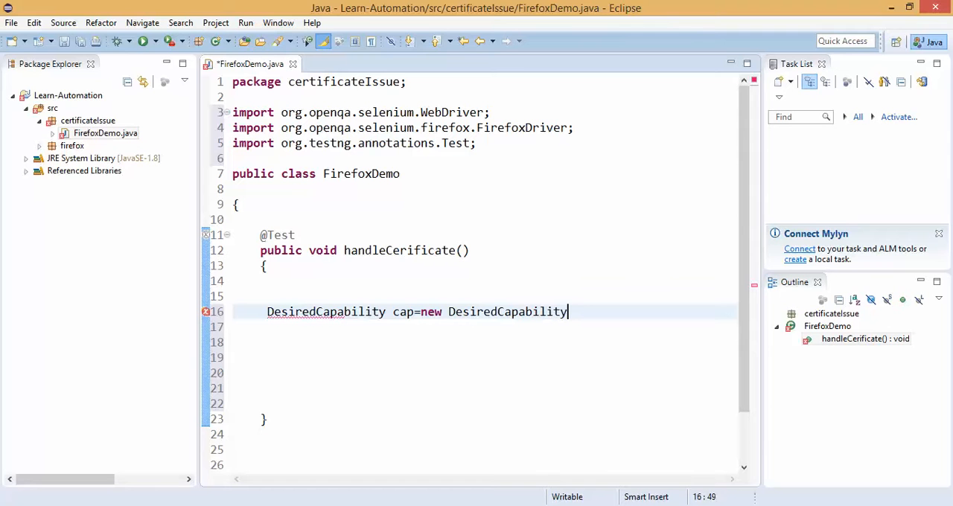
pyautogui.write('();')
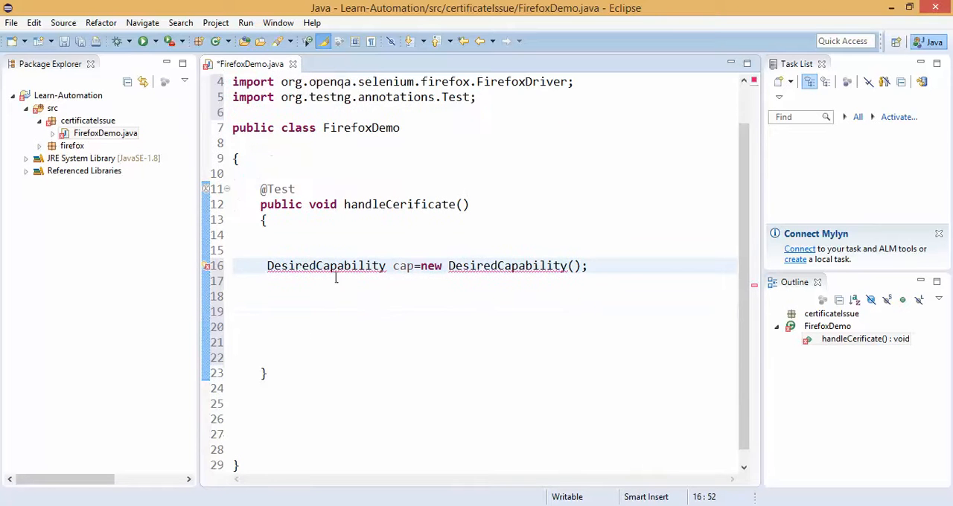
pyautogui.click(298, 282)
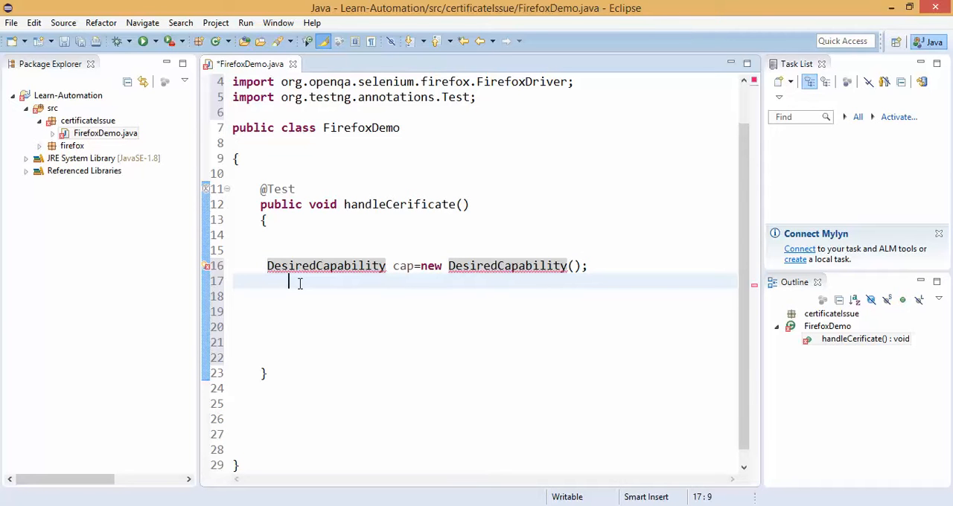
pyautogui.moveTo(298, 311)
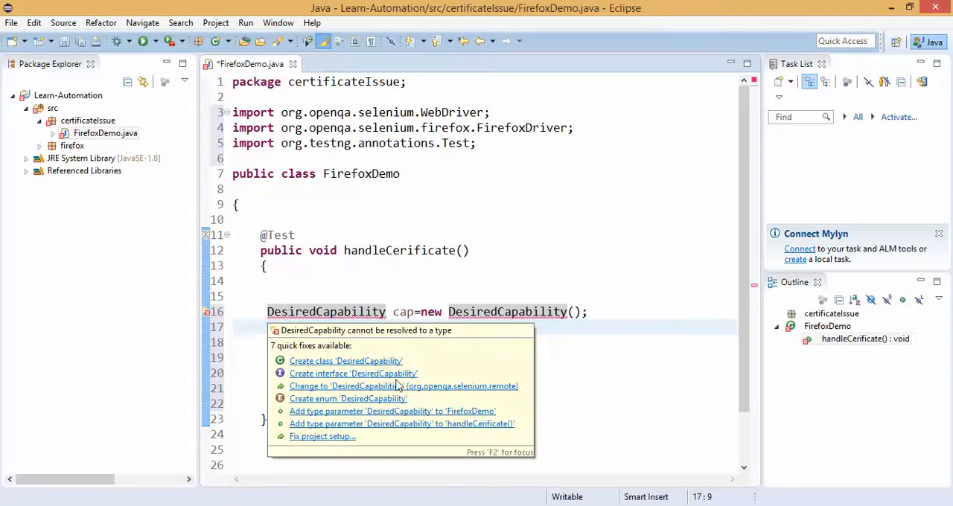
pyautogui.moveTo(387, 397)
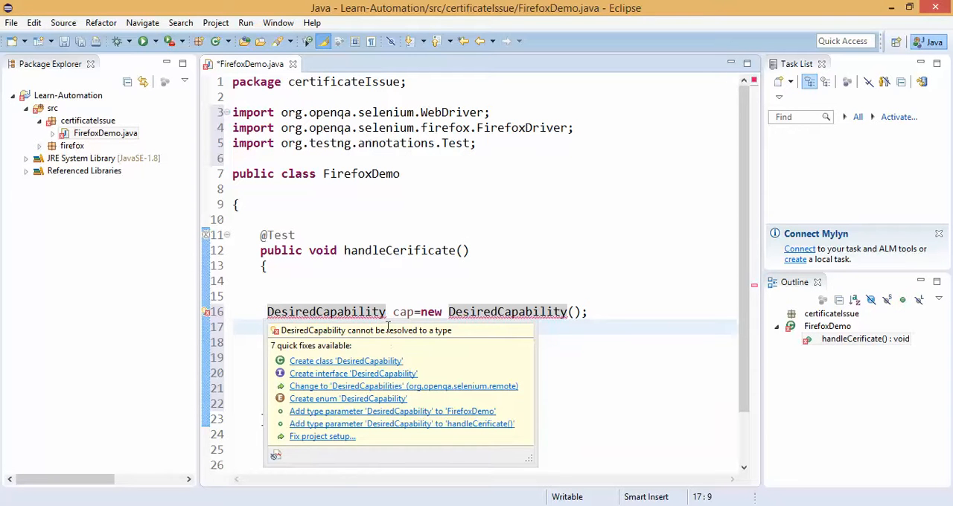
pyautogui.moveTo(337, 387)
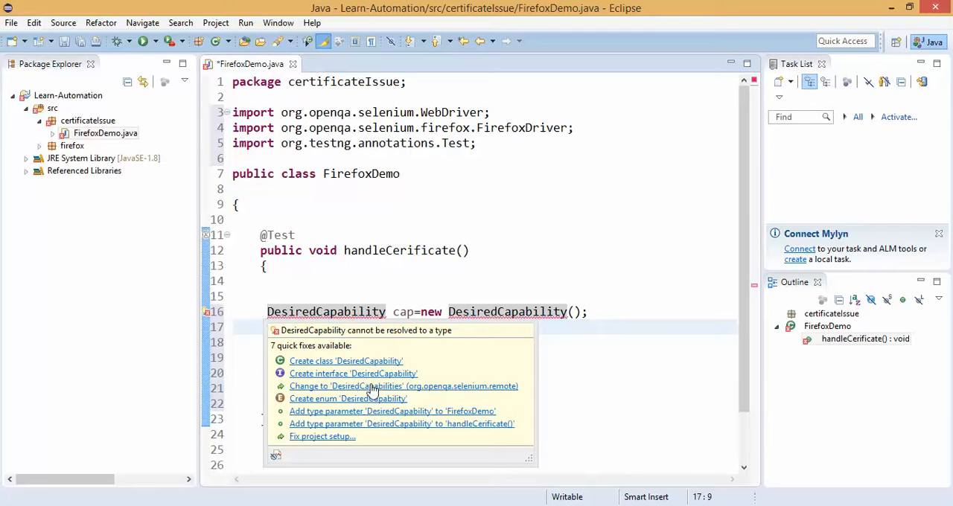
pyautogui.moveTo(415, 399)
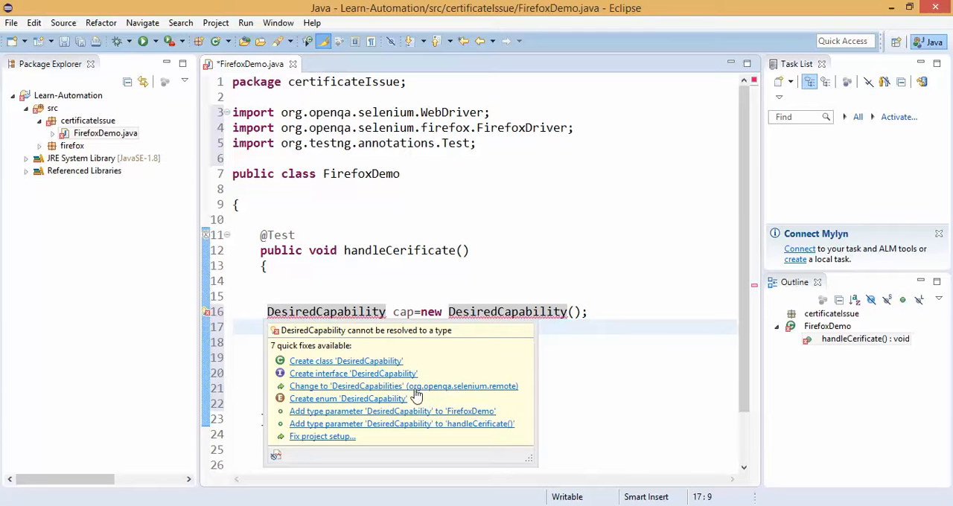
pyautogui.moveTo(437, 395)
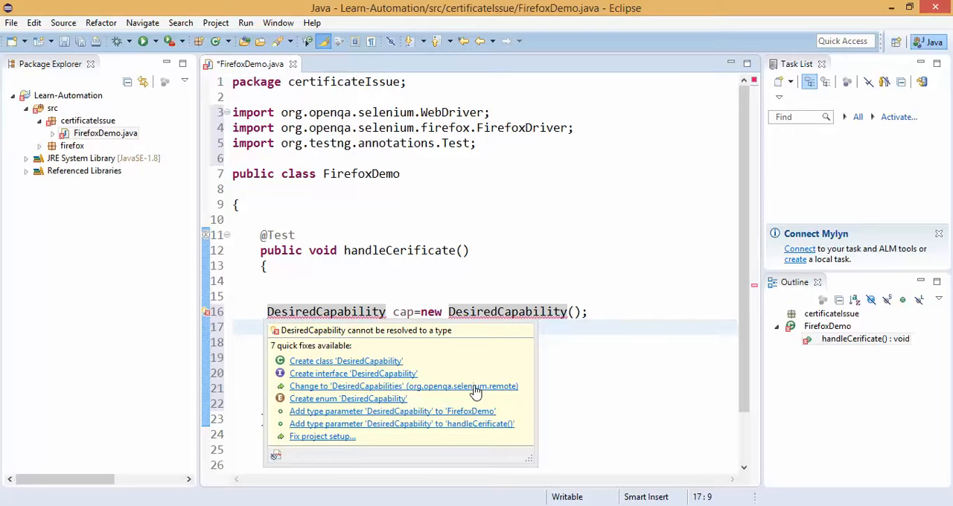
pyautogui.click(404, 386)
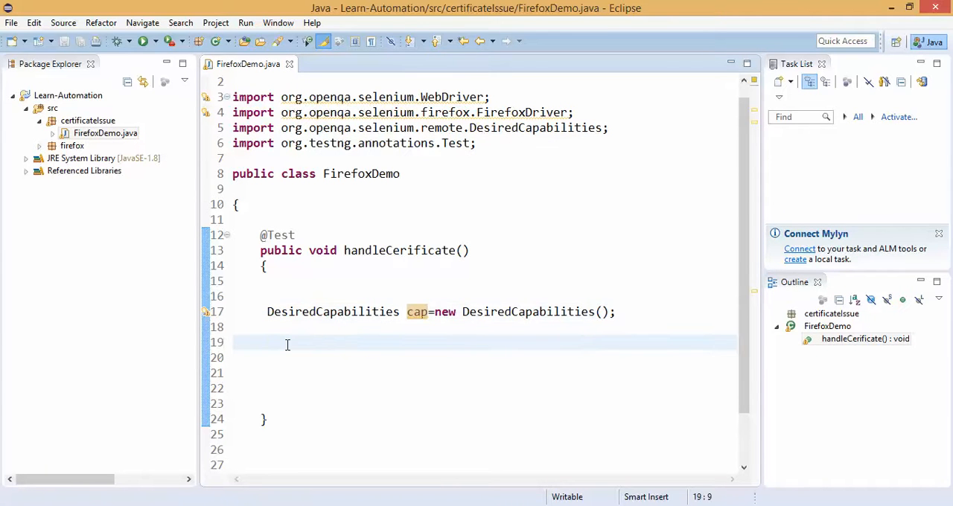
# Step: Add cap.setCapability(CapabilityType.ACCEPT_SSL_CERTS, true); picking ACCEPT_SSL_CERTS from content assist, and save
pyautogui.click(287, 344)
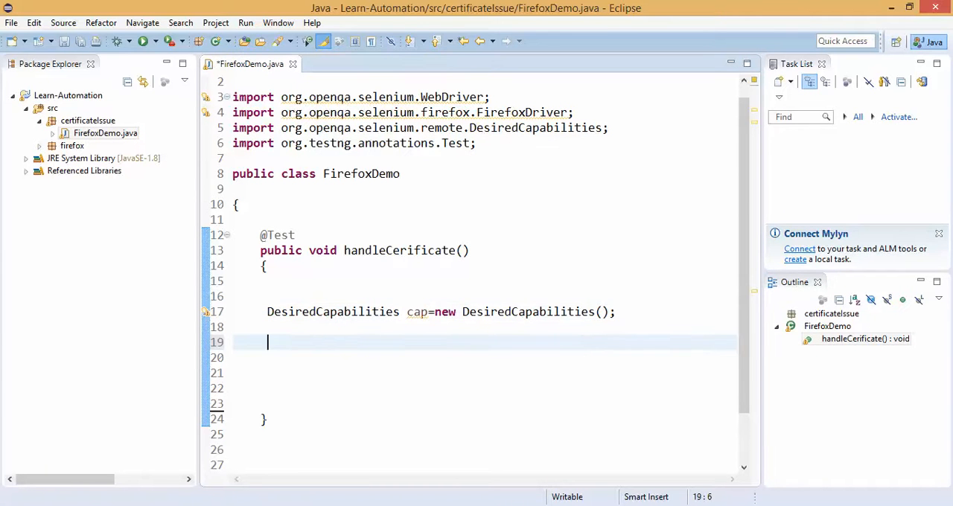
pyautogui.write('cap.')
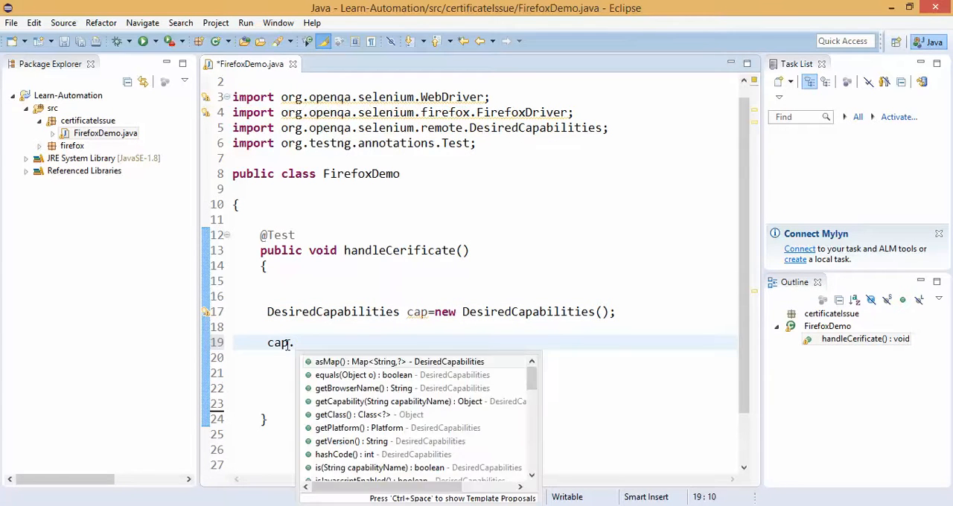
pyautogui.write('setca')
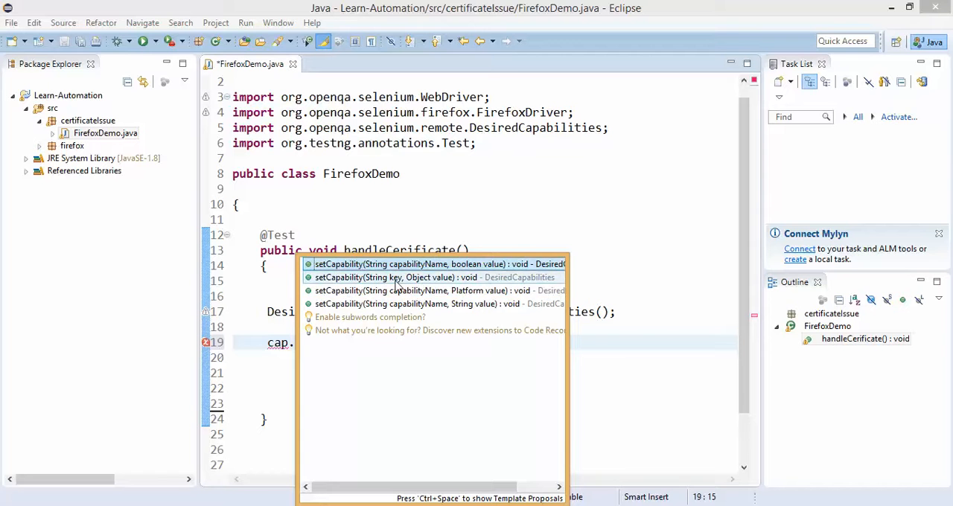
pyautogui.moveTo(387, 277)
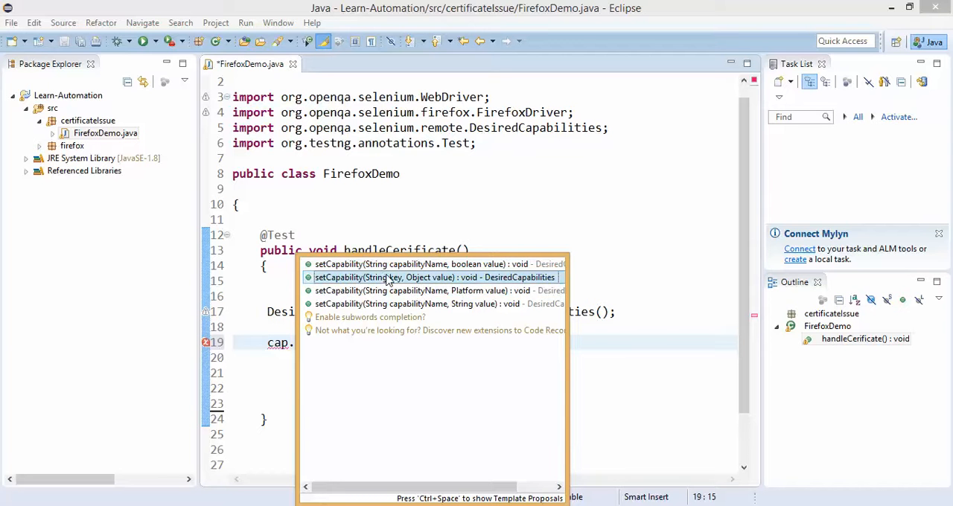
pyautogui.moveTo(439, 277)
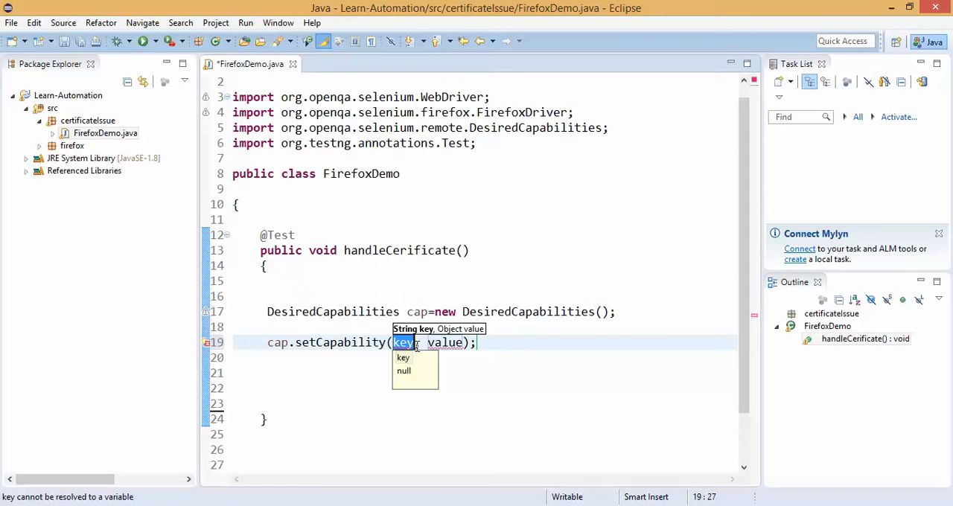
pyautogui.write('Ca')
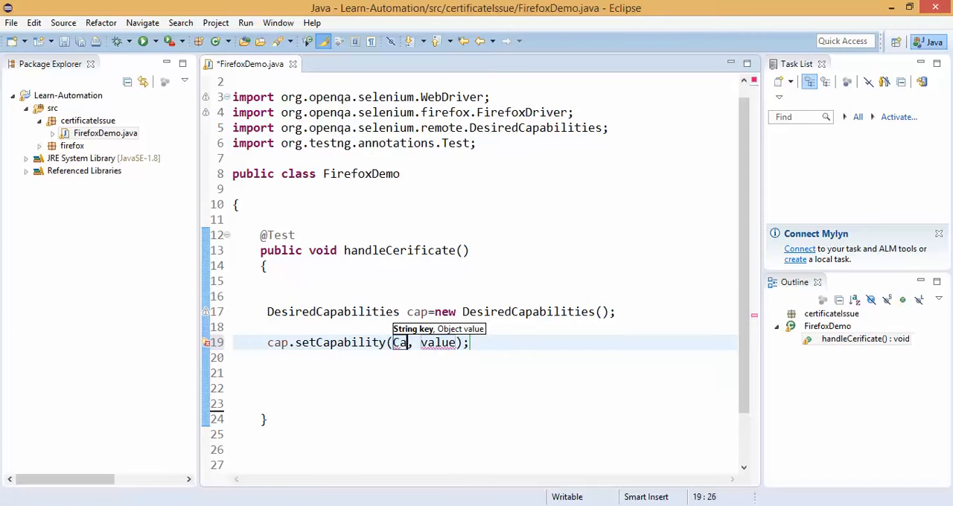
pyautogui.write('pabl')
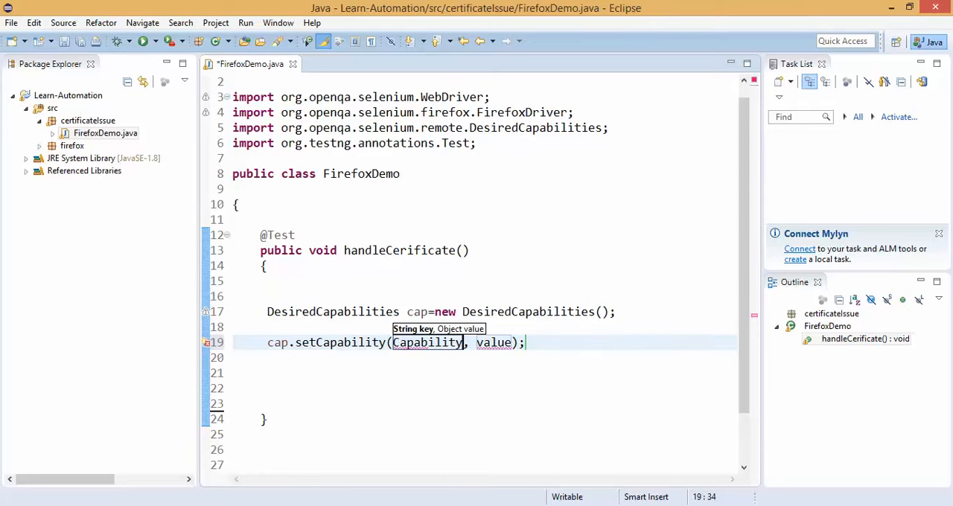
pyautogui.write('Type.')
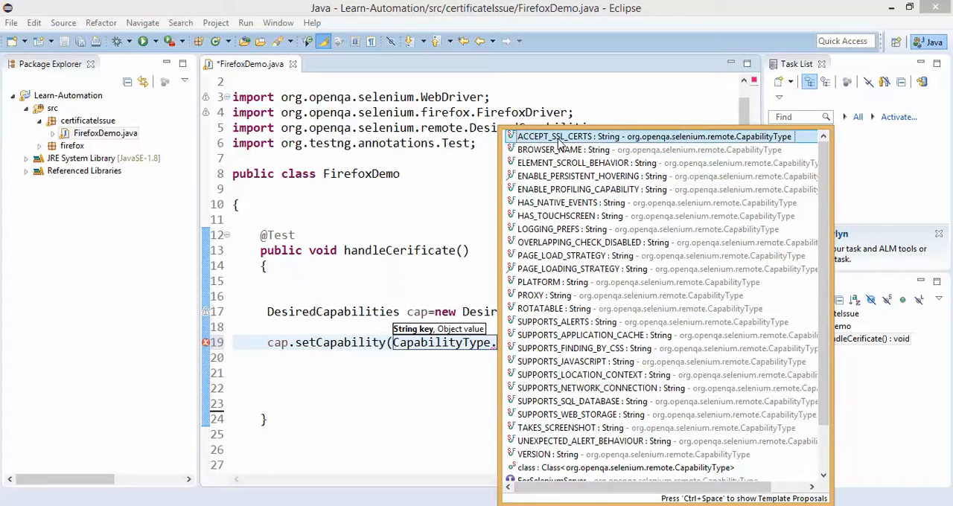
pyautogui.moveTo(563, 137)
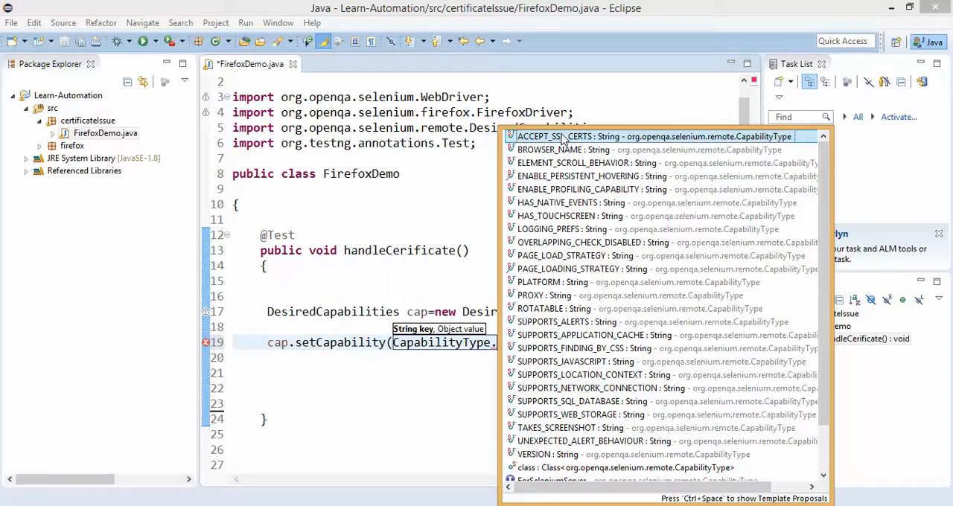
pyautogui.click(567, 137)
pyautogui.write('tru')
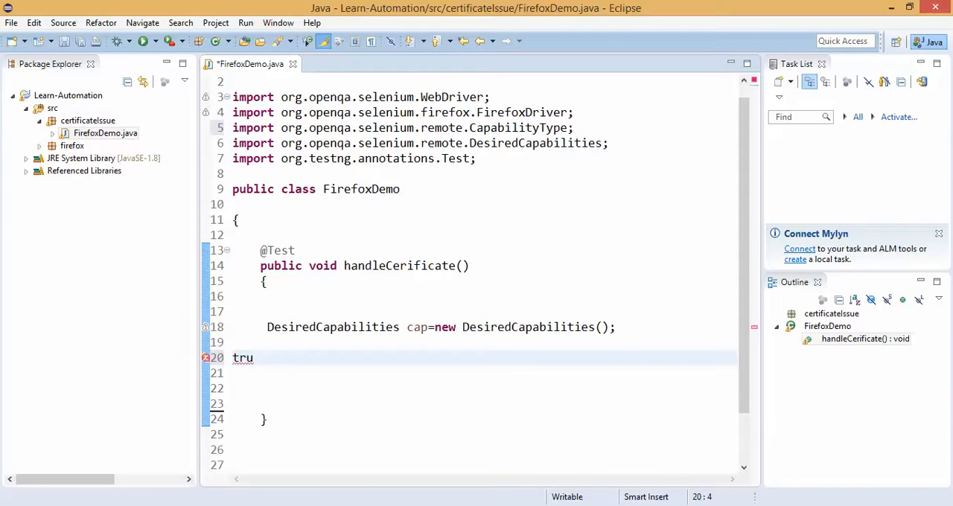
pyautogui.write('cap.setCapability(CapabilityType.ACCEPT_SSL_CERTS, value);')
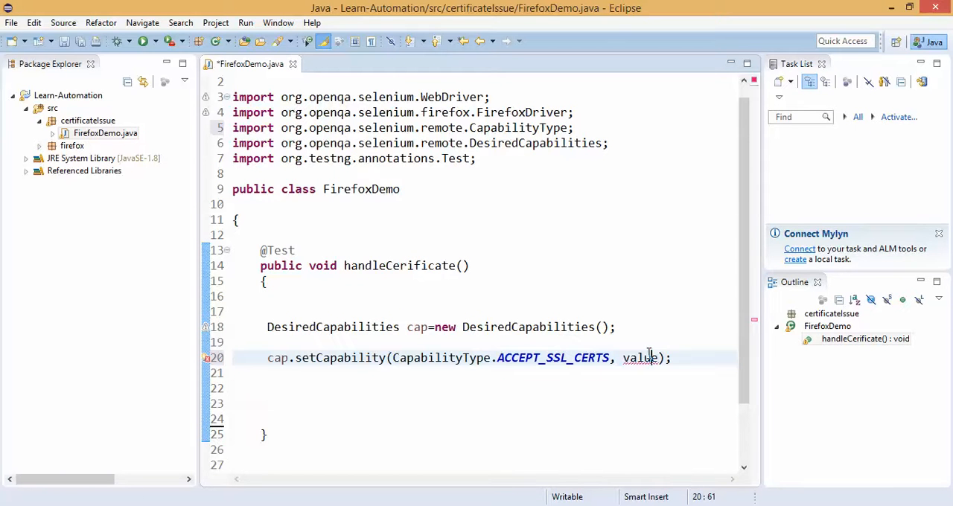
pyautogui.write('true')
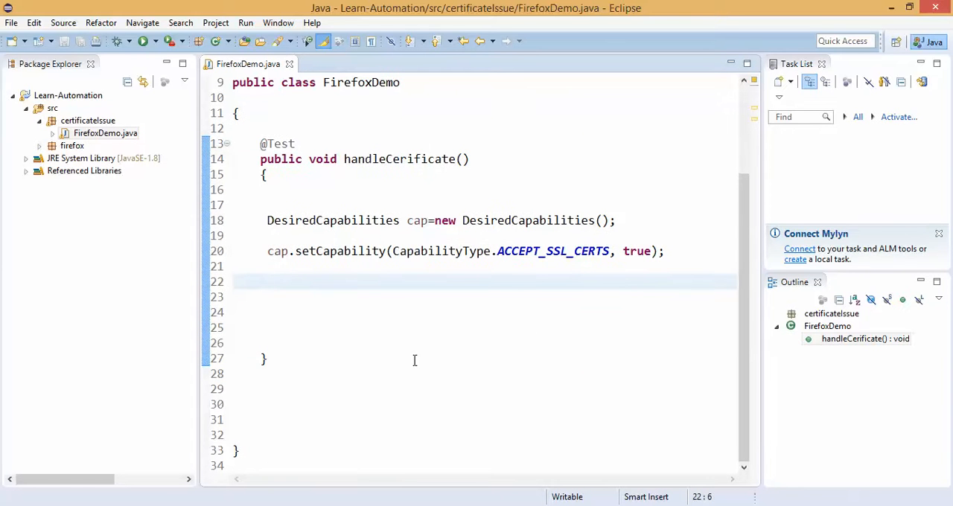
# Step: Write WebDriver driver=new FirefoxDriver(cap); so the Firefox driver receives the capabilities
pyautogui.write('WebDriver driver=new')
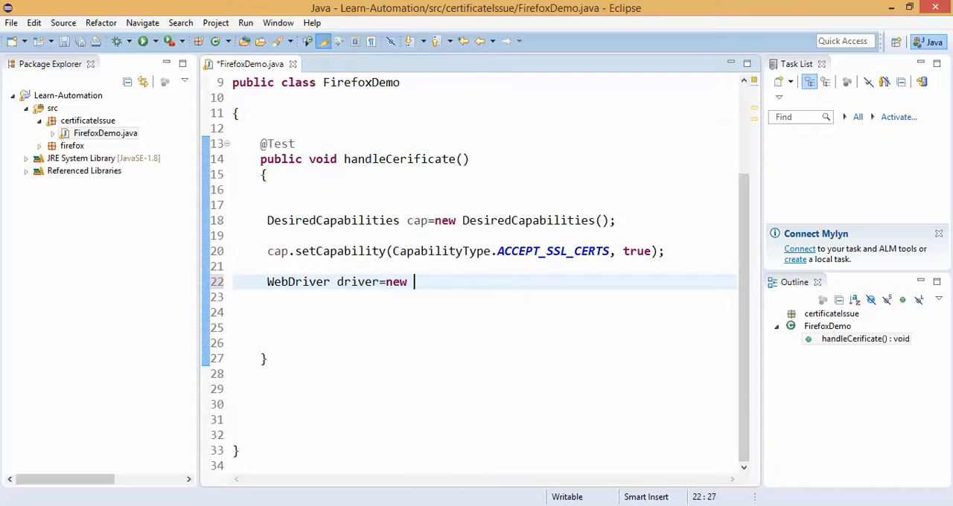
pyautogui.write('Firefo')
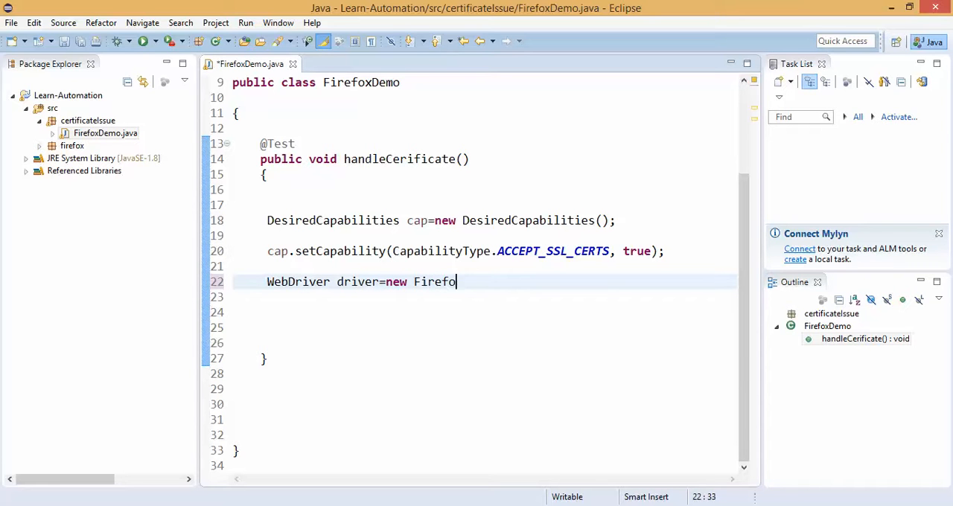
pyautogui.write('x')
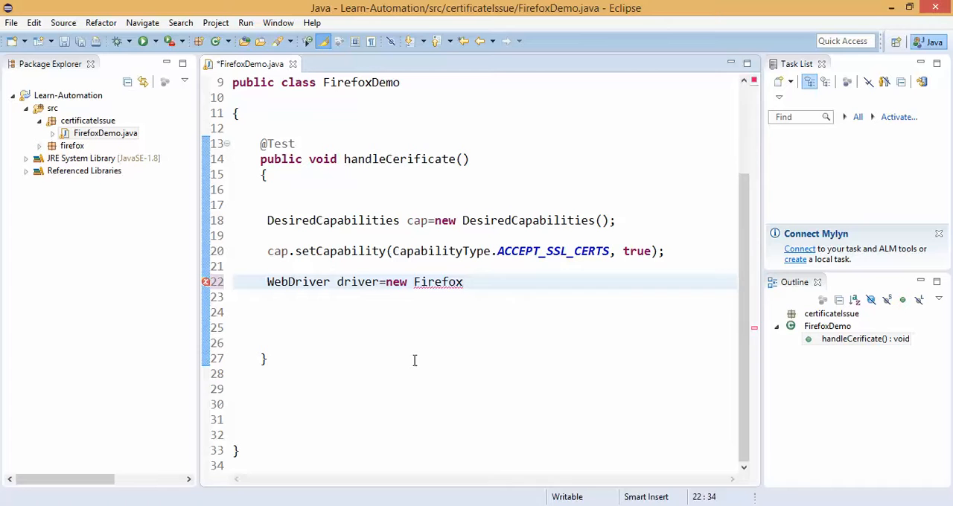
pyautogui.write('d')
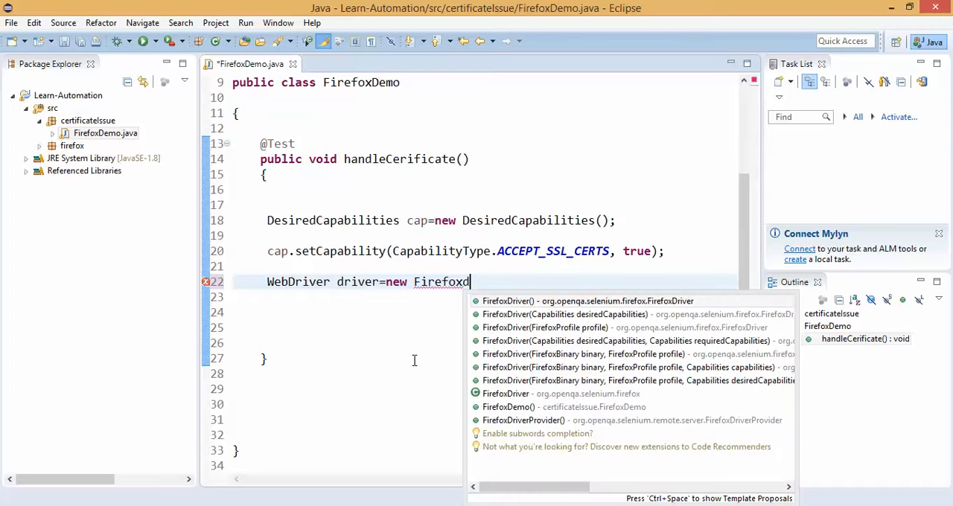
pyautogui.write('driver')
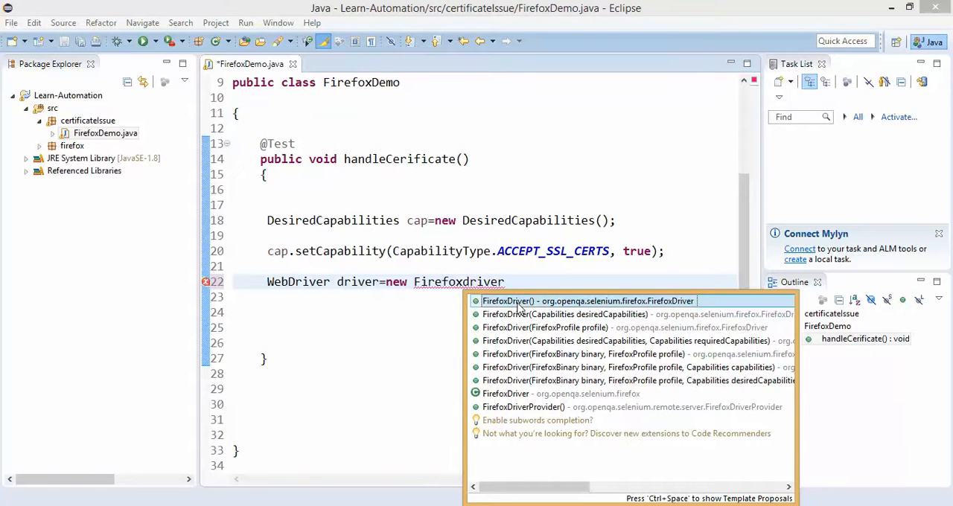
pyautogui.moveTo(572, 314)
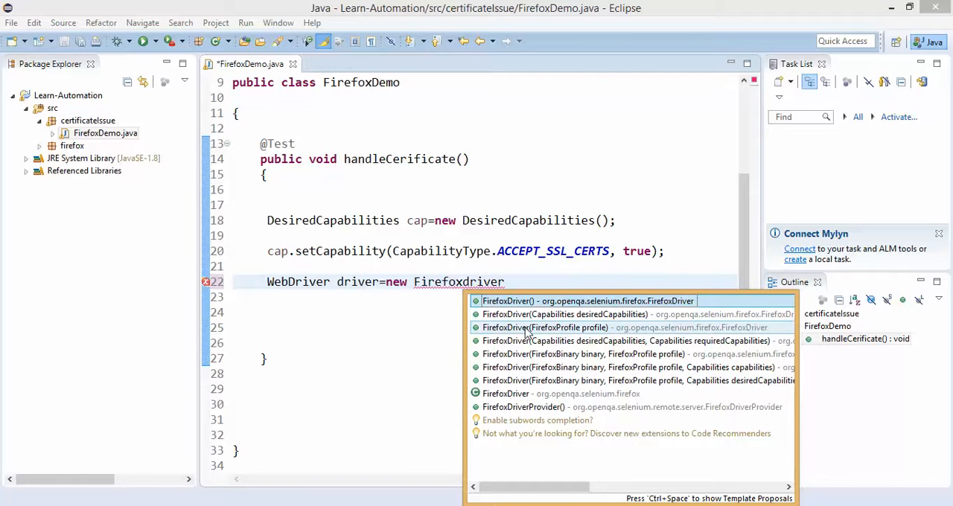
pyautogui.moveTo(539, 381)
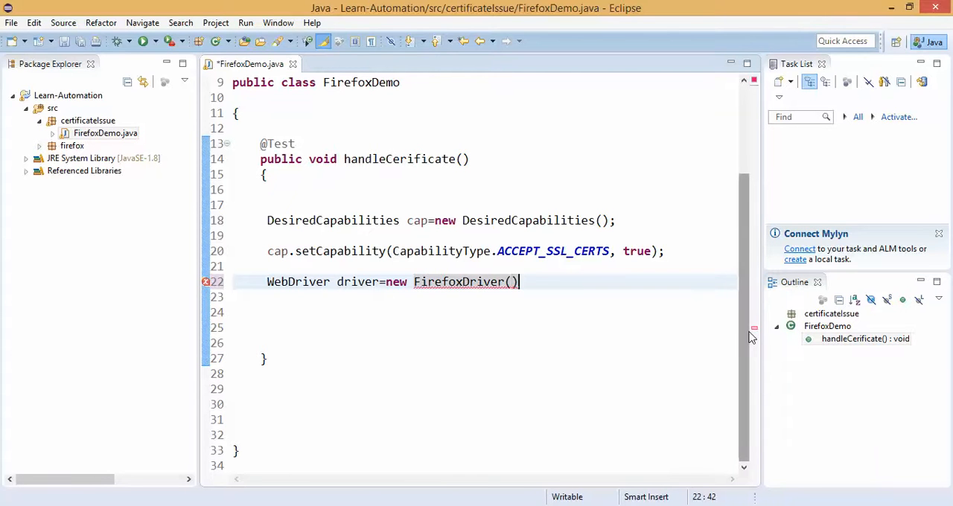
pyautogui.write(';')
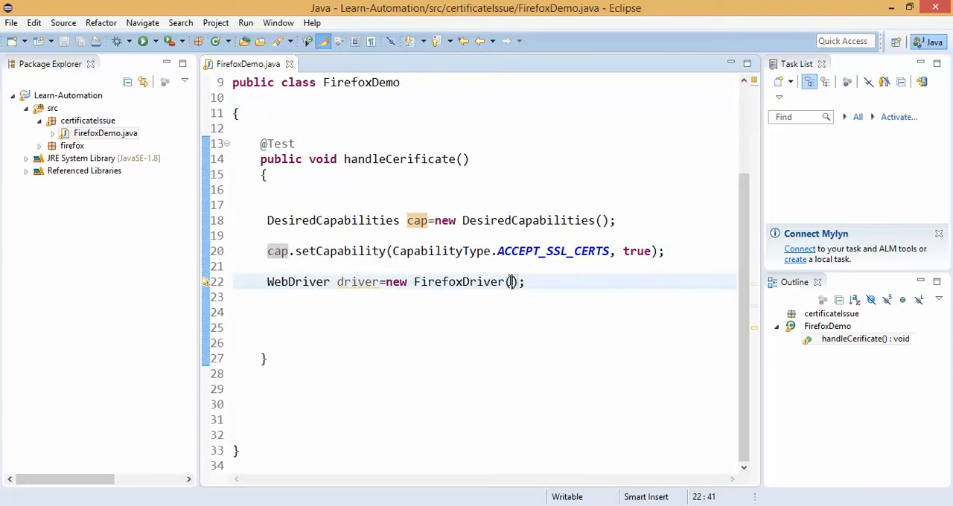
pyautogui.write('cap')
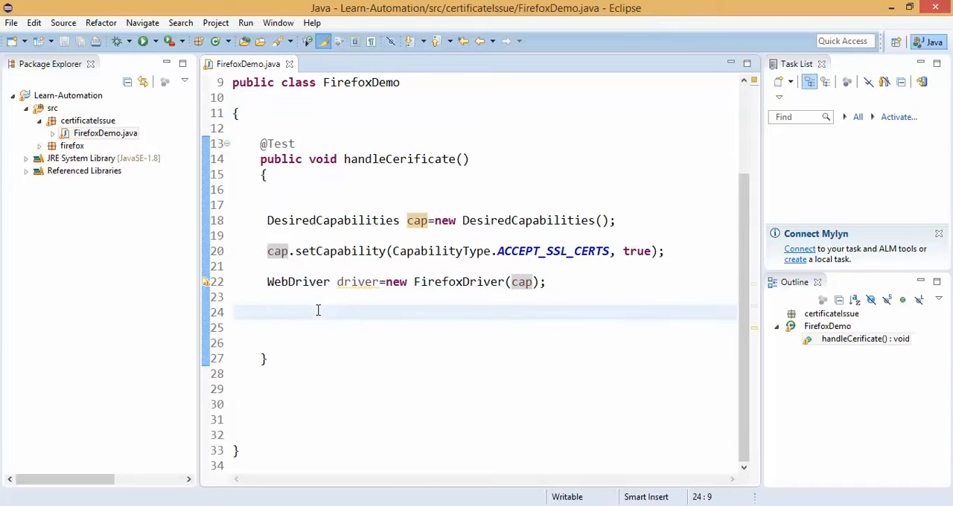
pyautogui.write('driver.fin')
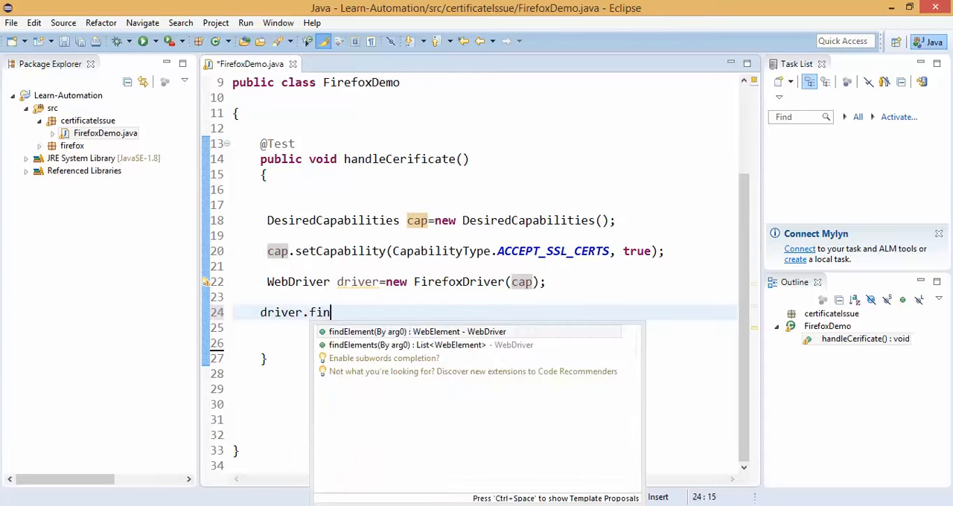
pyautogui.write('get')
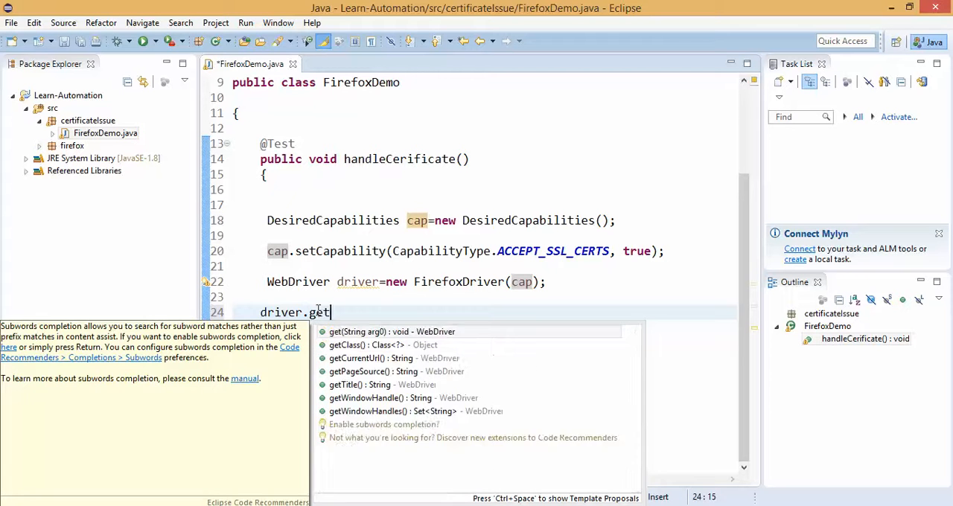
pyautogui.click(375, 331)
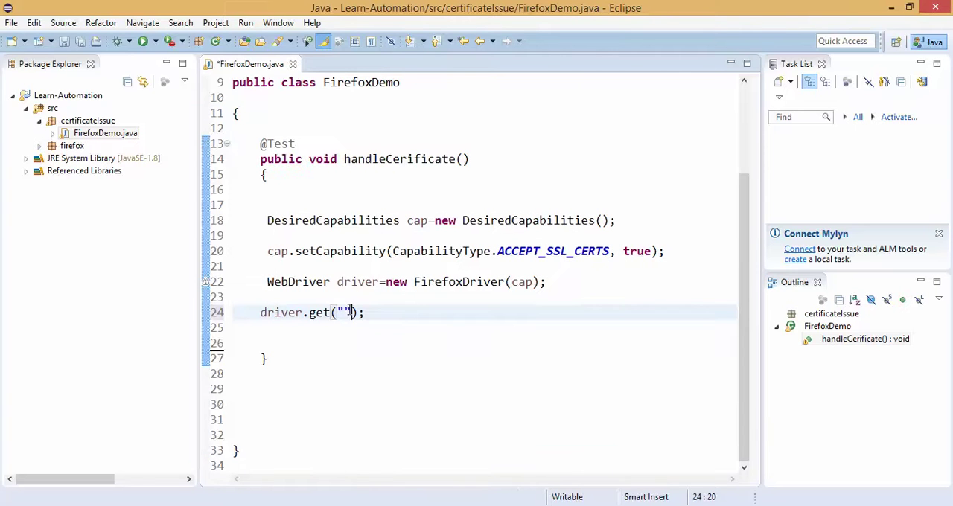
pyautogui.write('https://www.cacent.org/')
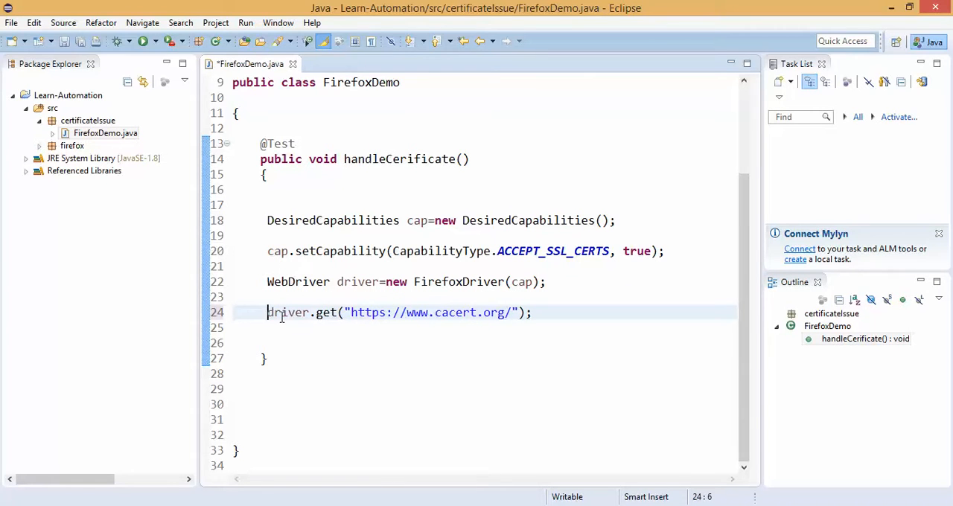
pyautogui.doubleClick(286, 313)
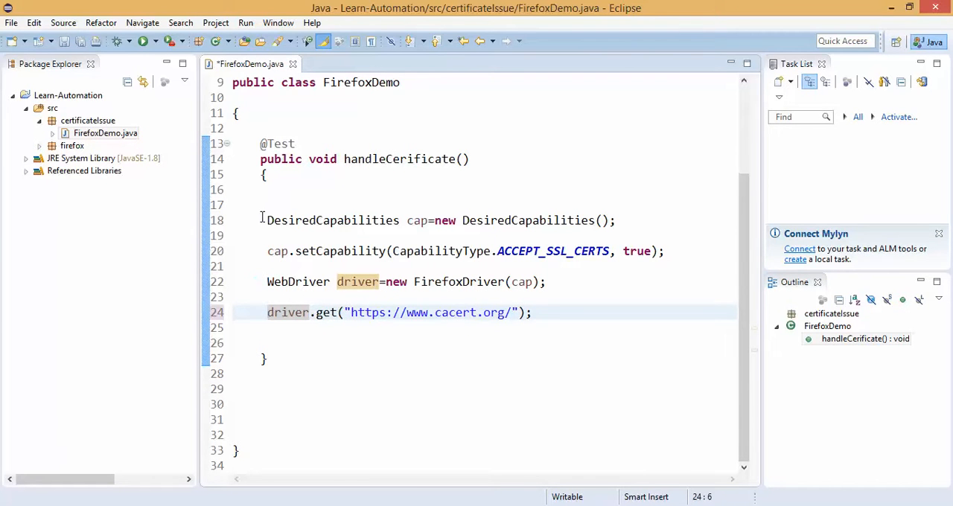
# Step: Comment out the capability lines, run the TestNG test, confirm cacert.org loads in Firefox and close the browser
pyautogui.press('ctrl+/')
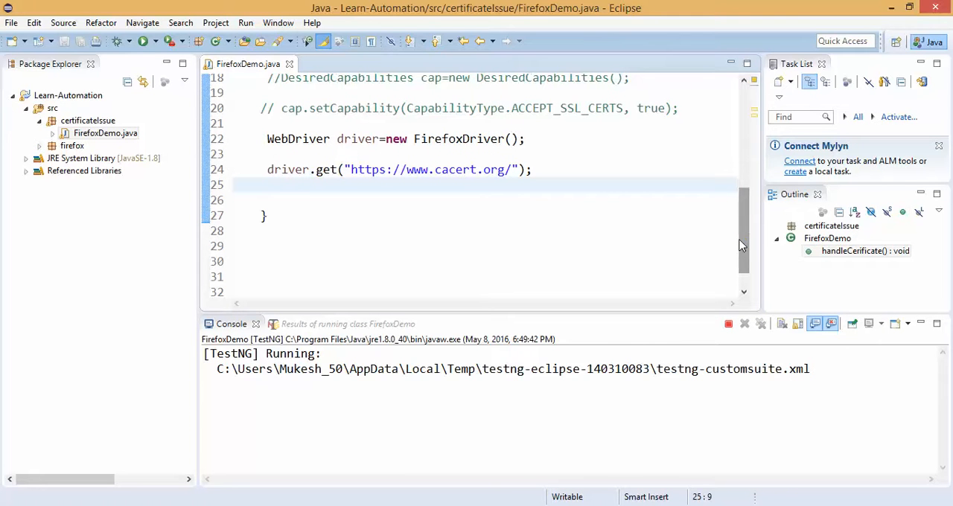
pyautogui.moveTo(192, 448)
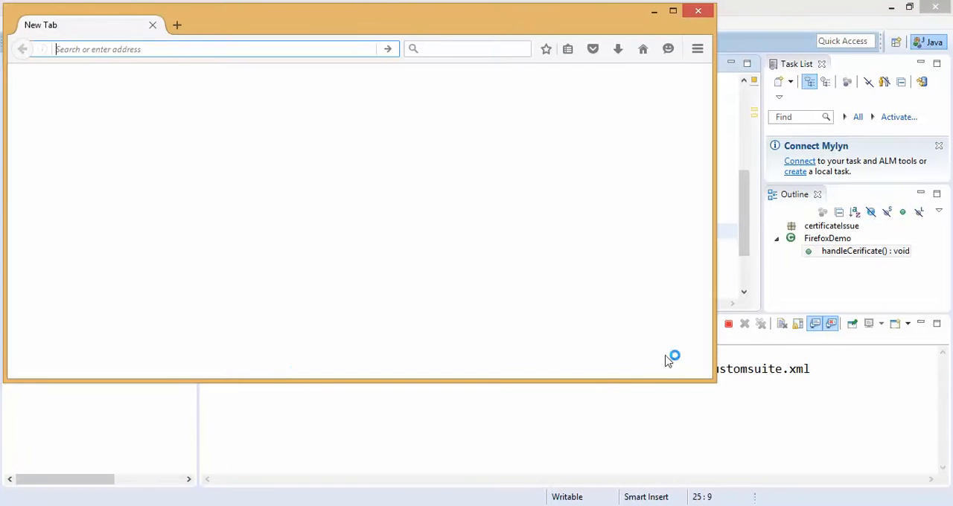
pyautogui.write('https://www.cacert.org')
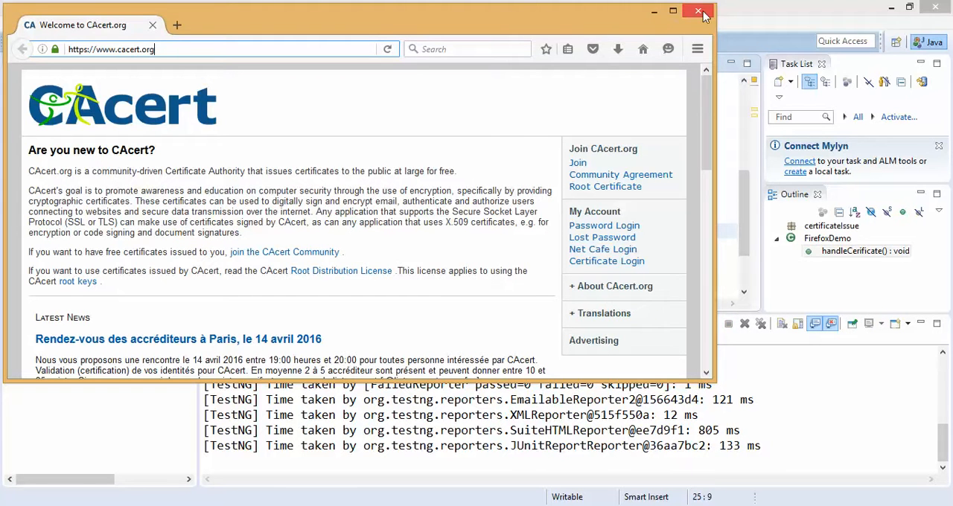
pyautogui.click(695, 11)
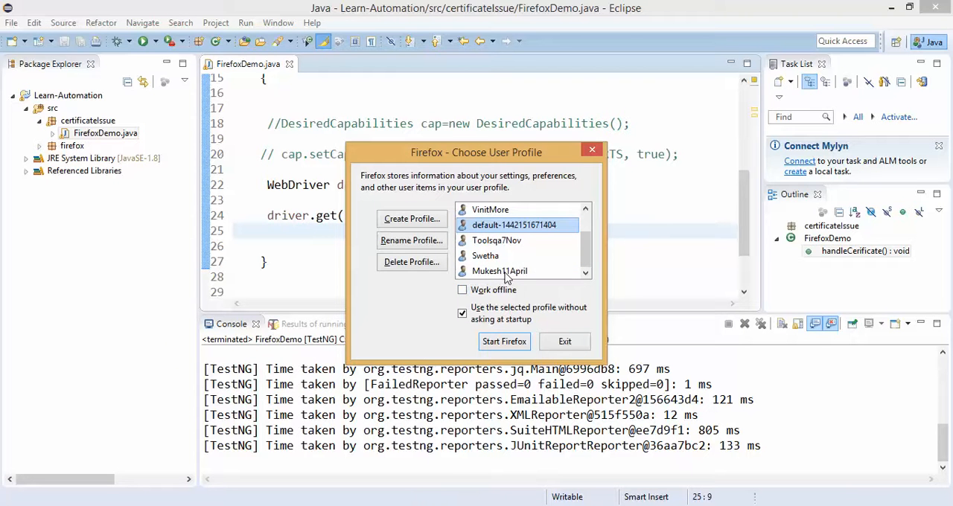
# Step: Create a new MukeshProfile Firefox profile in the chooser and launch Firefox with it
pyautogui.click(412, 217)
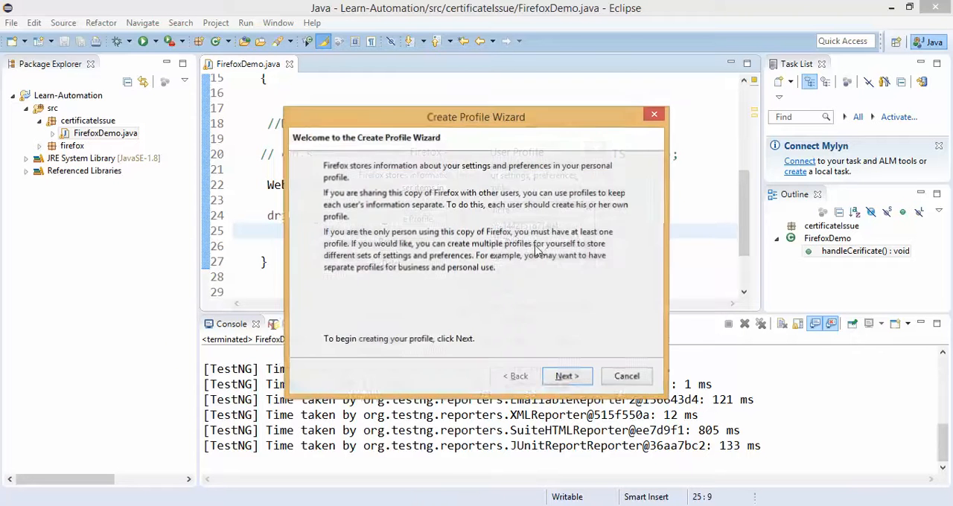
pyautogui.click(566, 375)
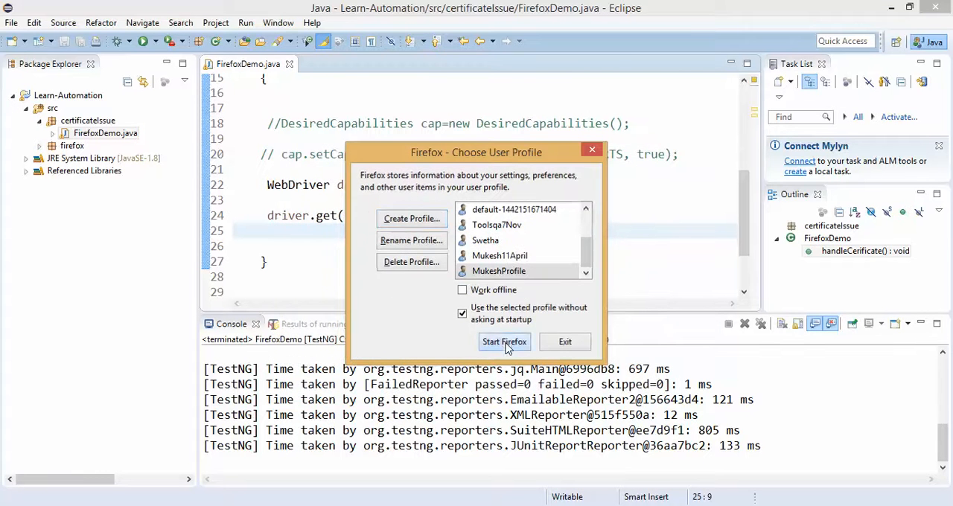
pyautogui.click(503, 342)
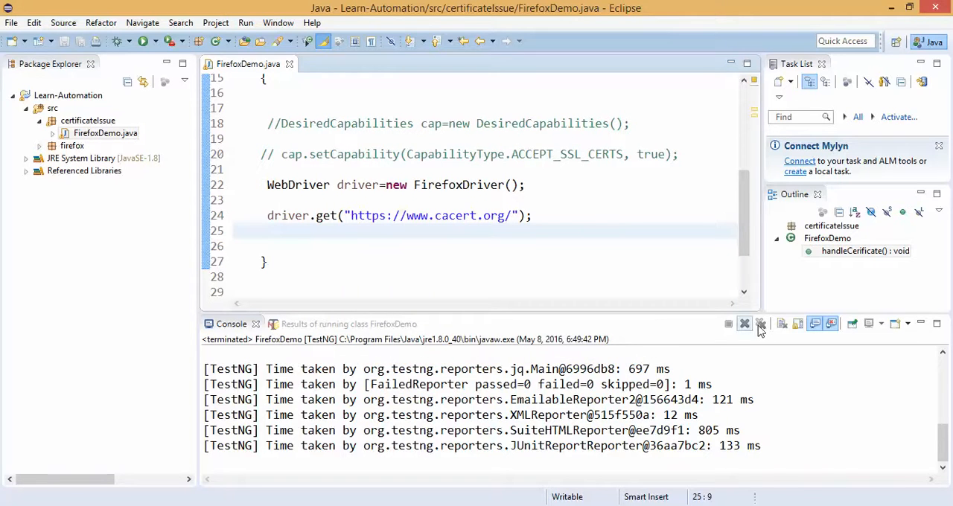
# Step: Clear the console output and close the Firefox test browser to return to FirefoxDemo
pyautogui.click(762, 323)
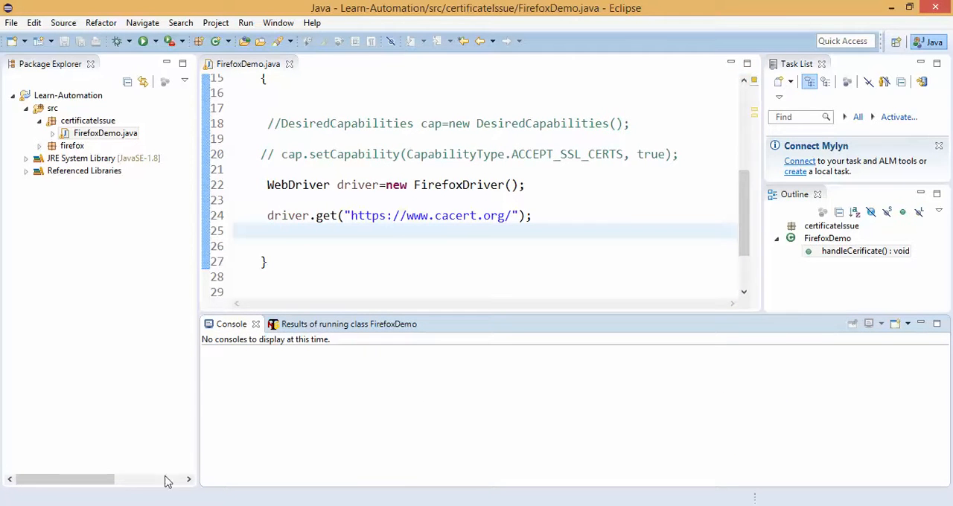
pyautogui.moveTo(484, 438)
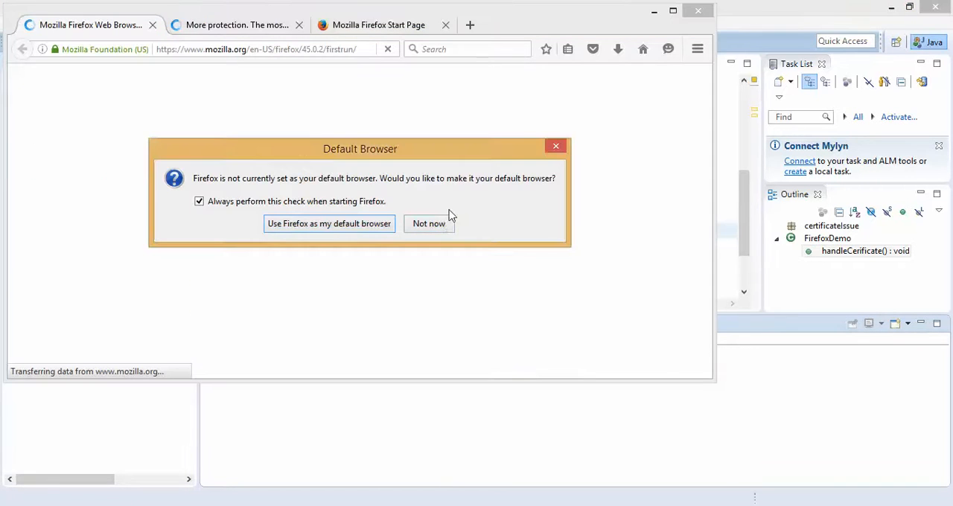
pyautogui.click(429, 223)
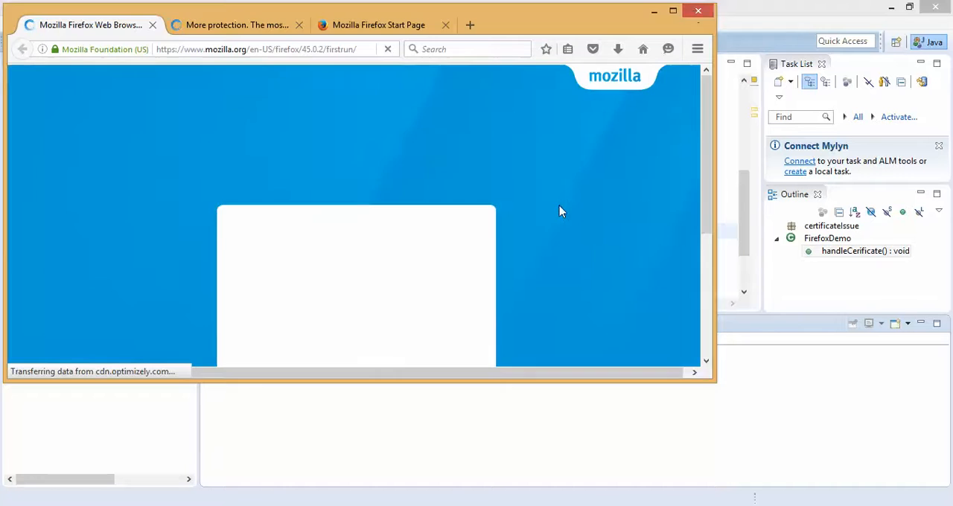
pyautogui.click(697, 12)
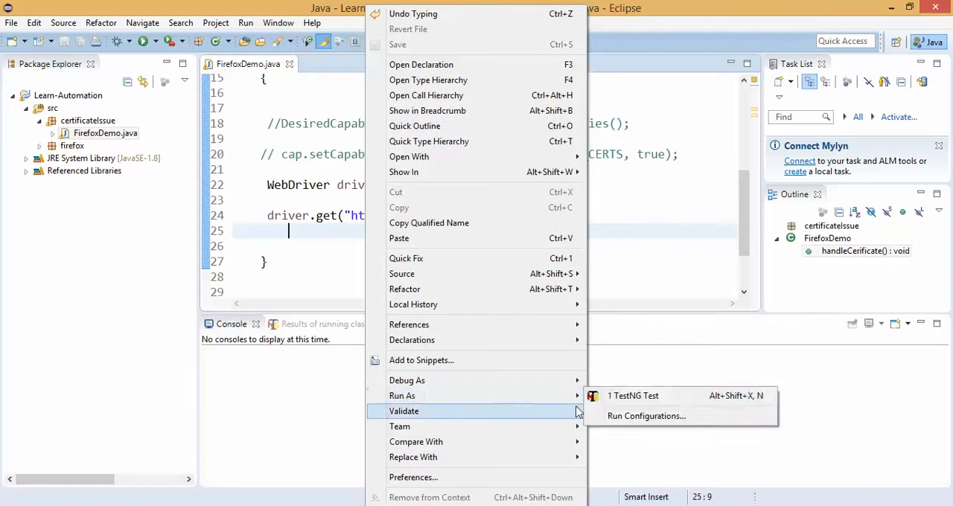
# Step: Run FirefoxDemo as a TestNG test, see cacert.org open without a certificate warning, and close the browser
pyautogui.click(635, 396)
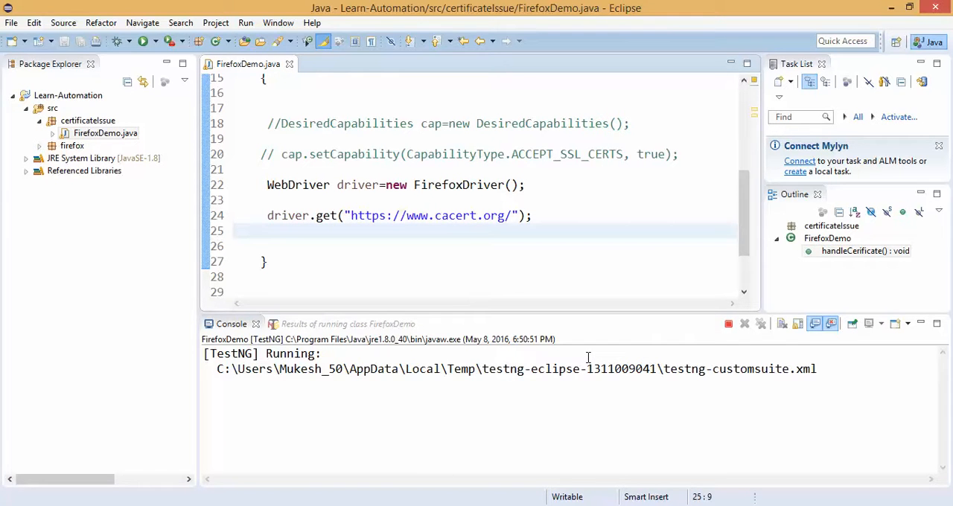
pyautogui.moveTo(489, 426)
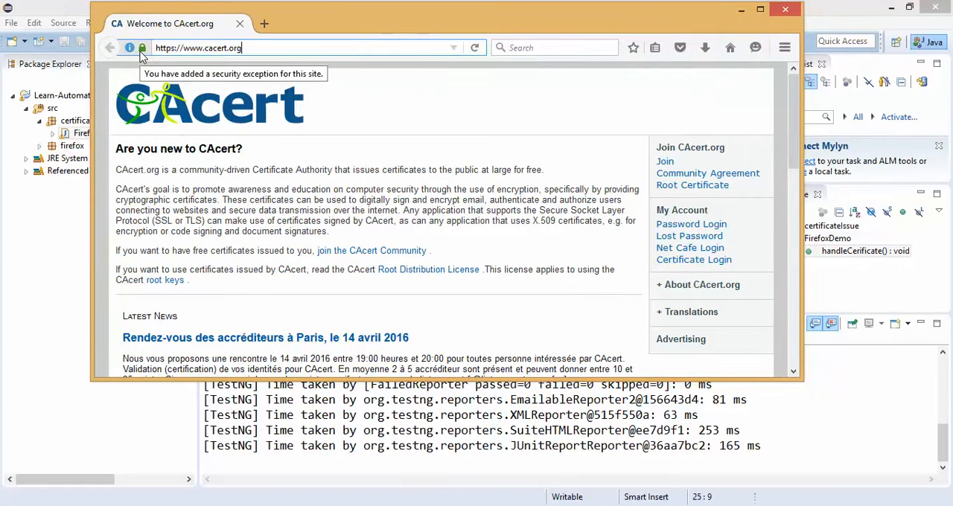
pyautogui.moveTo(399, 15)
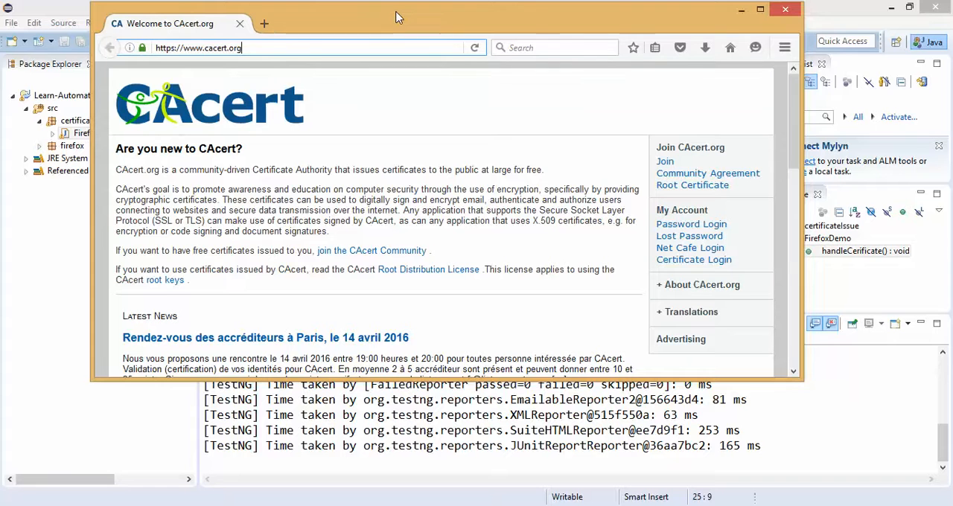
pyautogui.moveTo(143, 48)
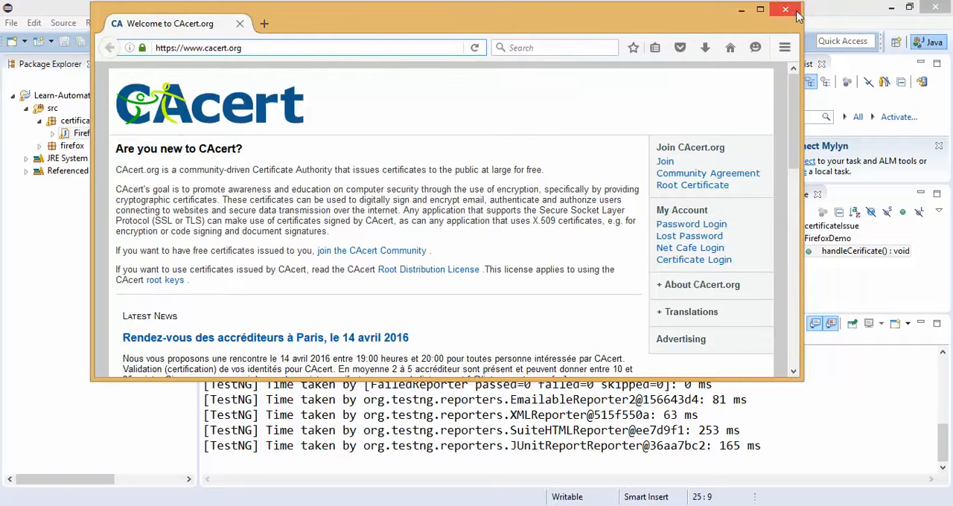
pyautogui.click(781, 8)
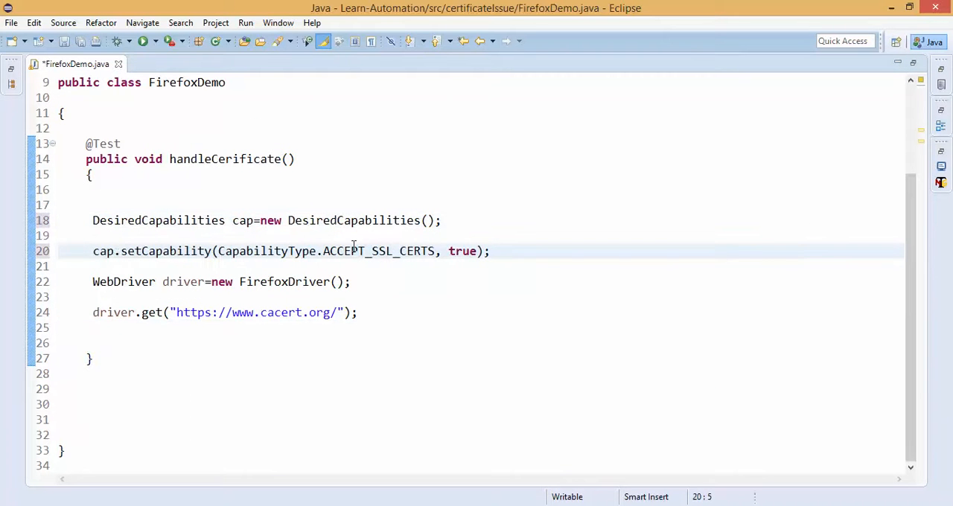
# Step: Pass cap into new FirefoxDriver(cap) again and save FirefoxDemo
pyautogui.doubleClick(103, 250)
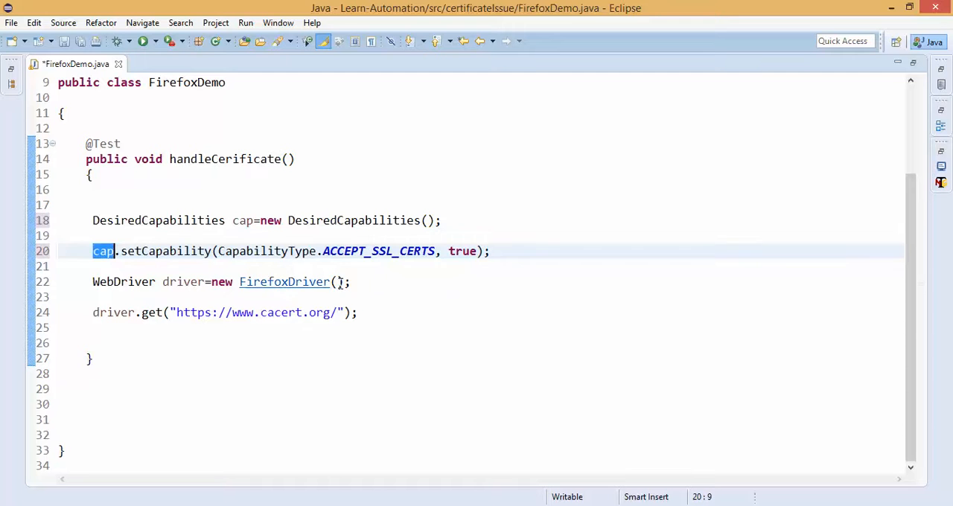
pyautogui.write('cap')
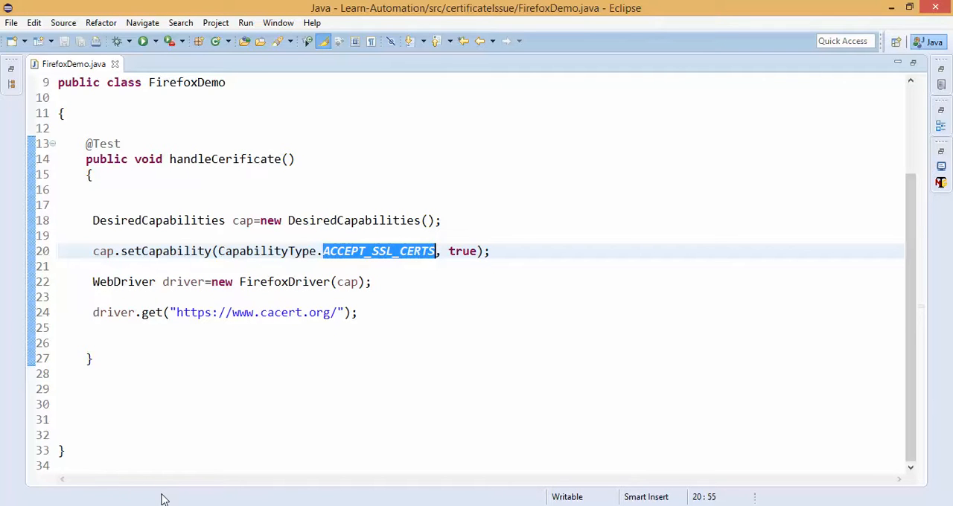
pyautogui.moveTo(65, 343)
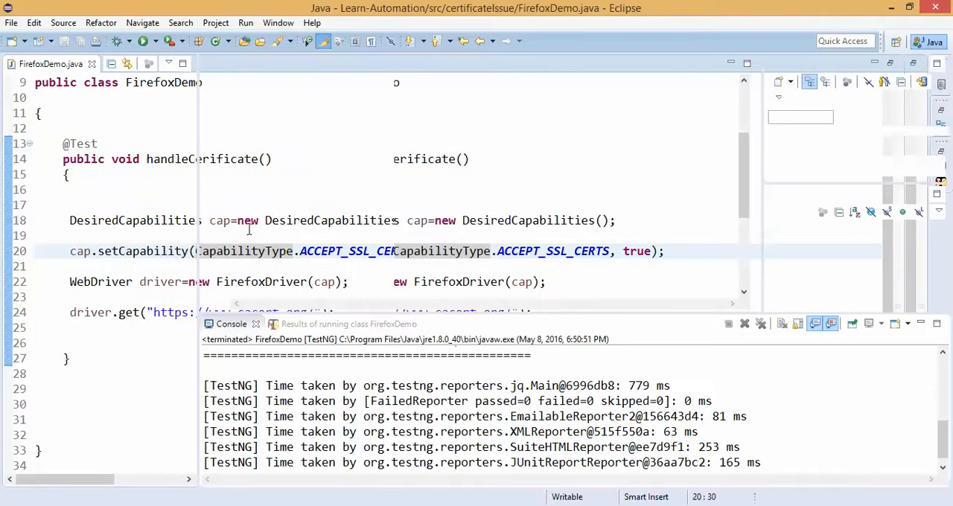
# Step: Copy FirefoxDemo.java into the certificateIssue package as a new class named ChromeDemo
pyautogui.rightClick(90, 133)
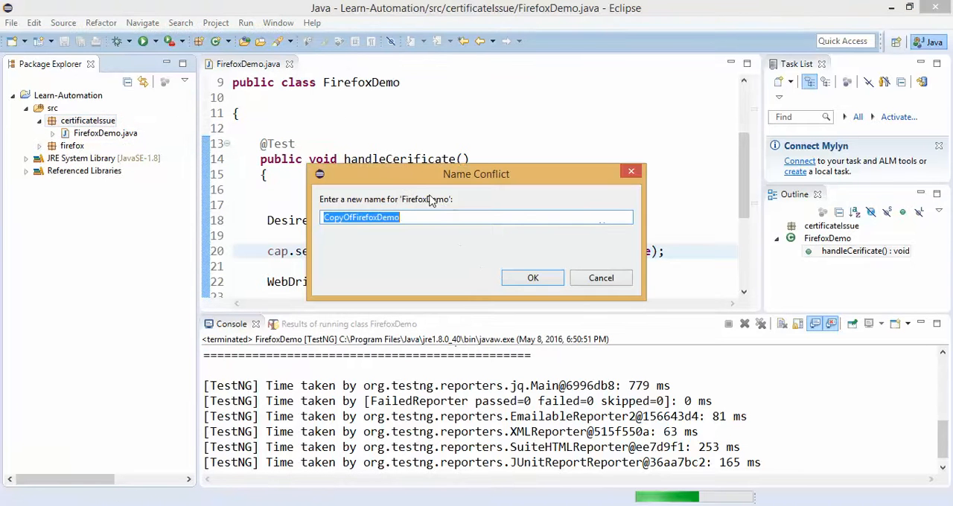
pyautogui.write('Chrome')
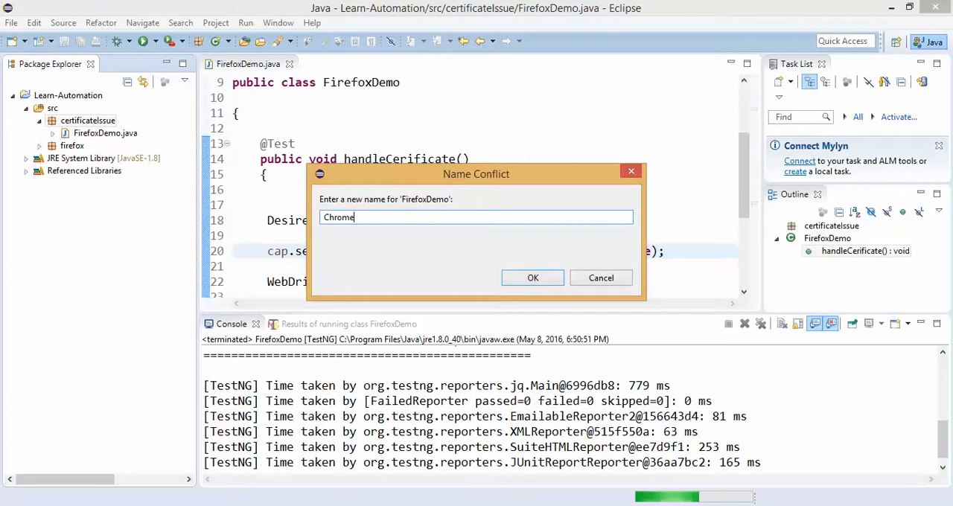
pyautogui.write('Demo')
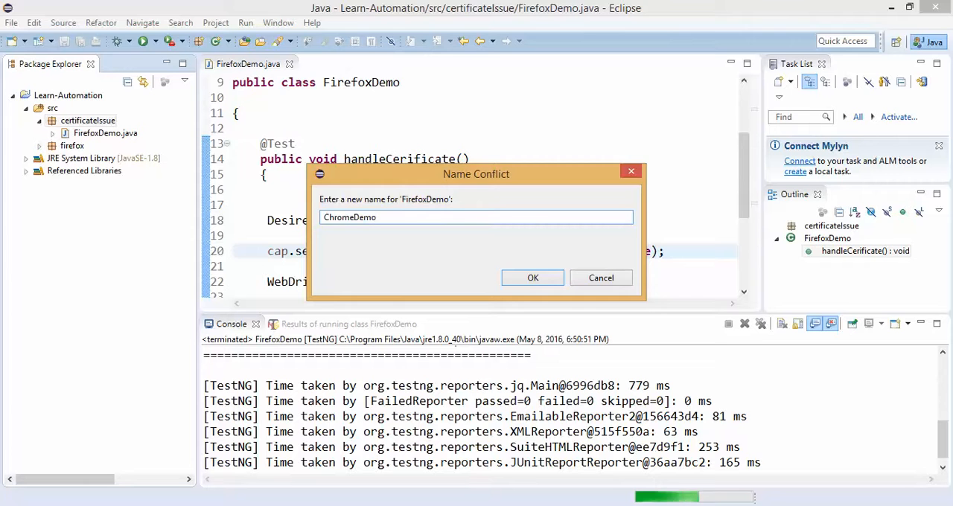
pyautogui.click(533, 279)
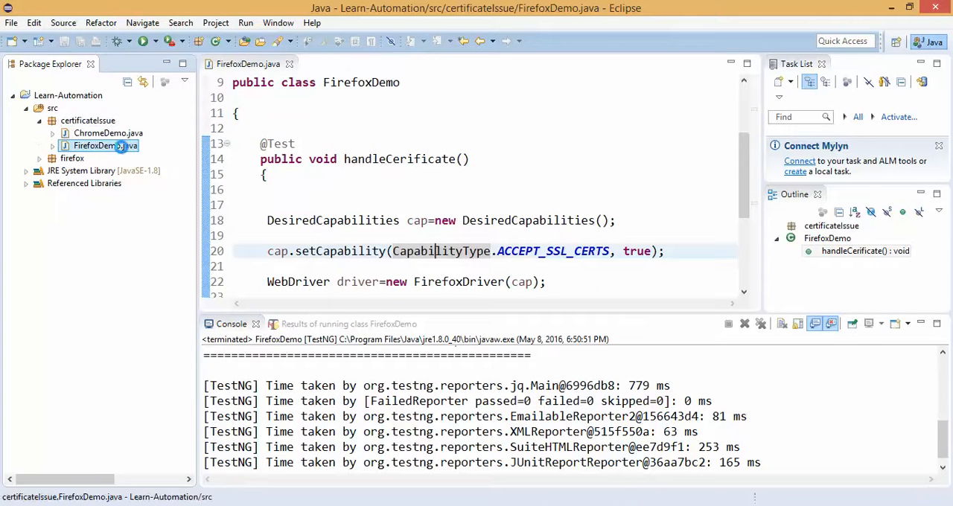
# Step: In ChromeDemo, comment out the capability lines and change the driver to new ChromeDriver() with a blank line above
pyautogui.click(108, 133)
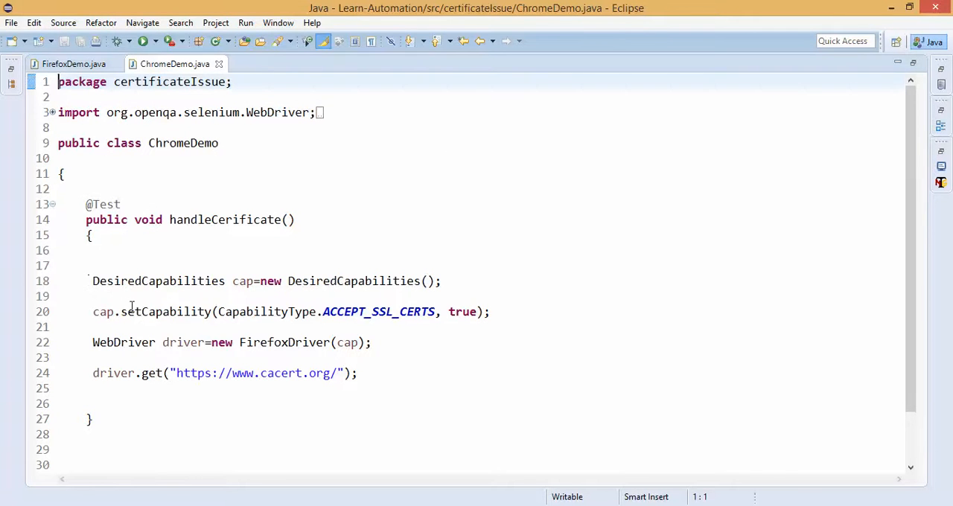
pyautogui.press('ctrl+/')
pyautogui.write('Ch')
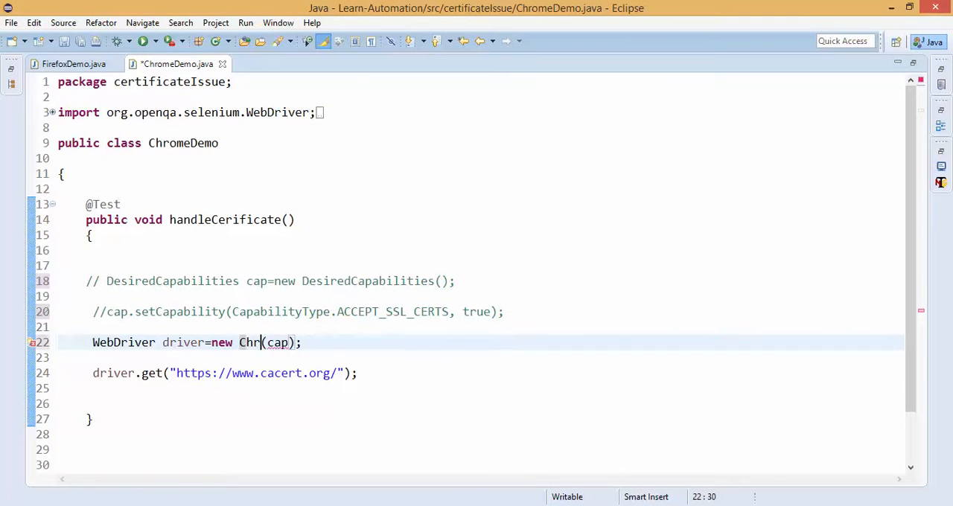
pyautogui.write('omeDriver')
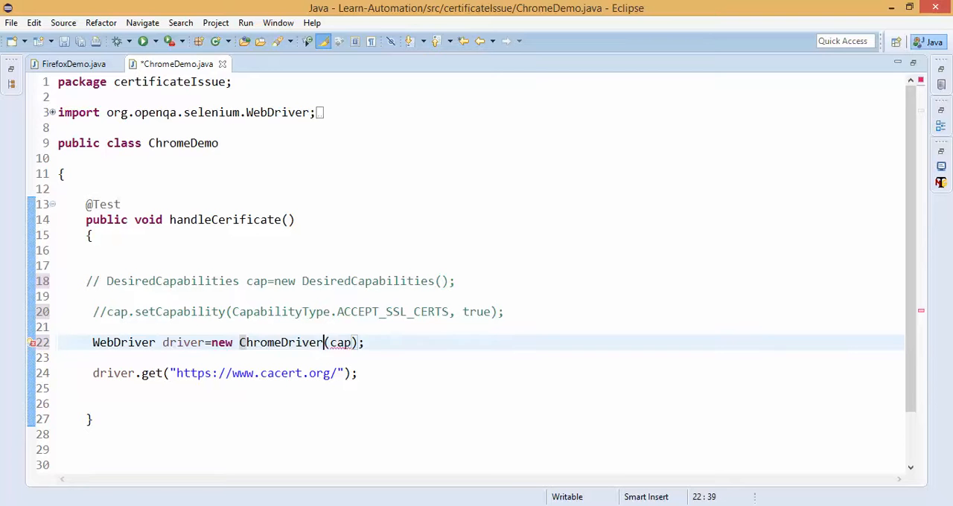
pyautogui.doubleClick(339, 343)
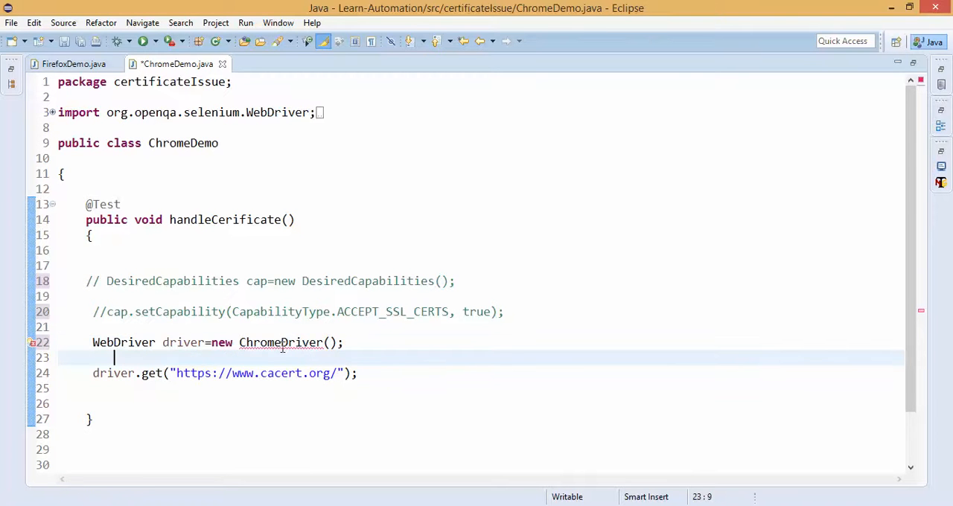
pyautogui.click(280, 343)
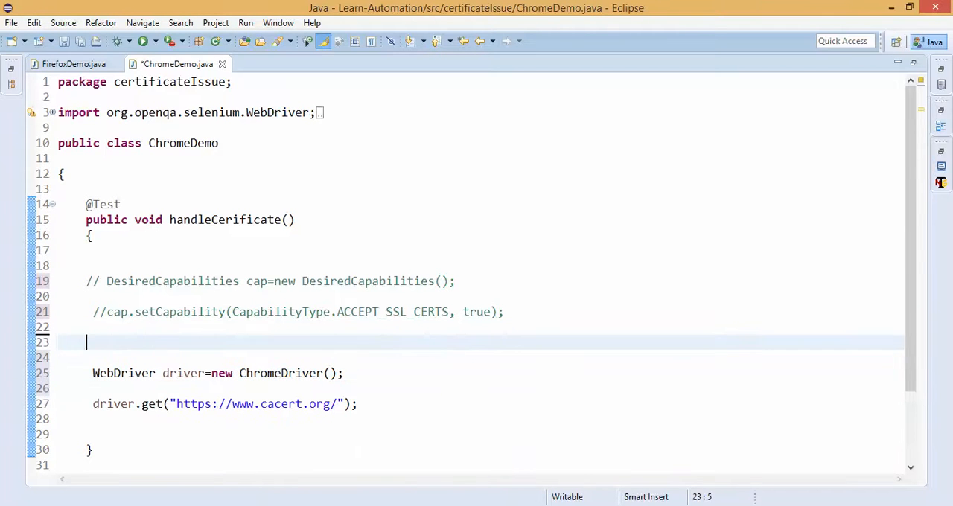
pyautogui.write('S')
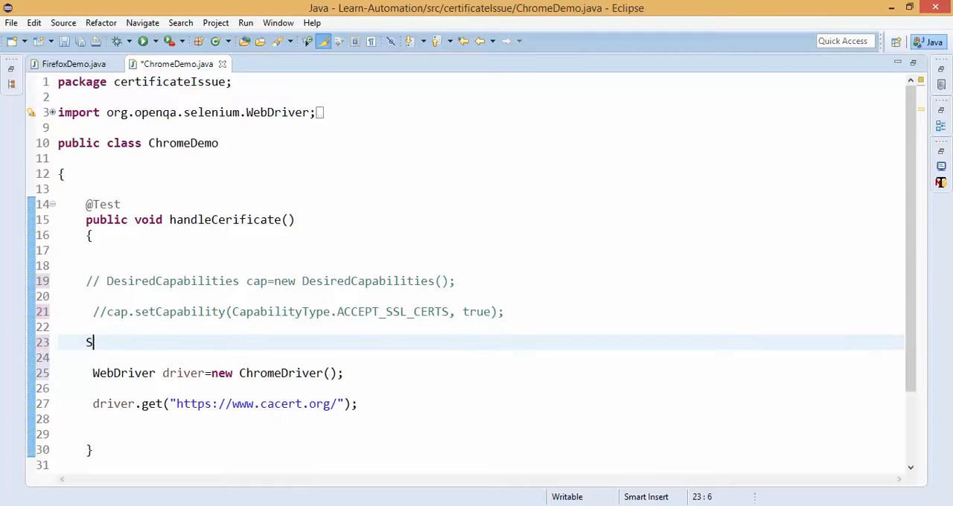
# Step: Add System.setProperty("webdriver.chrome.driver", "") to ChromeDemo with the path still empty
pyautogui.write('ystem.set')
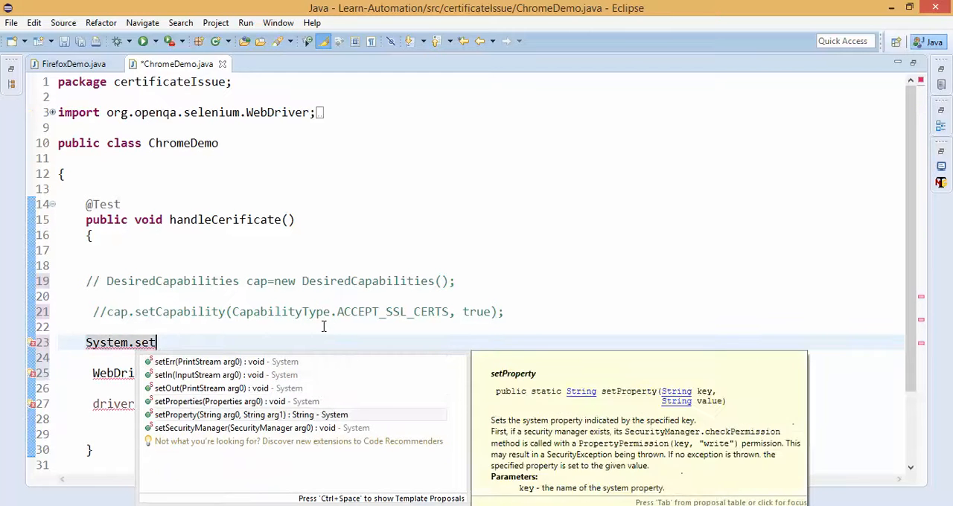
pyautogui.click(250, 414)
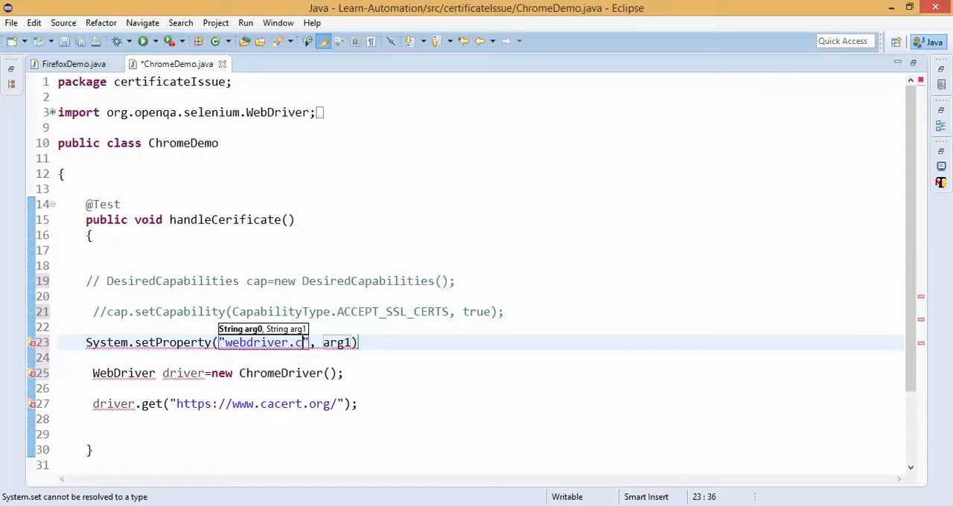
pyautogui.write('hrome.driver')
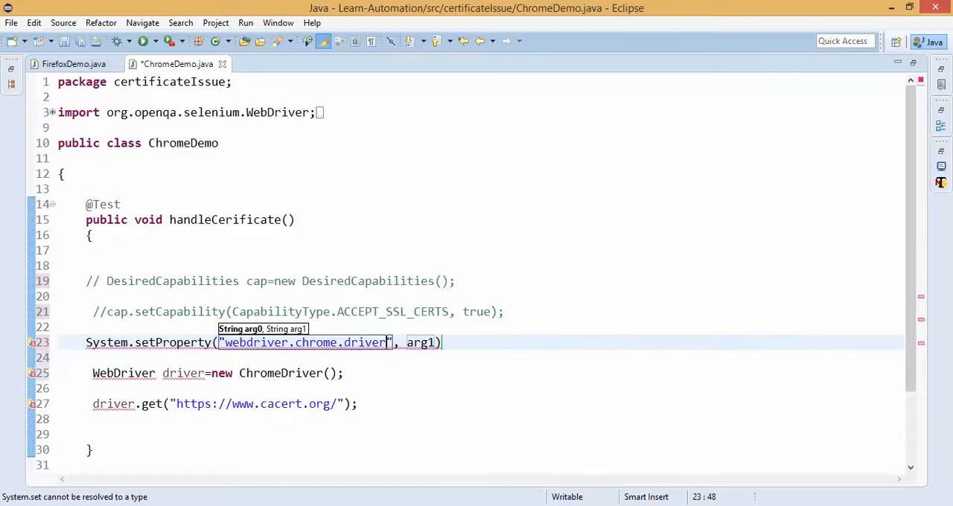
pyautogui.write('""')
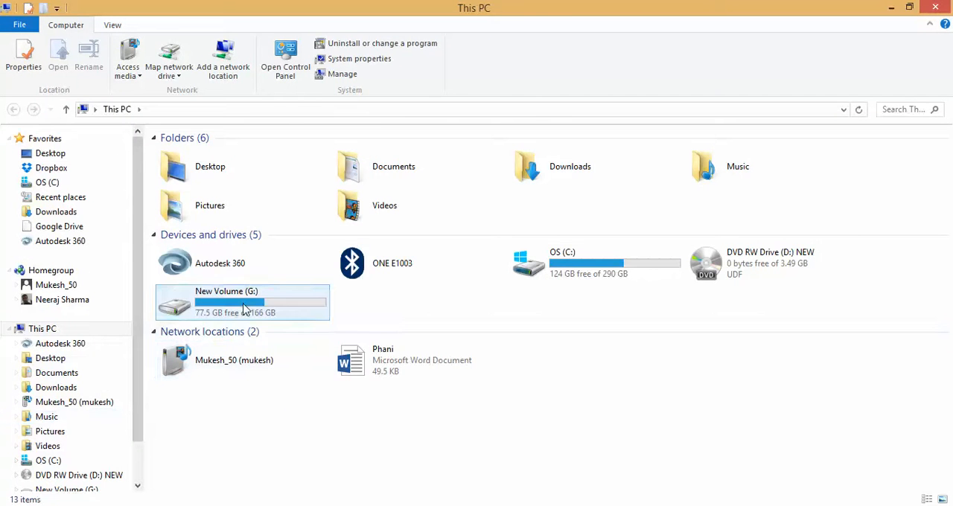
# Step: Browse to G: > Selenium > Chrome and bring up options on the chromedriver executable
pyautogui.doubleClick(241, 302)
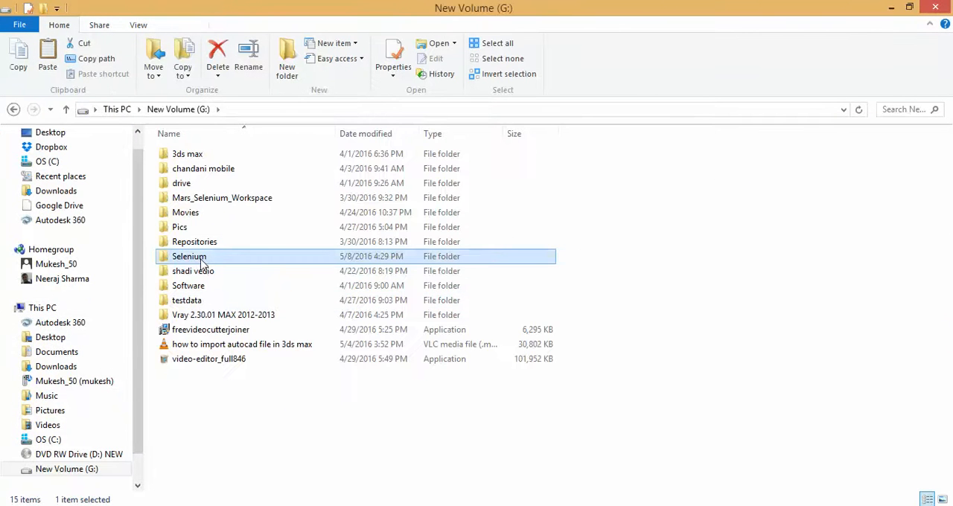
pyautogui.doubleClick(188, 256)
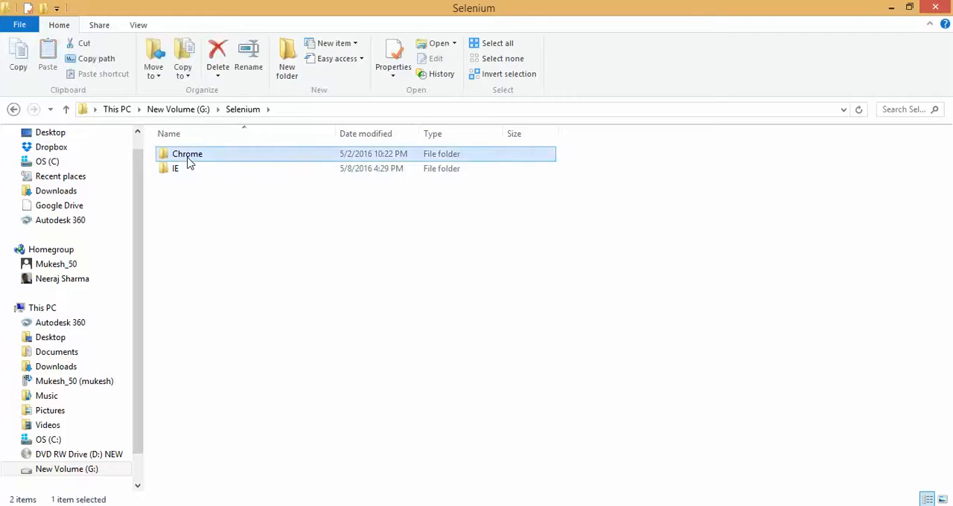
pyautogui.doubleClick(188, 153)
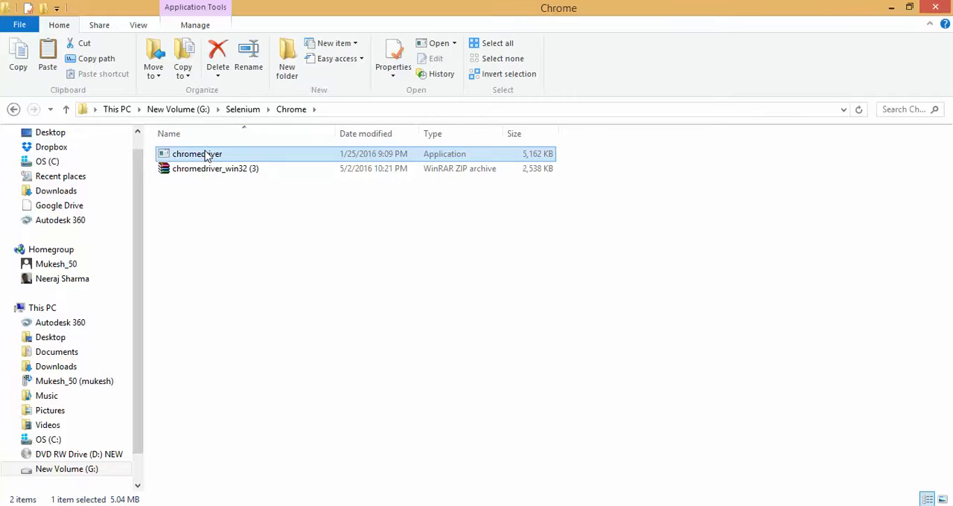
pyautogui.rightClick(197, 153)
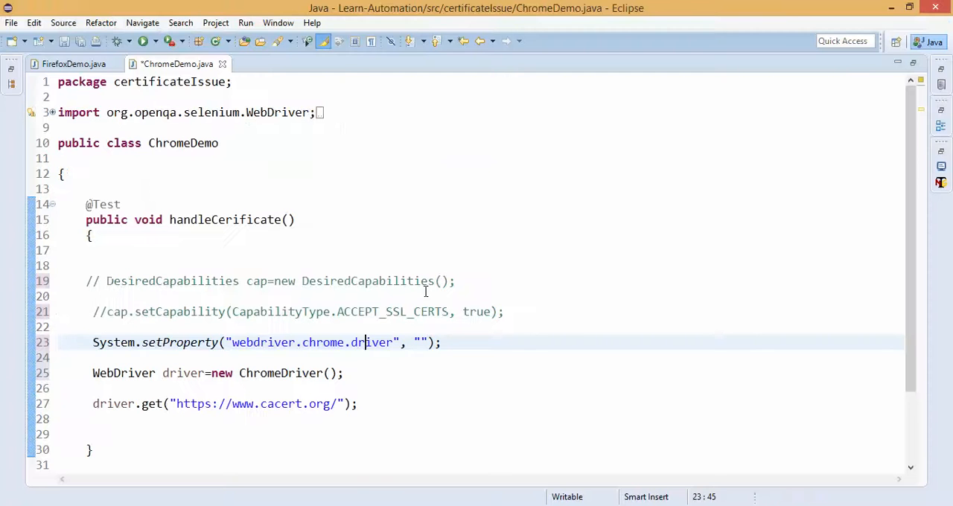
# Step: Set the driver path to G:\Selenium\Chrome\chromedriver.exe and run ChromeDemo as a TestNG test
pyautogui.click(428, 342)
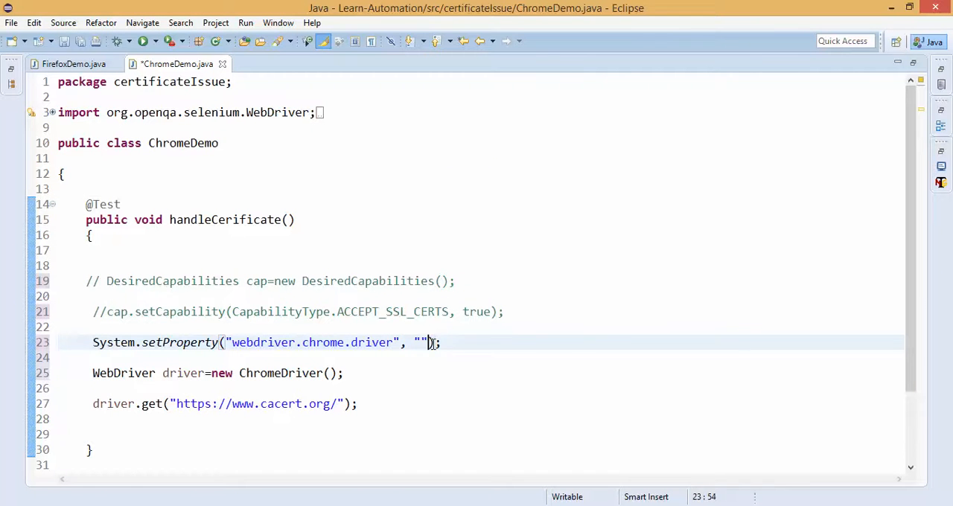
pyautogui.write('G:\\Selenium\\Chrome\\chromedriver.exe')
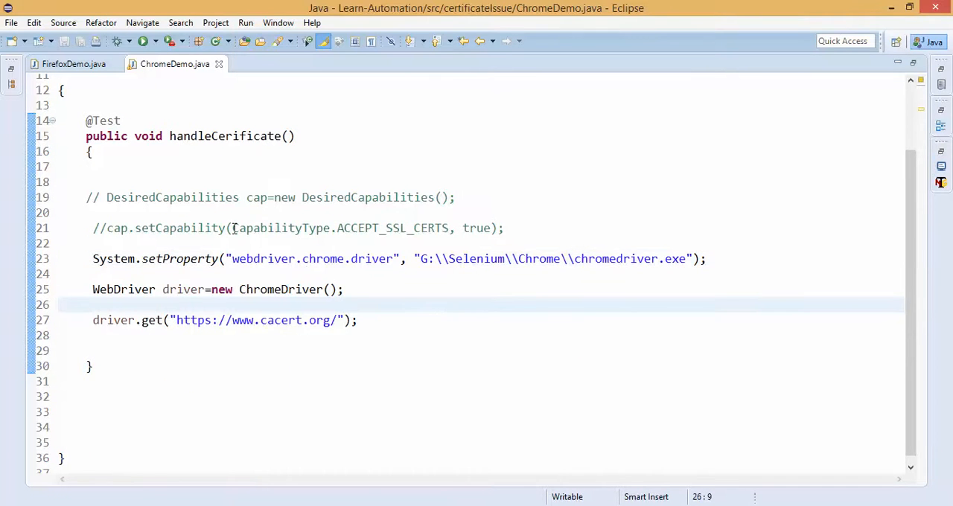
pyautogui.rightClick(113, 304)
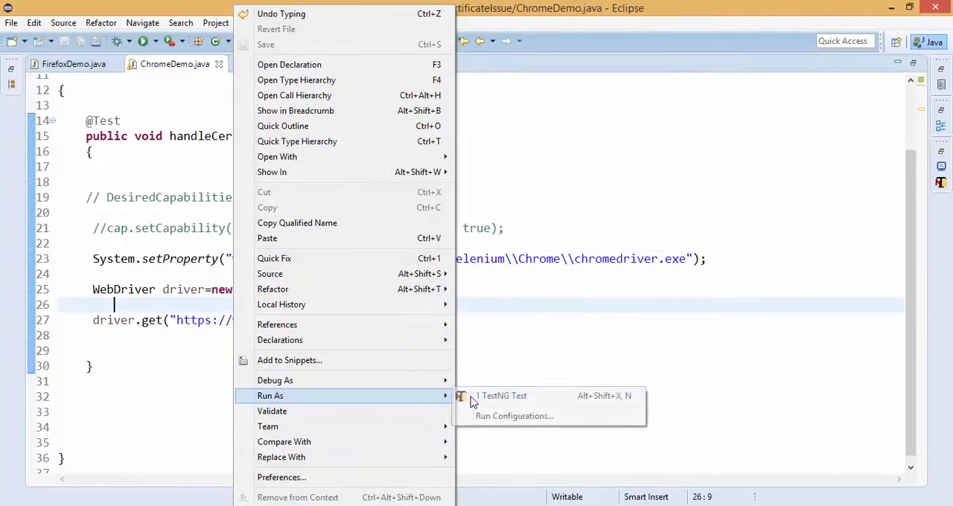
pyautogui.press('Escape')
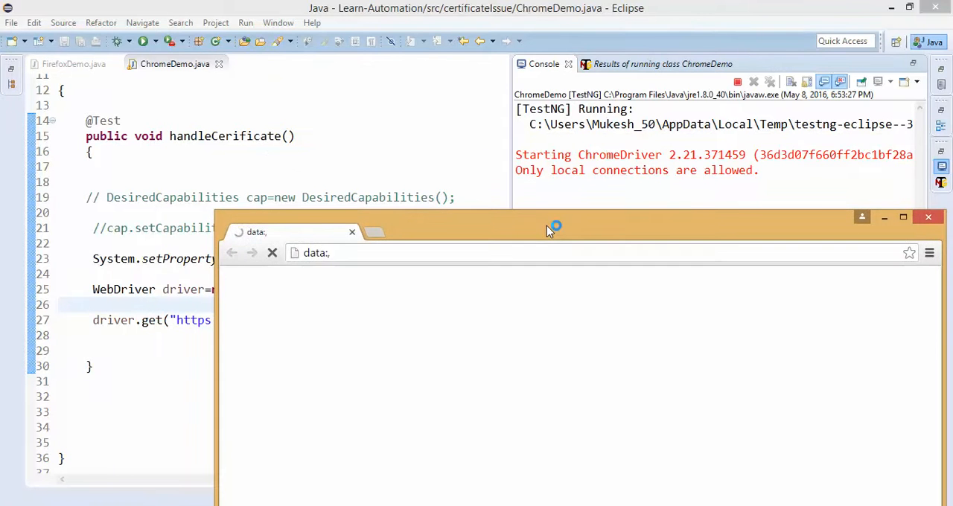
# Step: Bring the launched Chrome window into view, confirm cacert.org loaded, and close it
pyautogui.moveTo(554, 227); pyautogui.dragTo(399, 12)
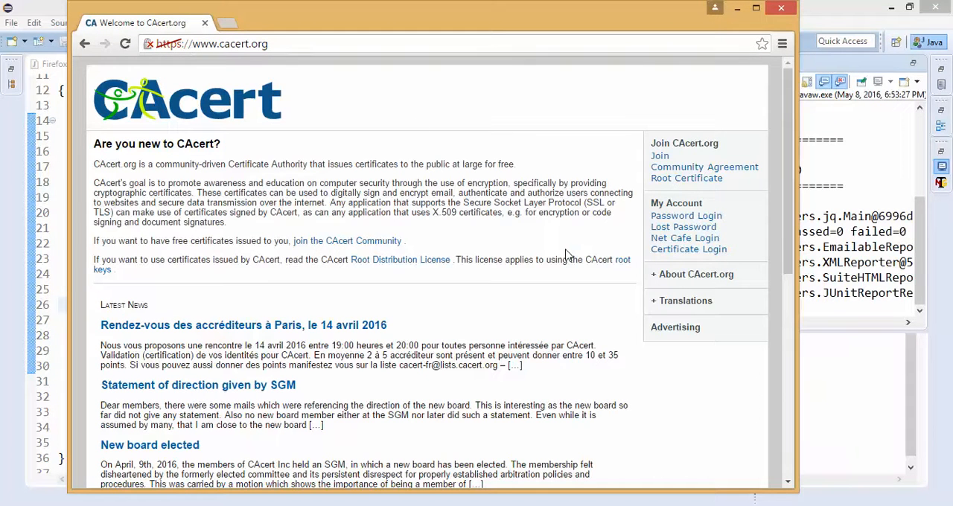
pyautogui.moveTo(411, 70)
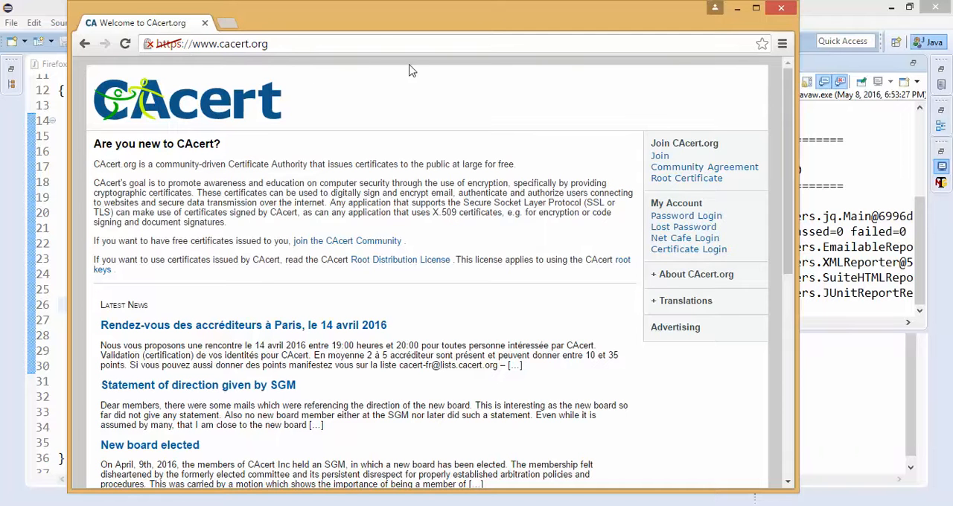
pyautogui.moveTo(781, 11)
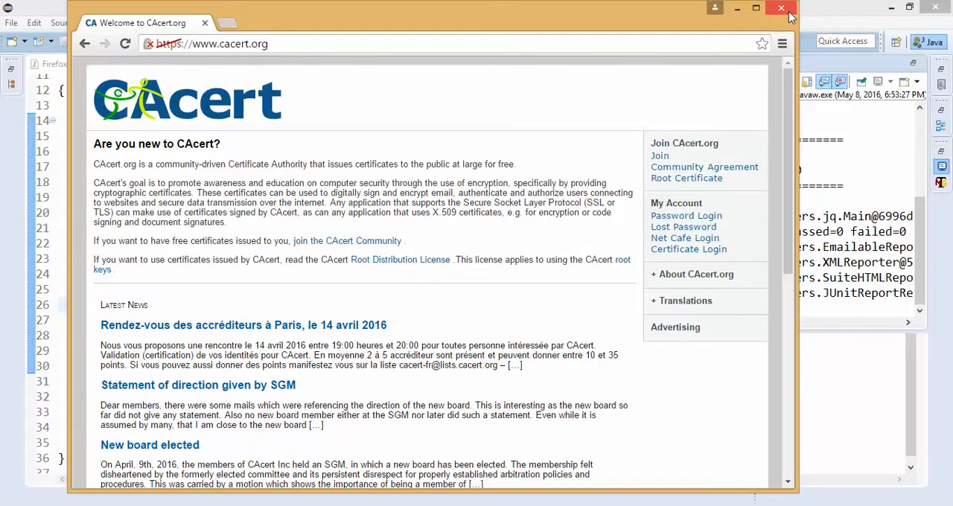
pyautogui.moveTo(781, 10)
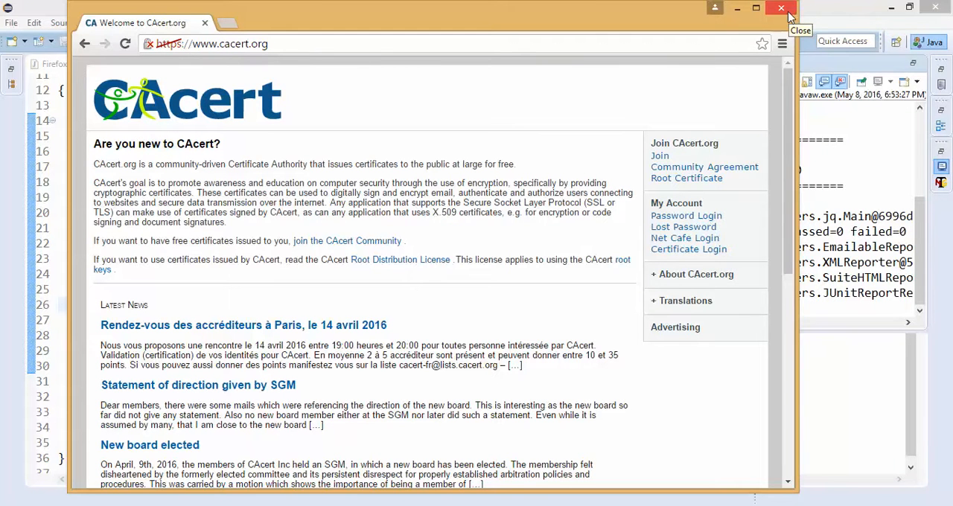
pyautogui.click(784, 9)
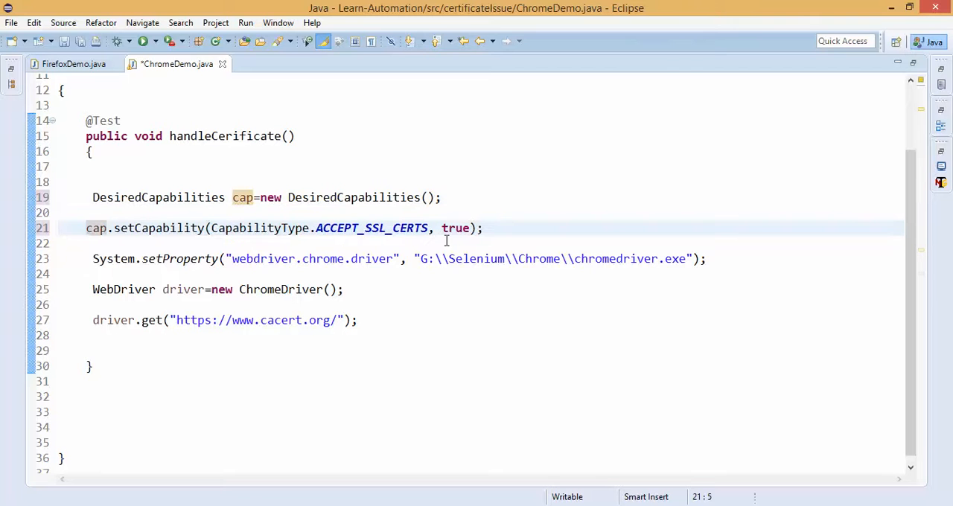
# Step: Pass the cap DesiredCapabilities object into new ChromeDriver(cap), then return to FirefoxDemo
pyautogui.doubleClick(456, 228)
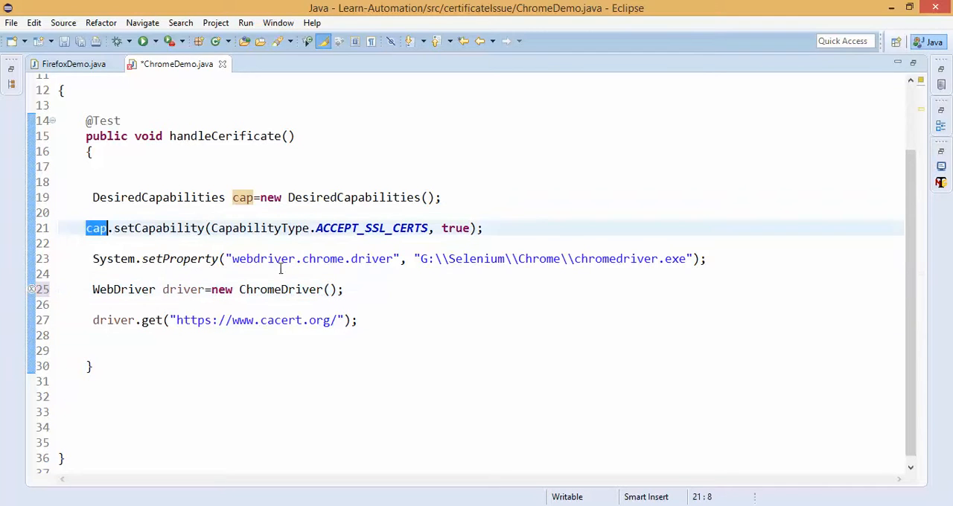
pyautogui.write('cap')
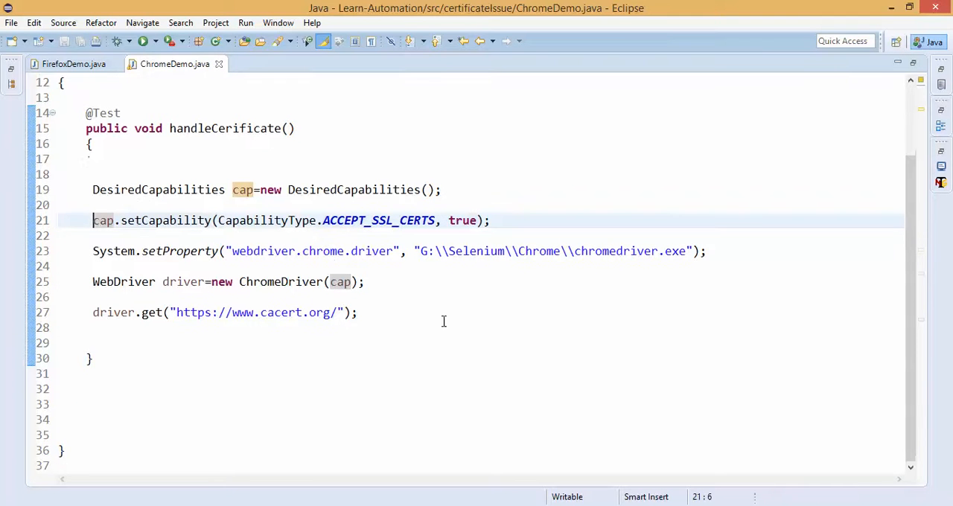
pyautogui.moveTo(338, 335)
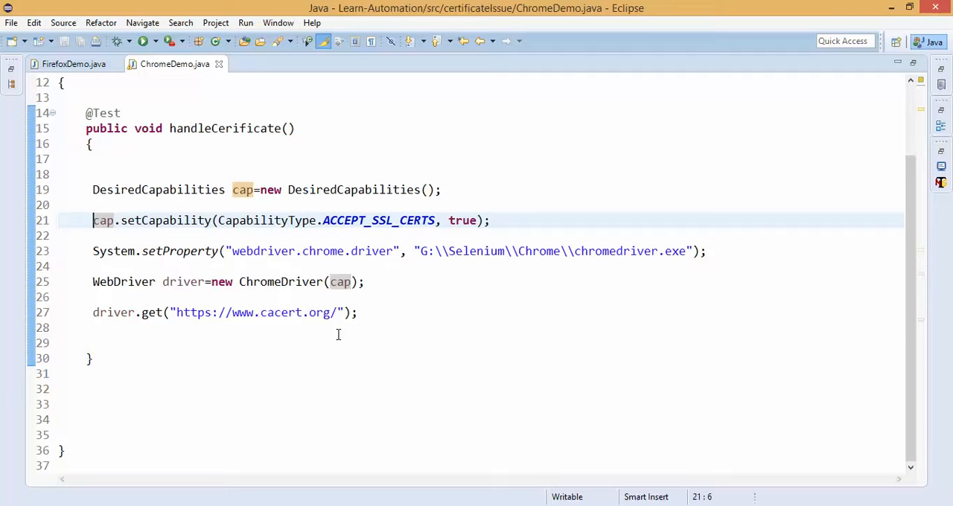
pyautogui.moveTo(297, 250)
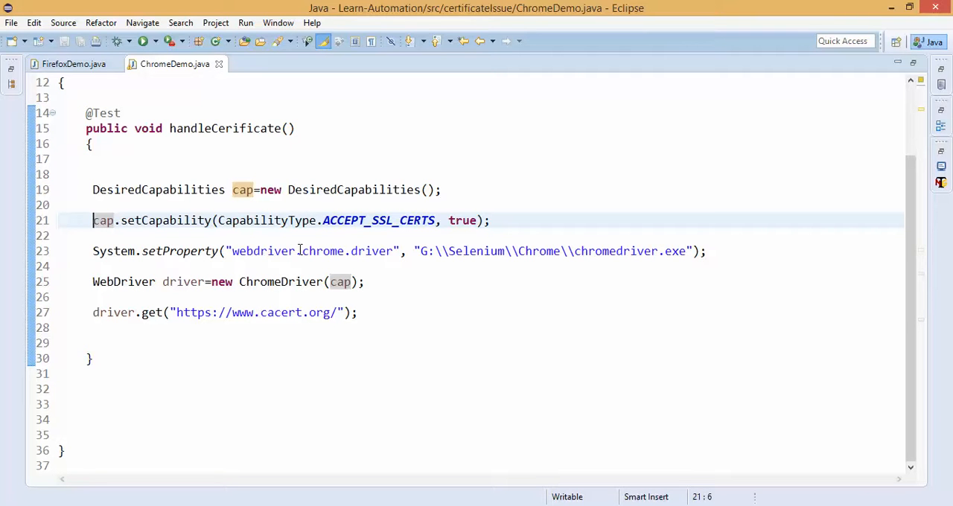
pyautogui.doubleClick(158, 189)
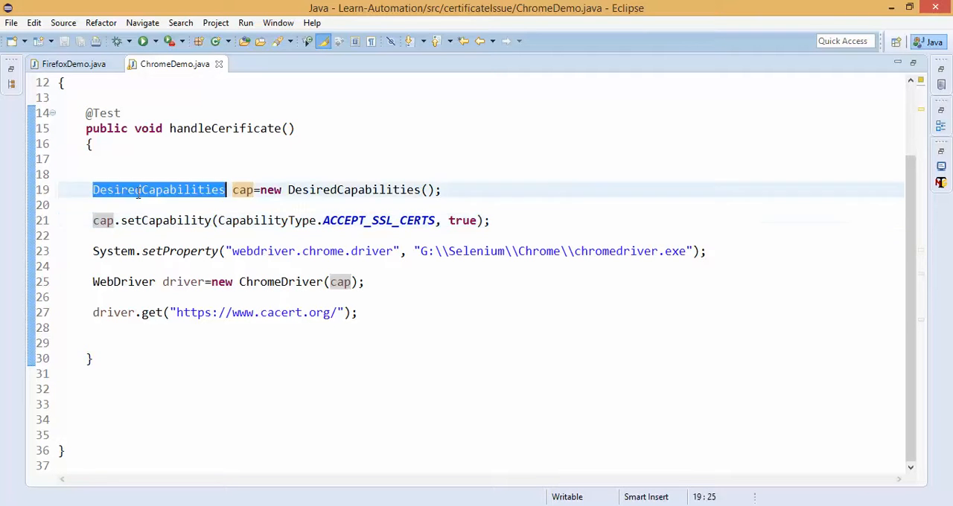
pyautogui.doubleClick(379, 221)
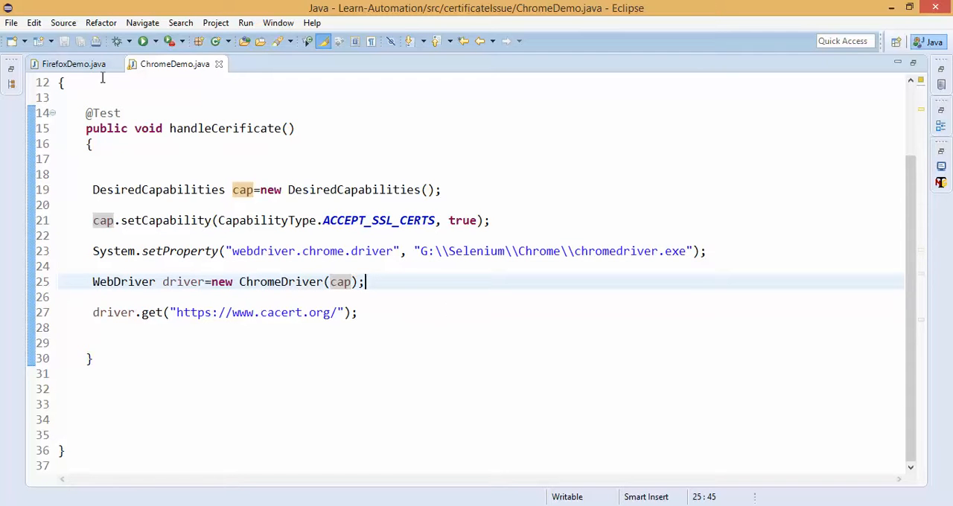
pyautogui.click(73, 62)
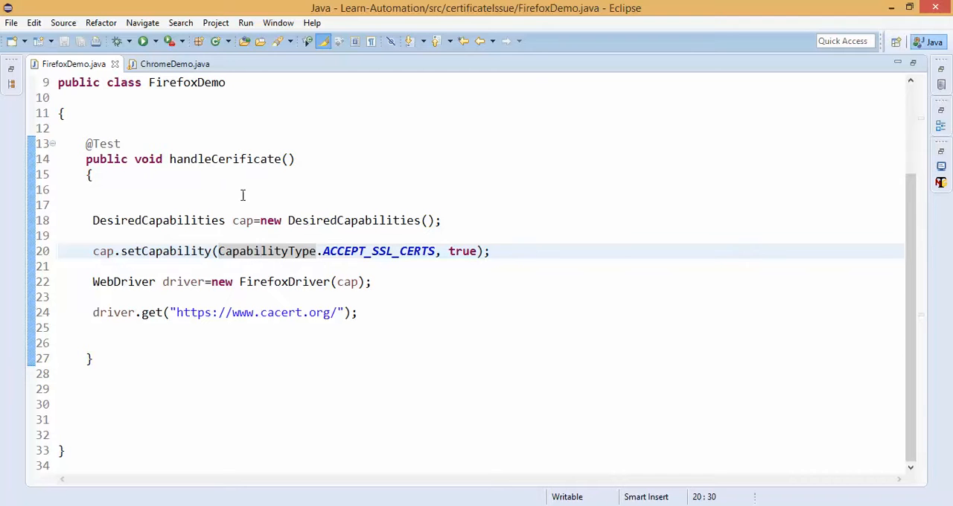
pyautogui.moveTo(73, 63)
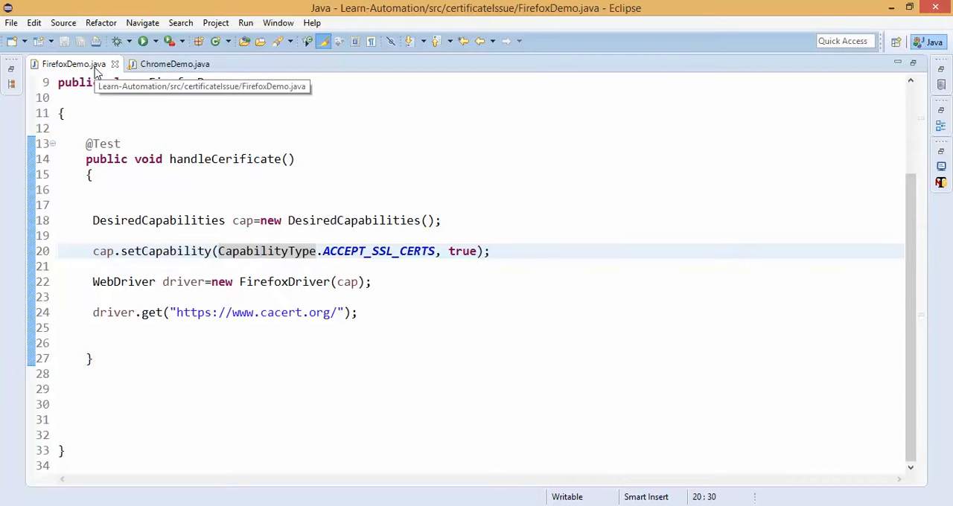
# Step: Review FirefoxDemo, restore the workspace layout and highlight the DesiredCapabilities class name
pyautogui.doubleClick(158, 221)
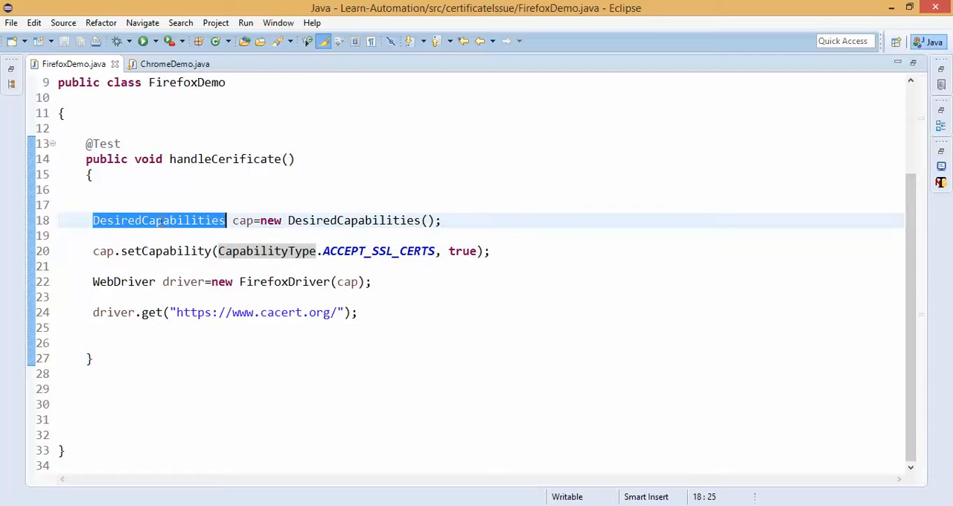
pyautogui.moveTo(157, 220)
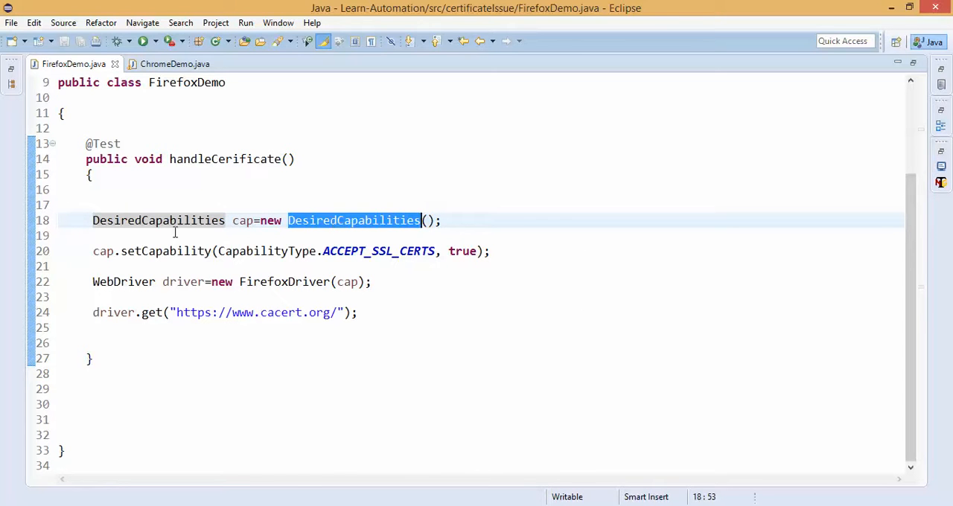
pyautogui.moveTo(325, 387)
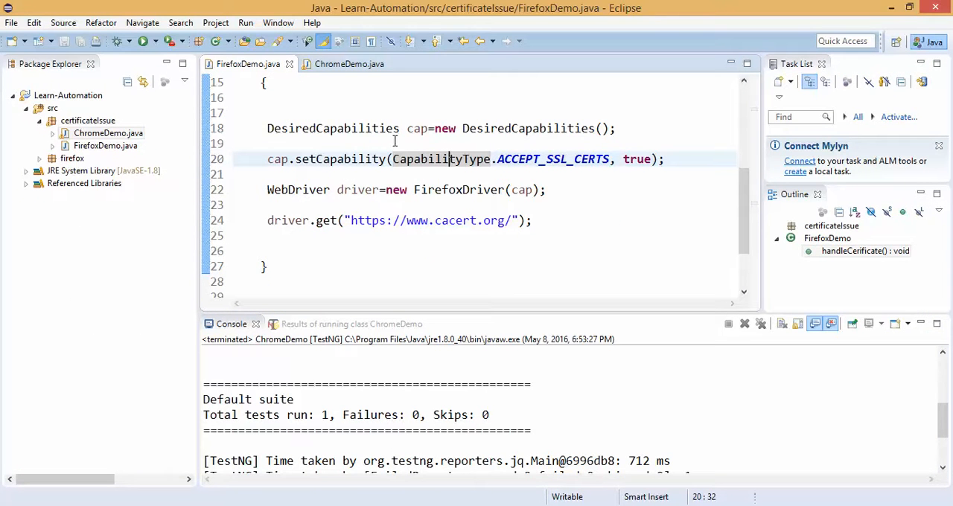
pyautogui.doubleClick(334, 128)
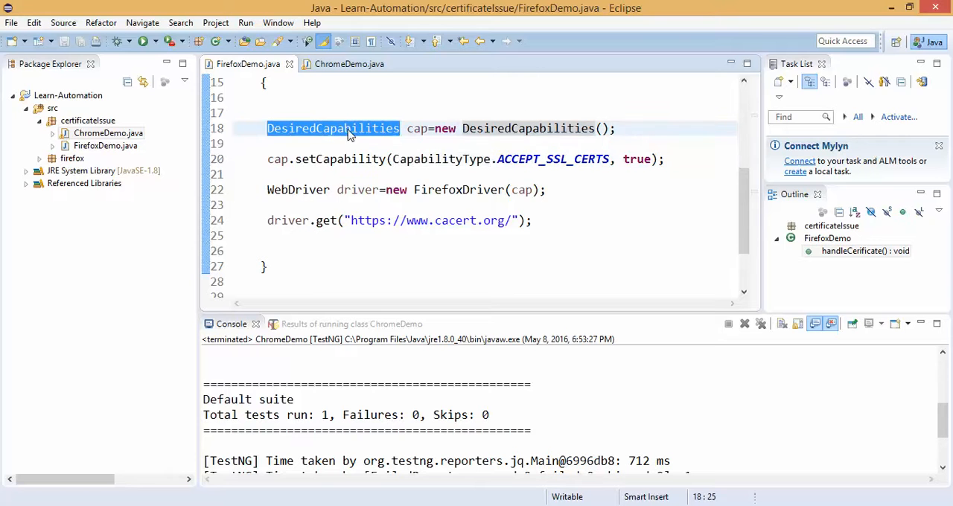
pyautogui.click(337, 206)
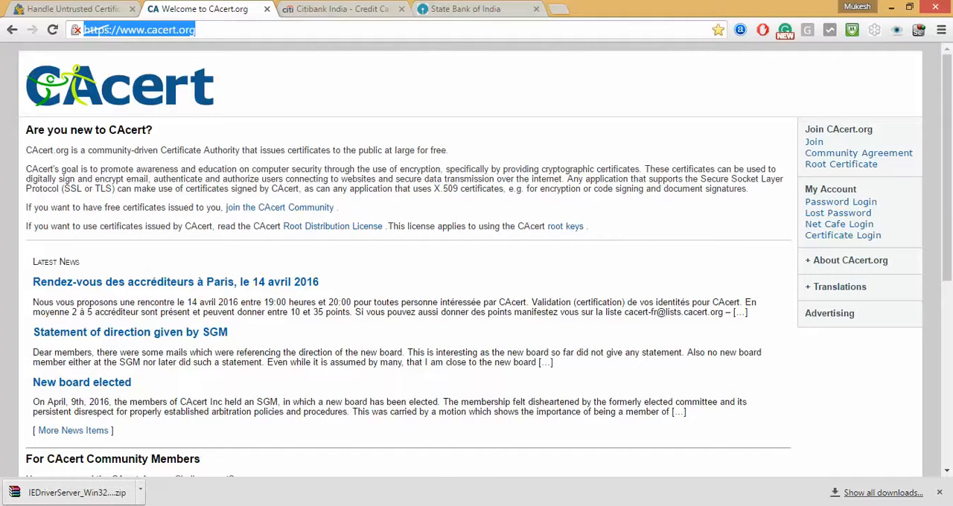
# Step: Revisit the untrusted-certificate article and CAcert tabs, ending on the Citibank India page
pyautogui.click(72, 9)
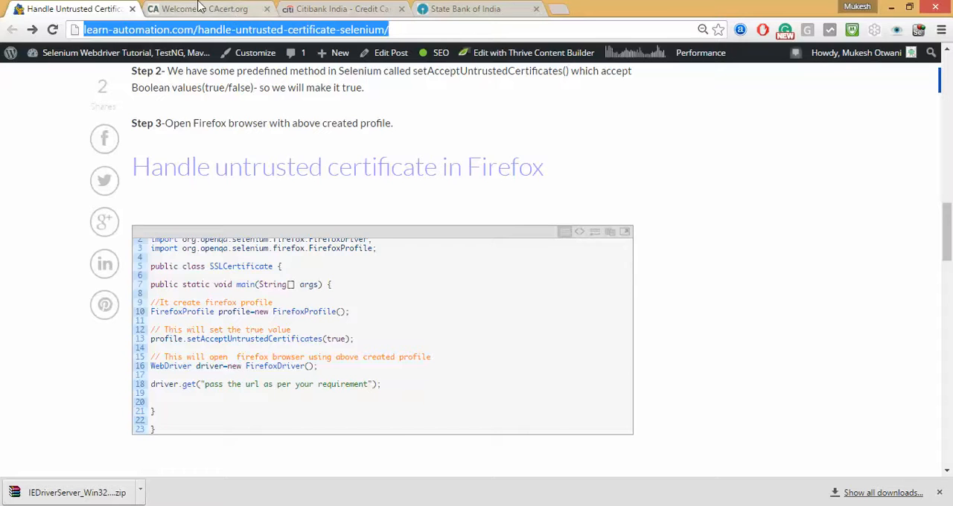
pyautogui.click(209, 9)
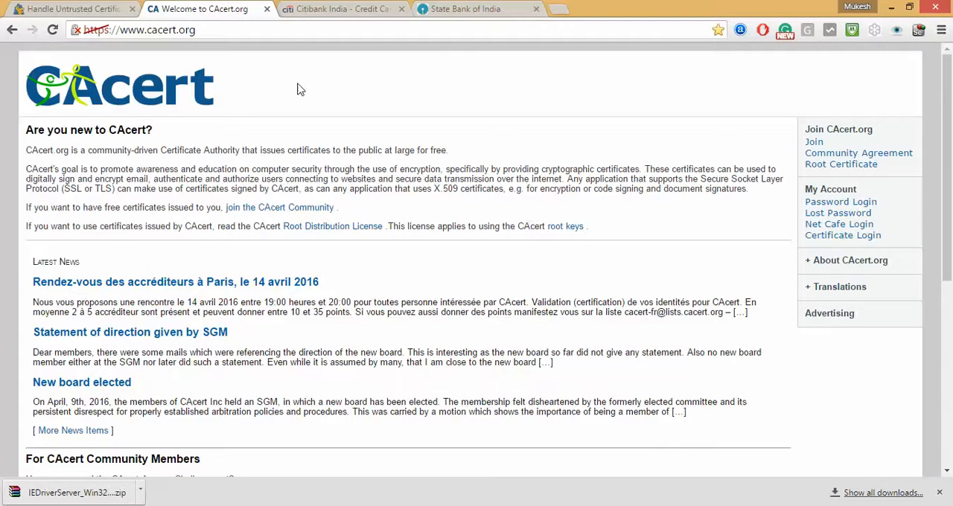
pyautogui.click(340, 9)
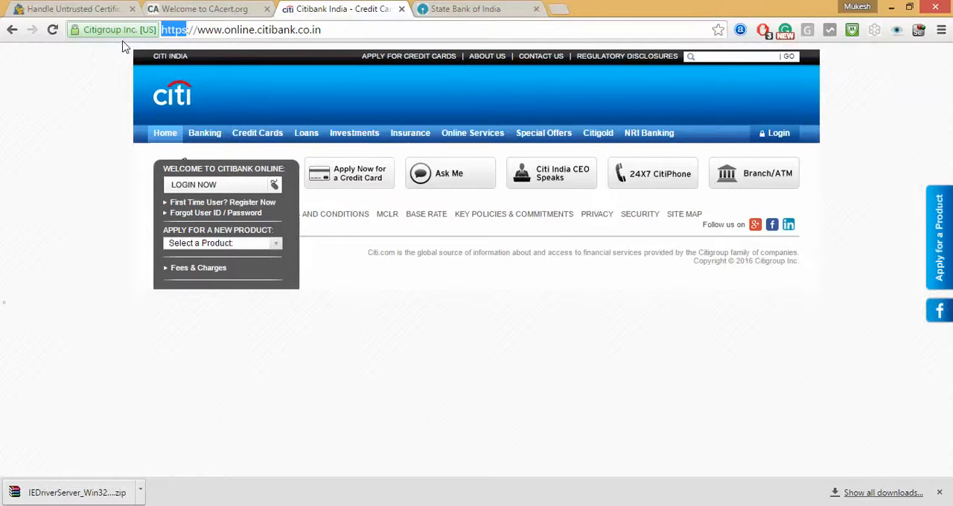